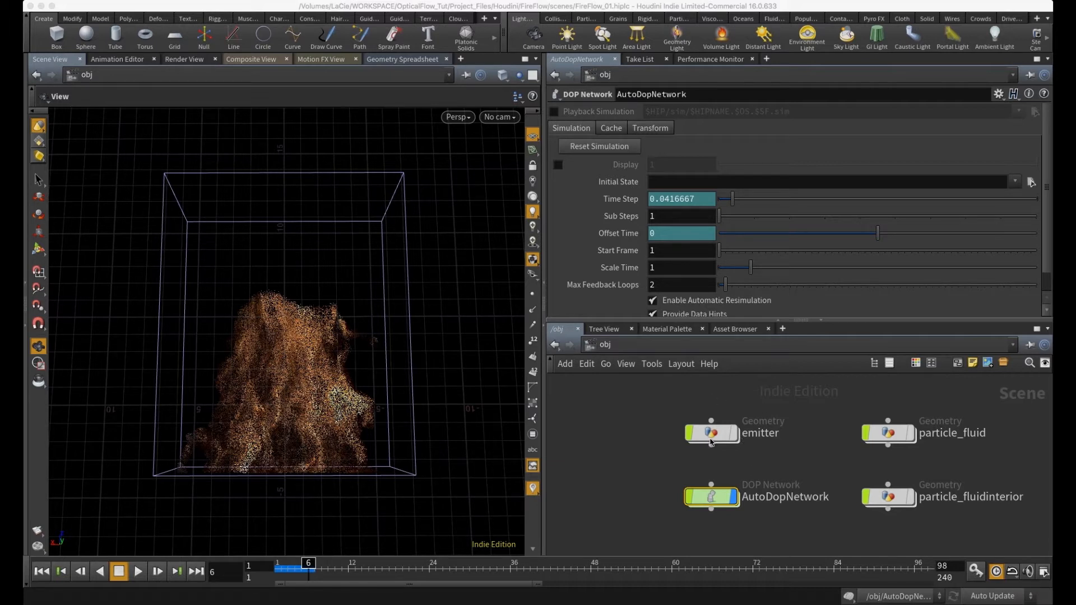
- Dive into the emitter network and select velocity_controls to view its VEX code
double_click(712, 432)
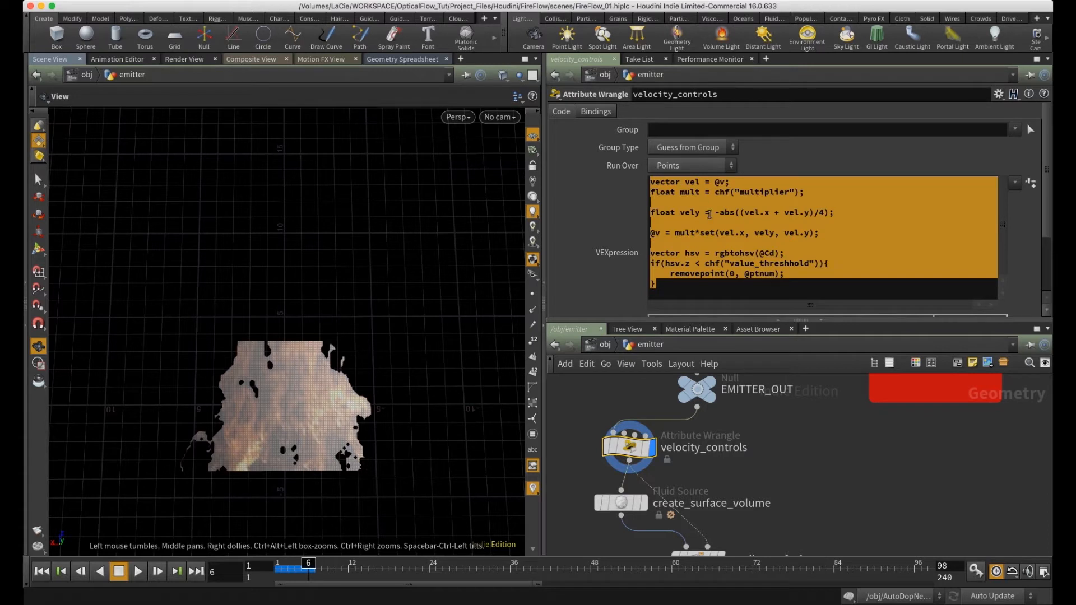
mouse_move(749, 346)
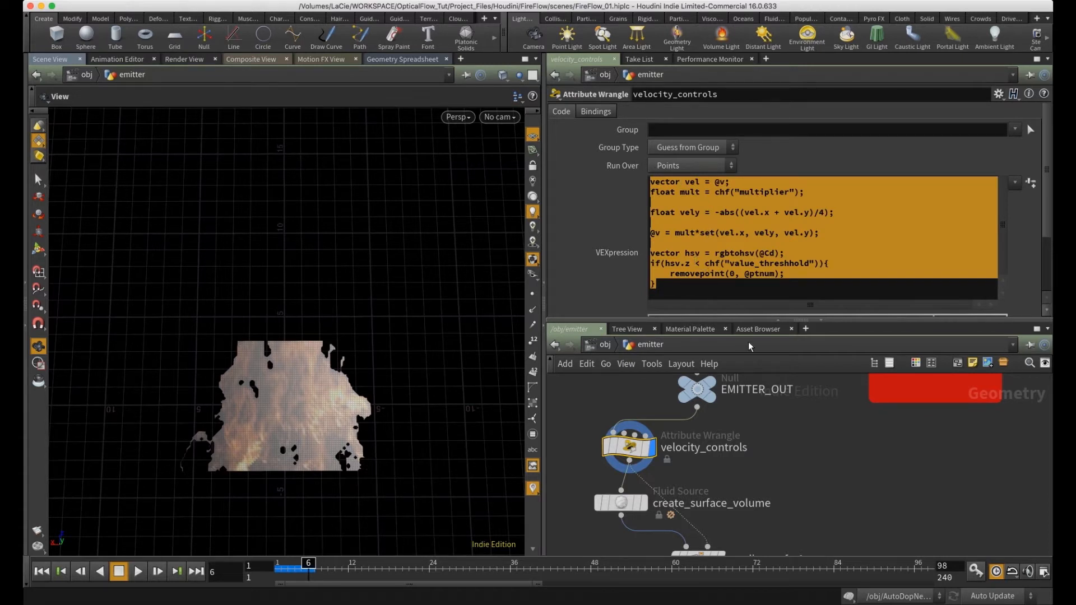
click(672, 288)
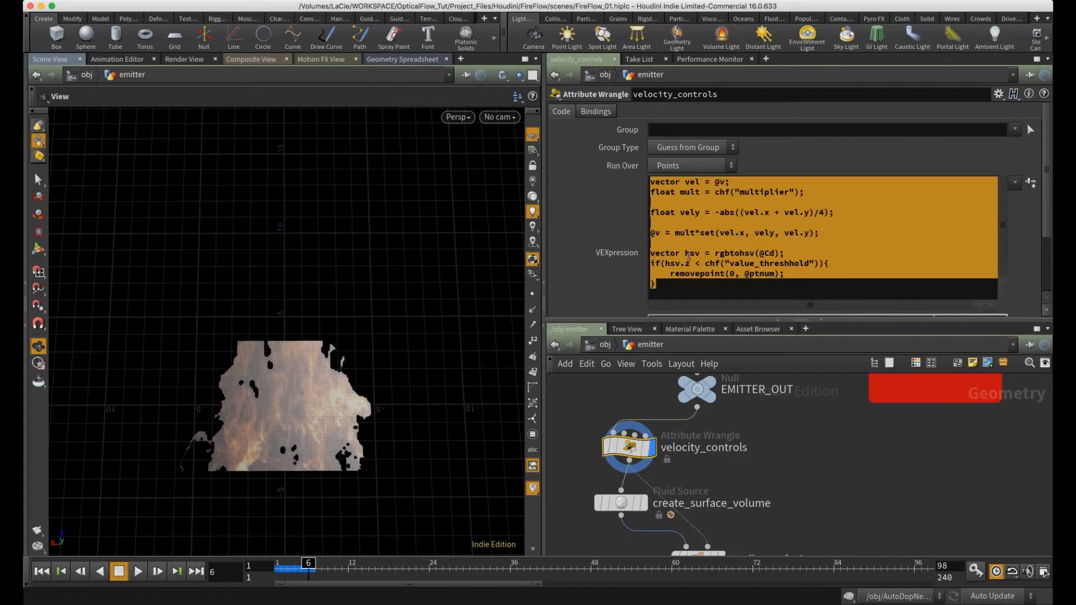
click(628, 447)
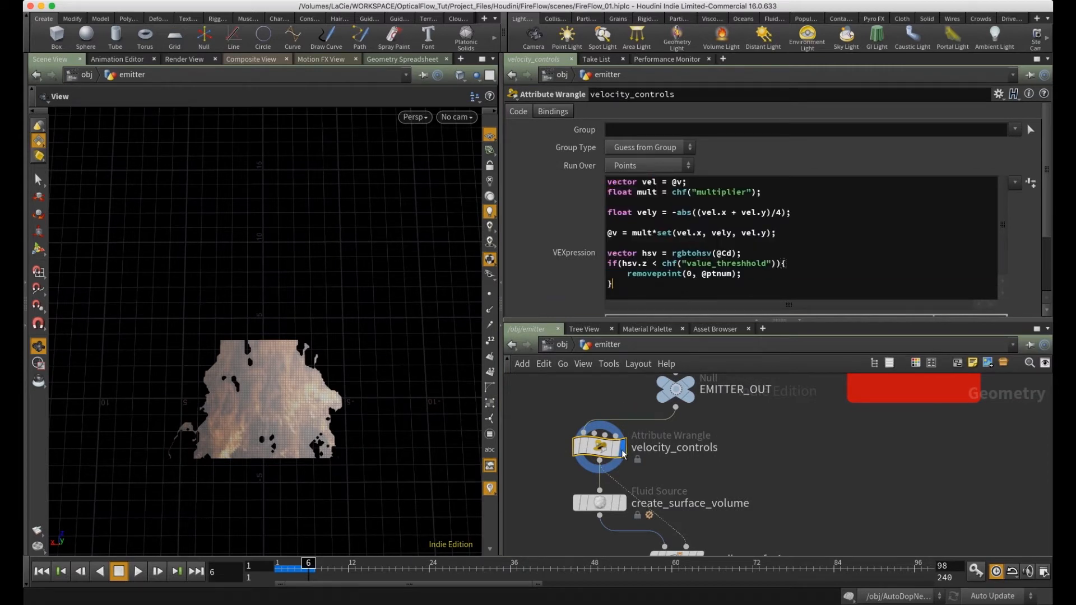
mouse_move(542, 457)
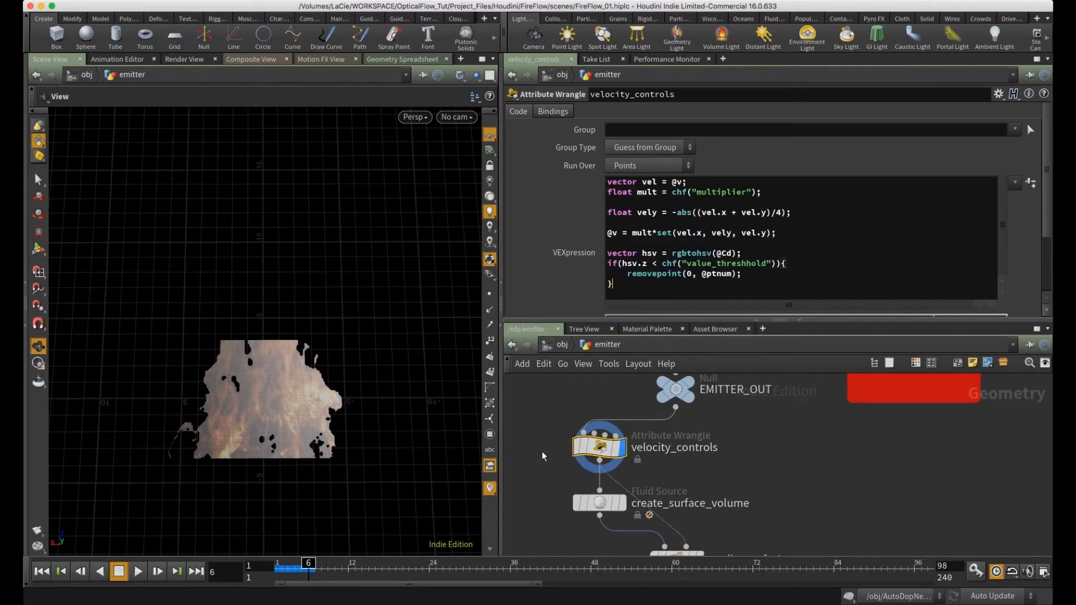
- Split the parameter pane into two side-by-side panes
click(676, 389)
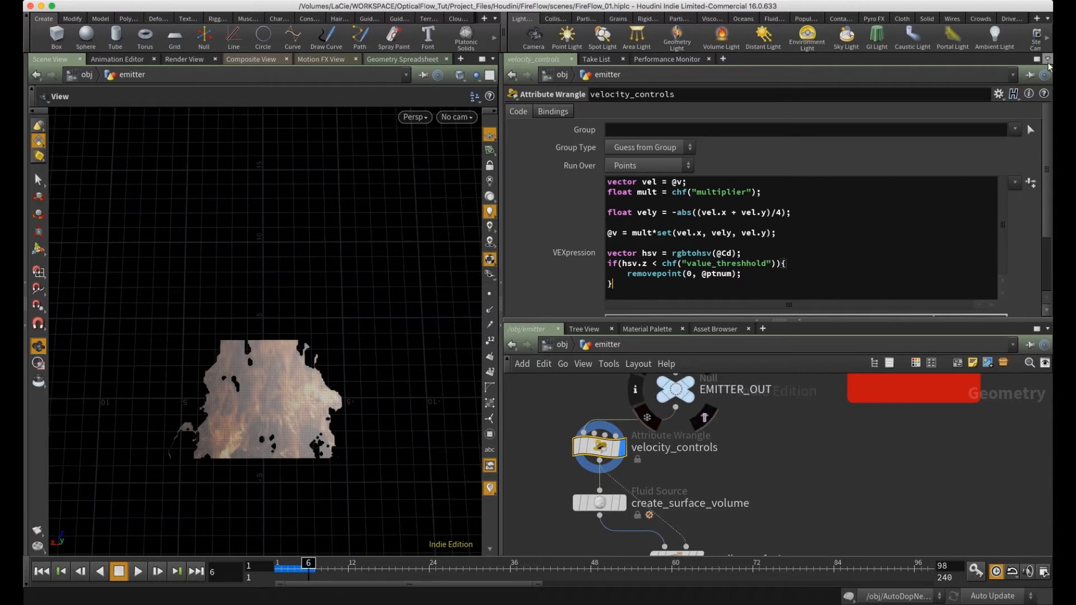
click(1047, 76)
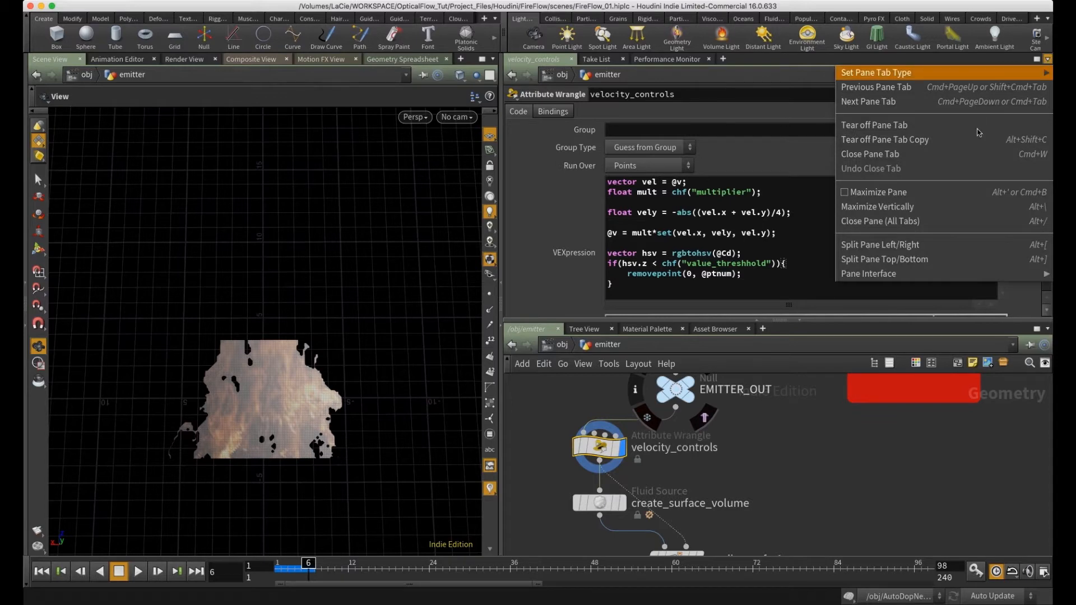
mouse_move(927, 245)
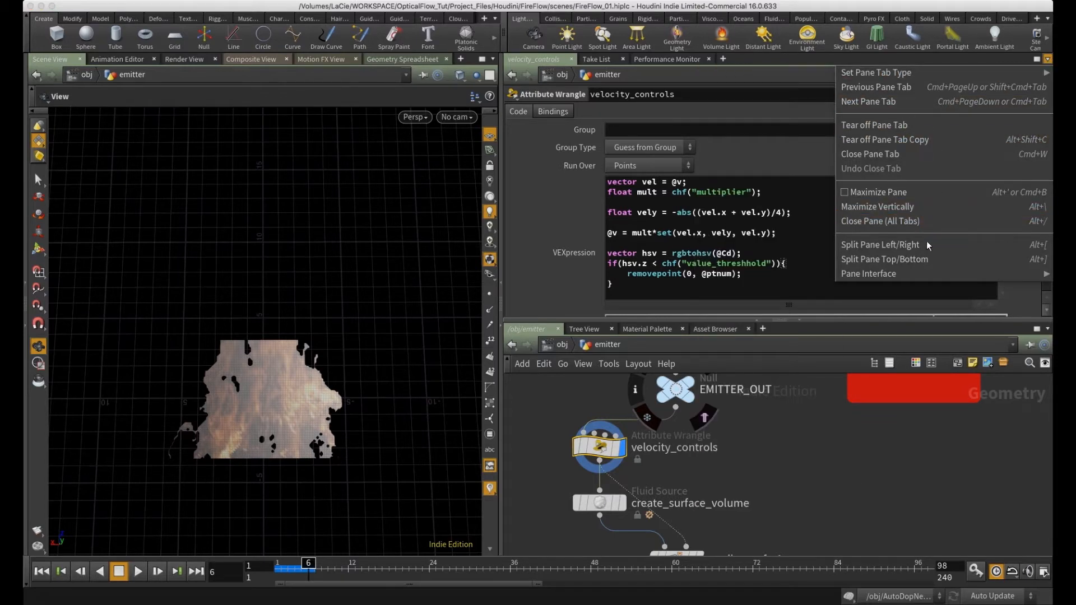
click(880, 244)
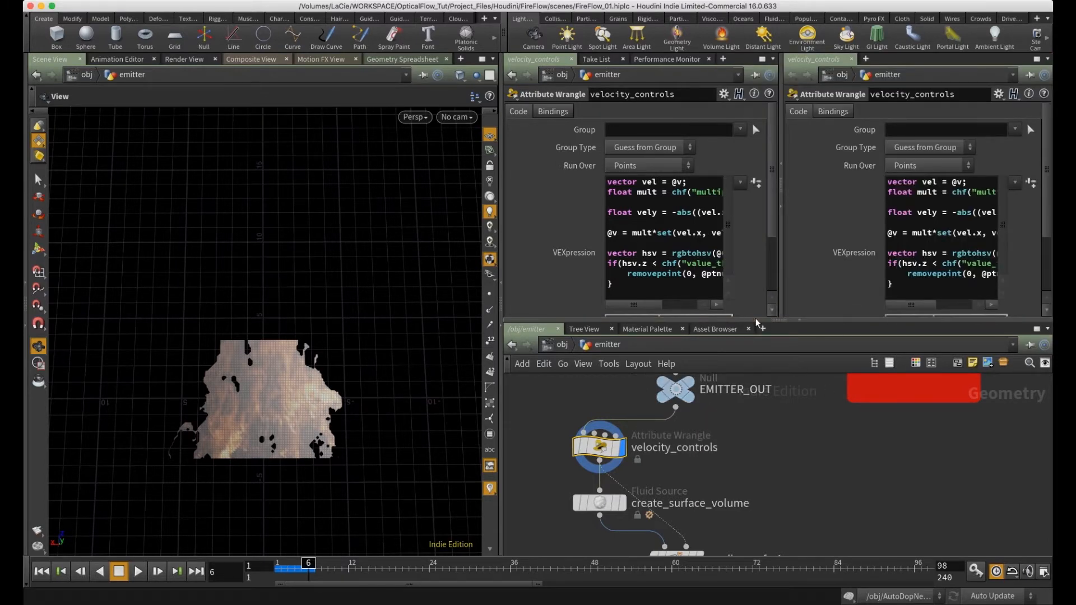
mouse_move(933, 495)
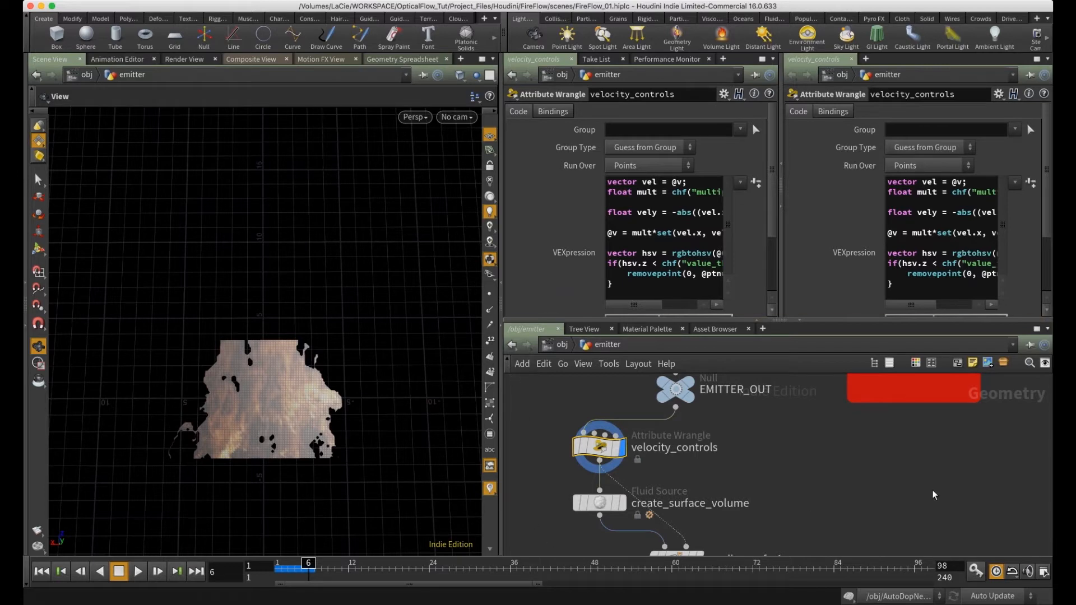
- Split the network editor side by side and put the new pane in link group 2
click(1048, 329)
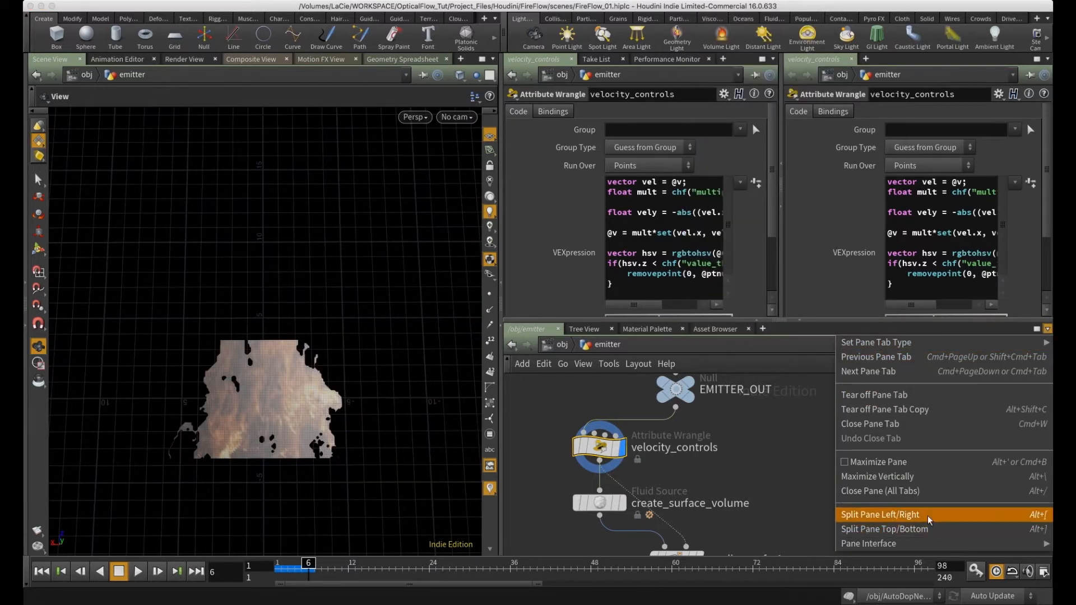
click(881, 514)
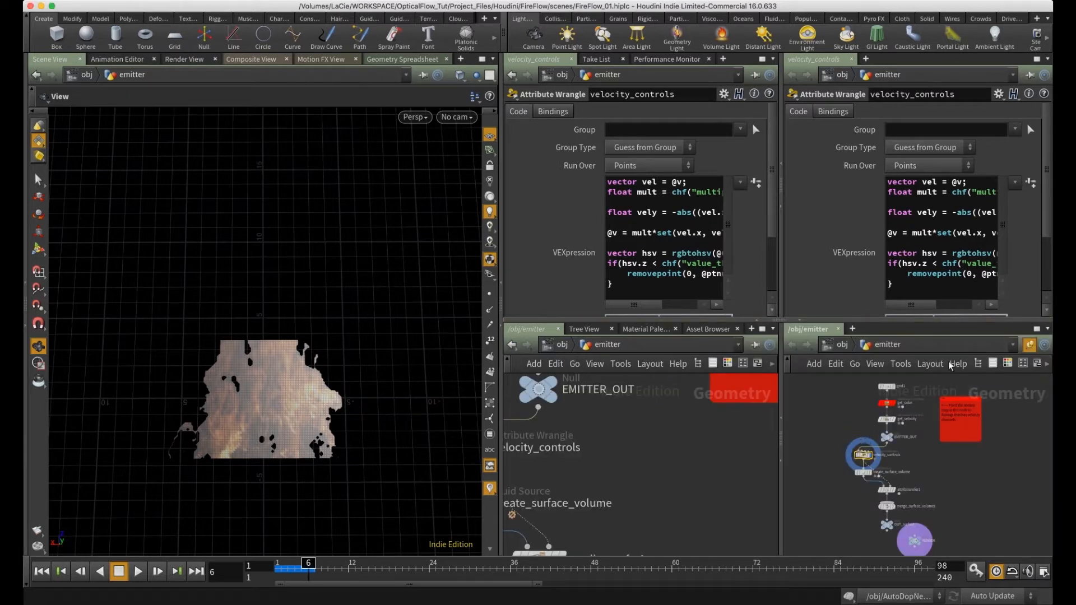
click(1029, 344)
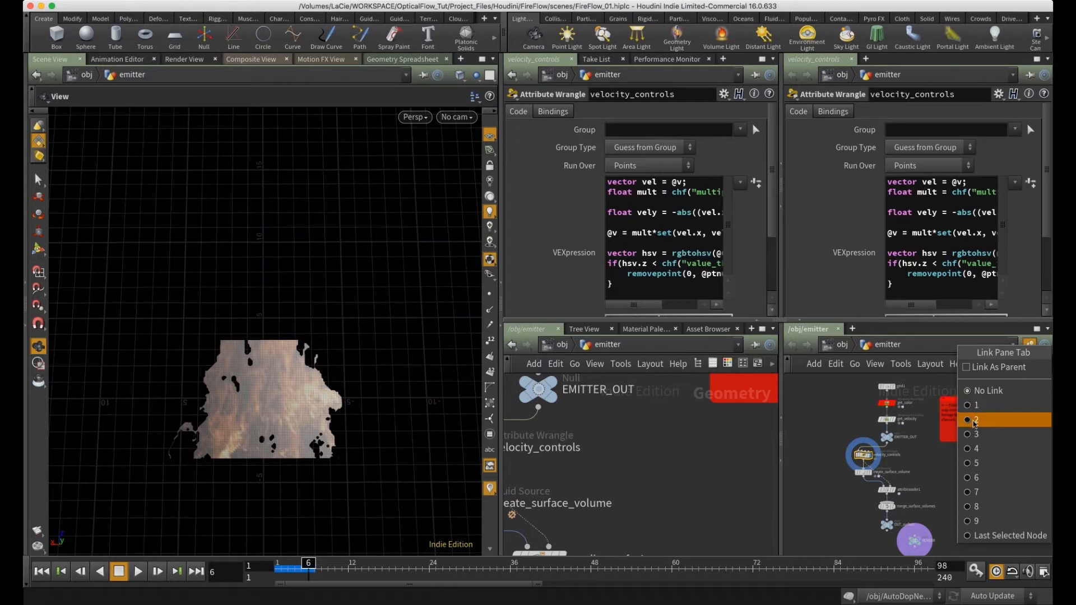
click(976, 420)
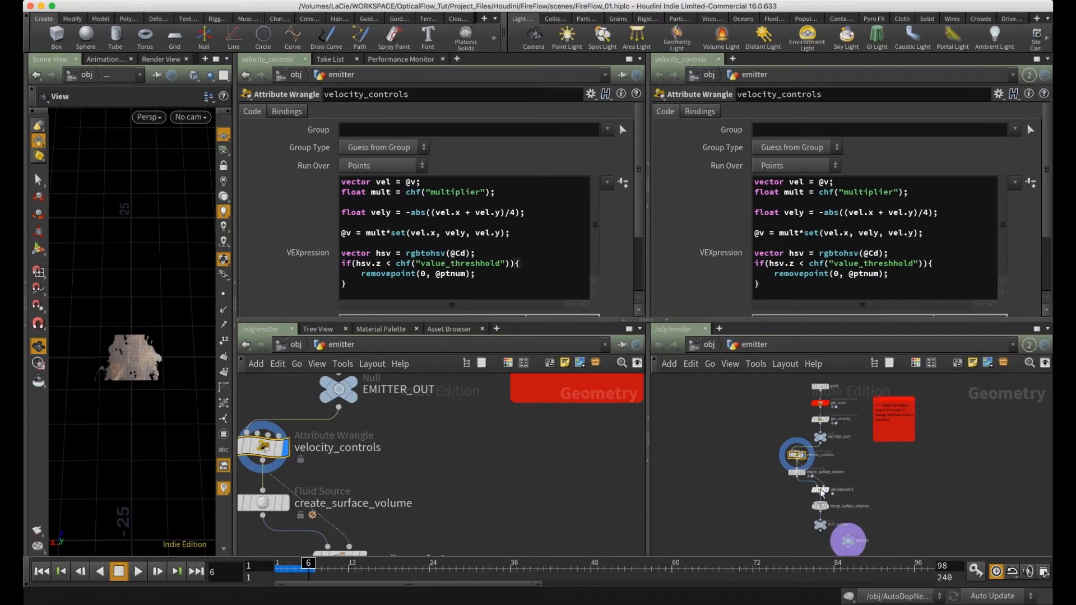
- Set left panes to link group 1, showing create_surface_volume left and velocity_controls right
click(820, 489)
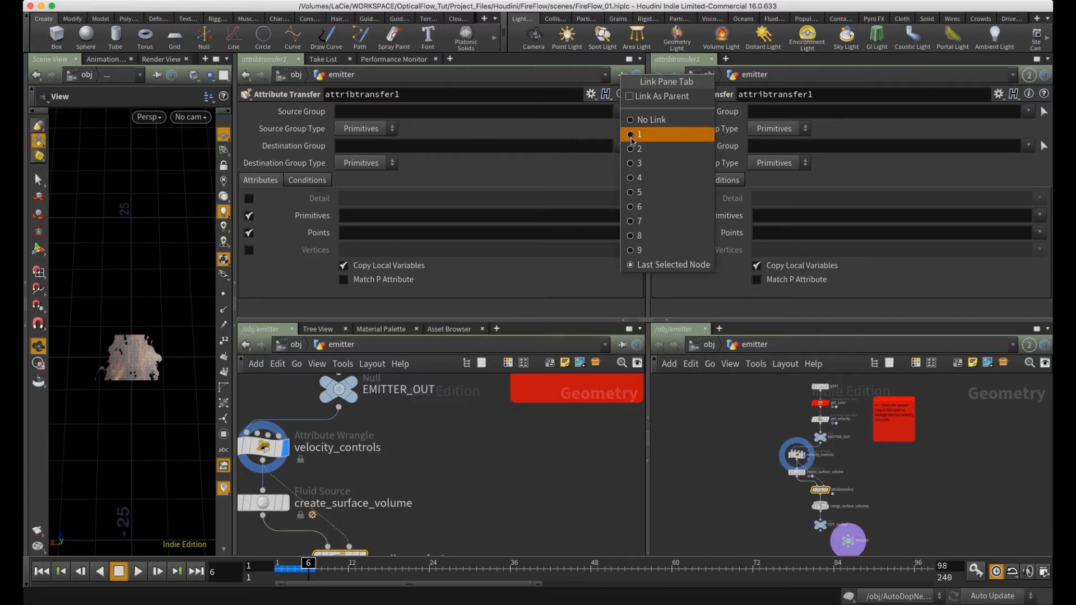
click(638, 134)
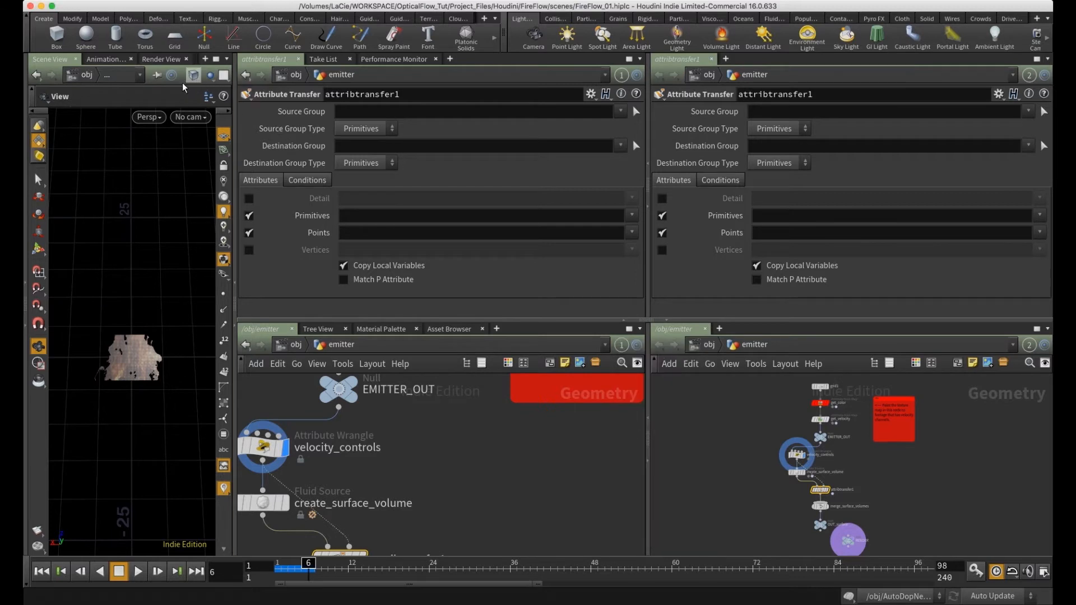
click(159, 75)
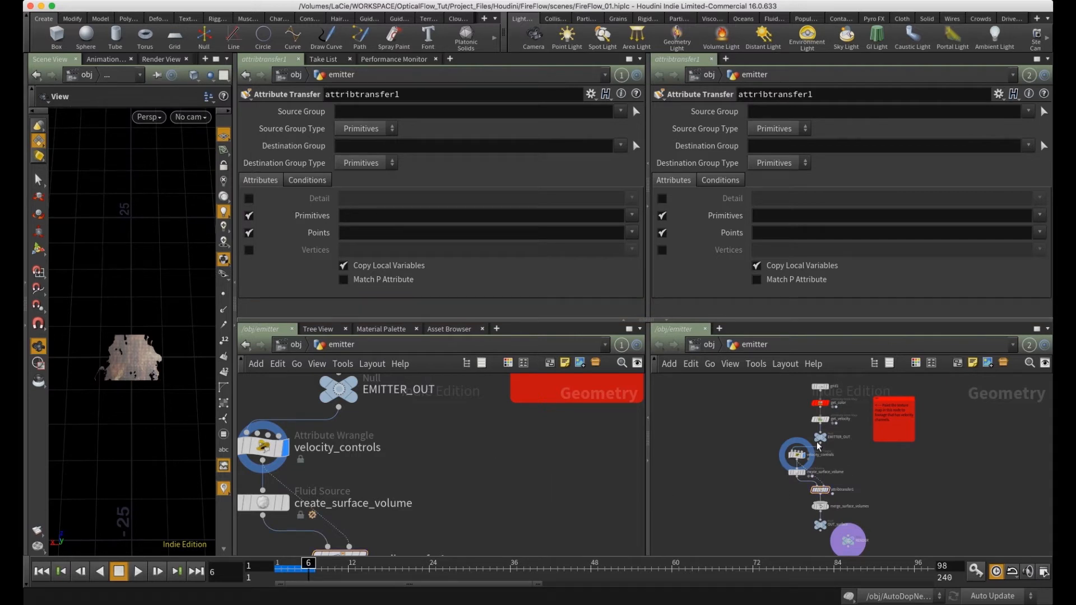
click(820, 419)
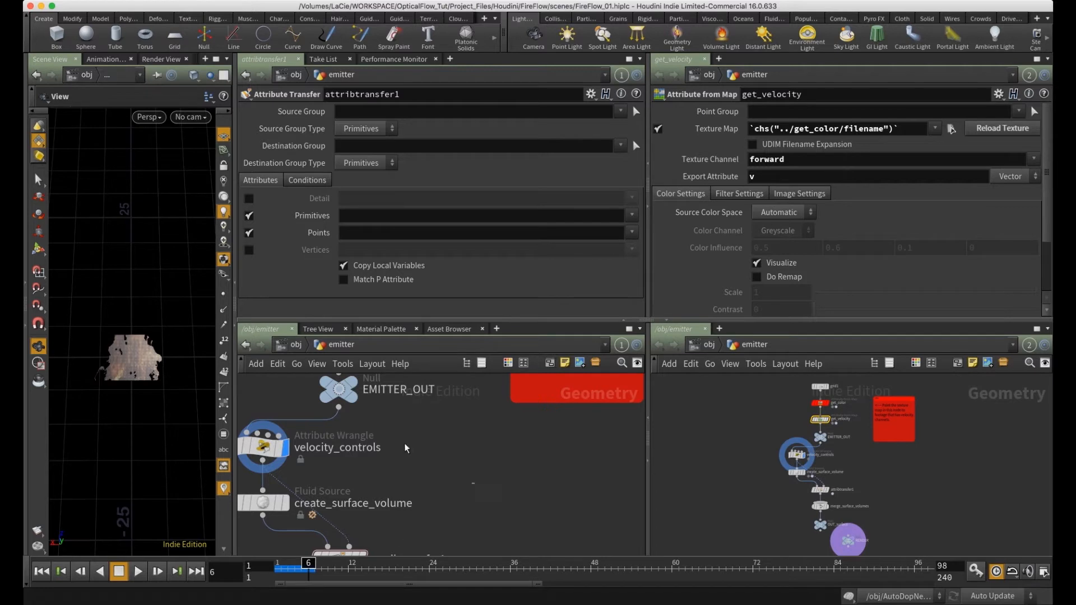
click(263, 502)
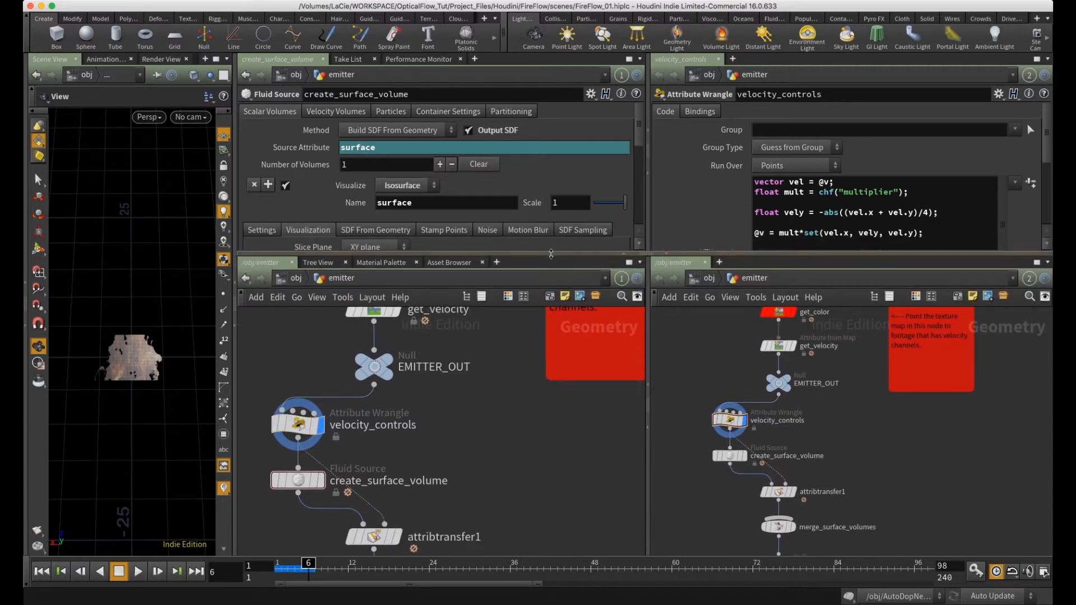
- Place an Attribute VOP beside velocity_controls and dive inside attribvop1
key(tab)
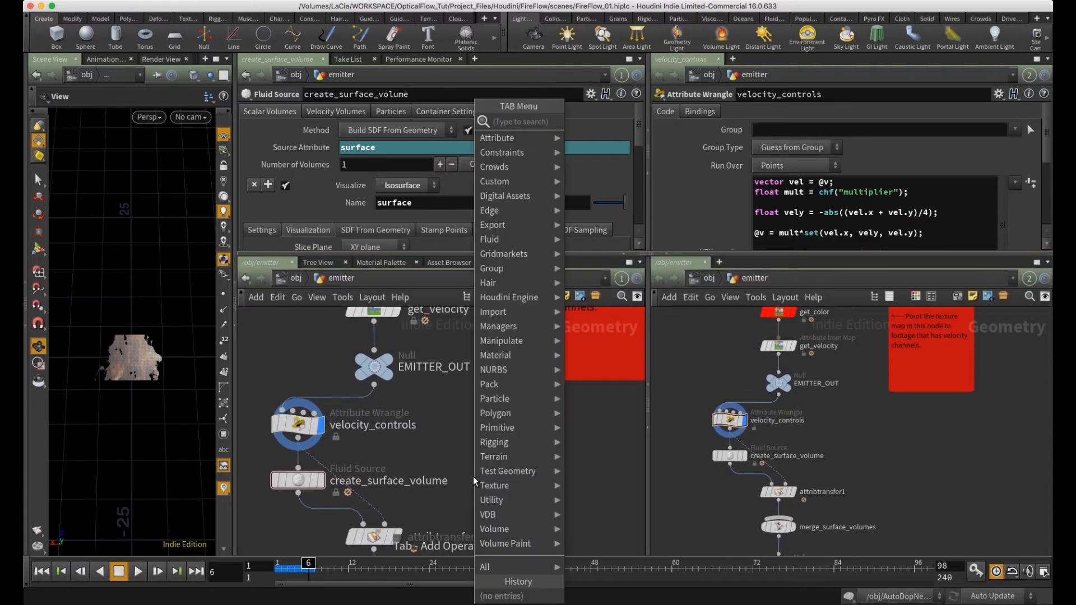
text(at)
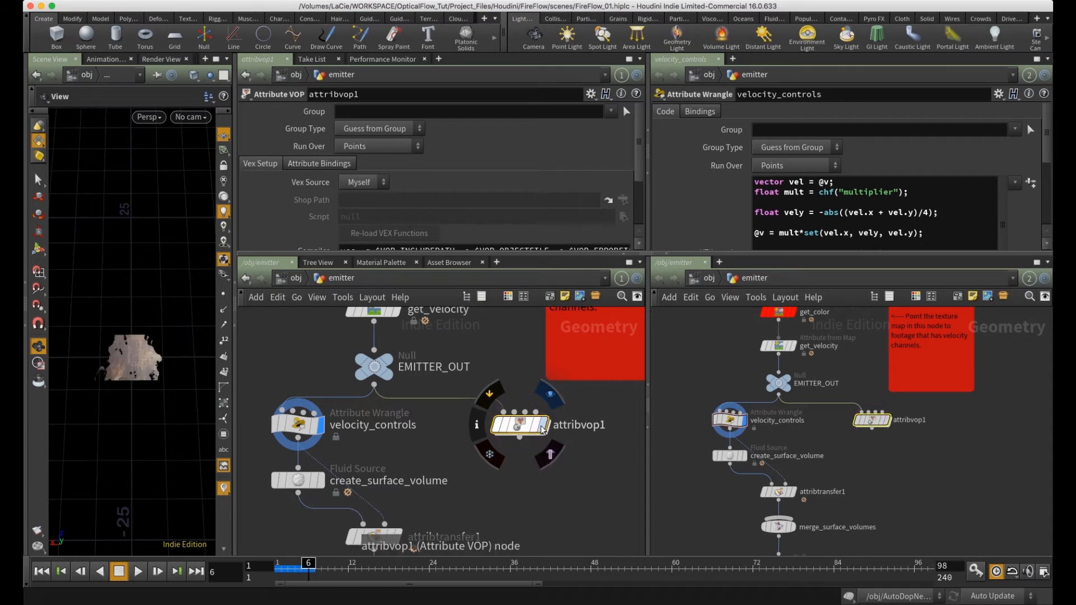
double_click(519, 424)
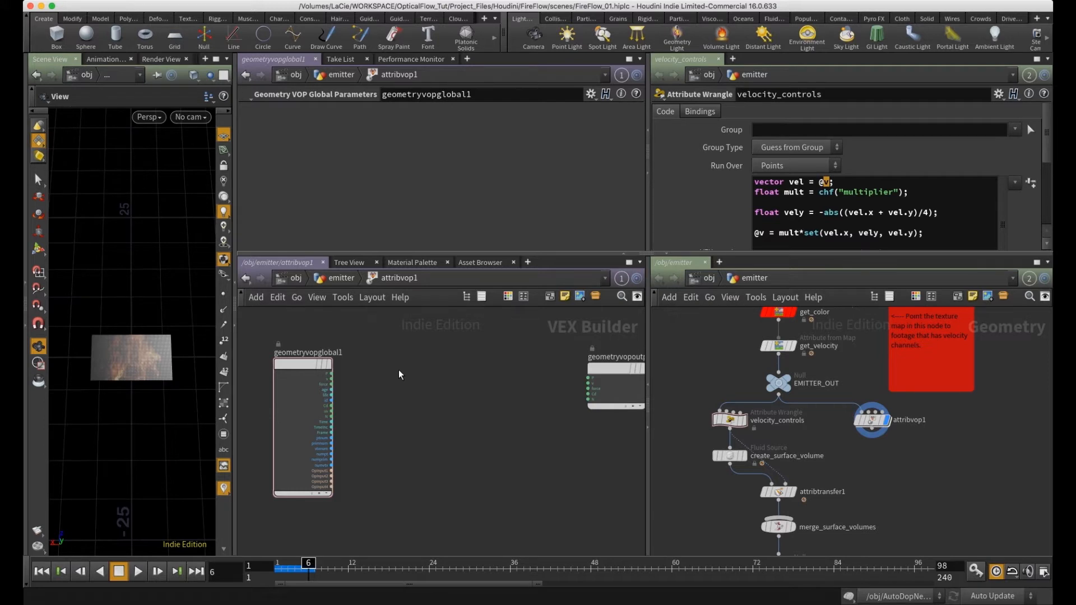
- Add Vector to Float and Float to Vector VOPs, wiring velocity through them
key(tab)
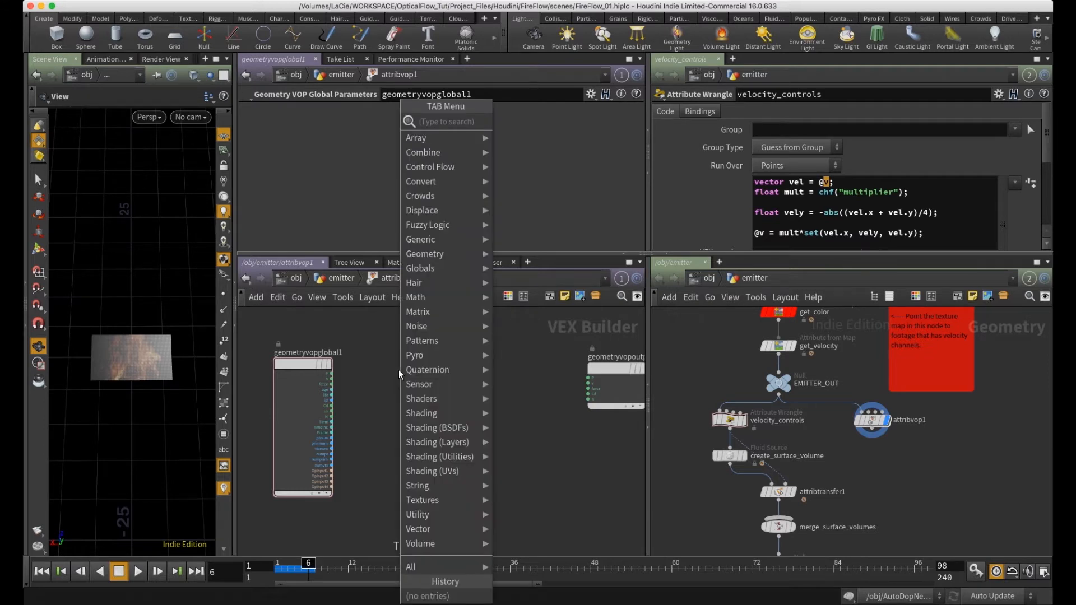
text(vect)
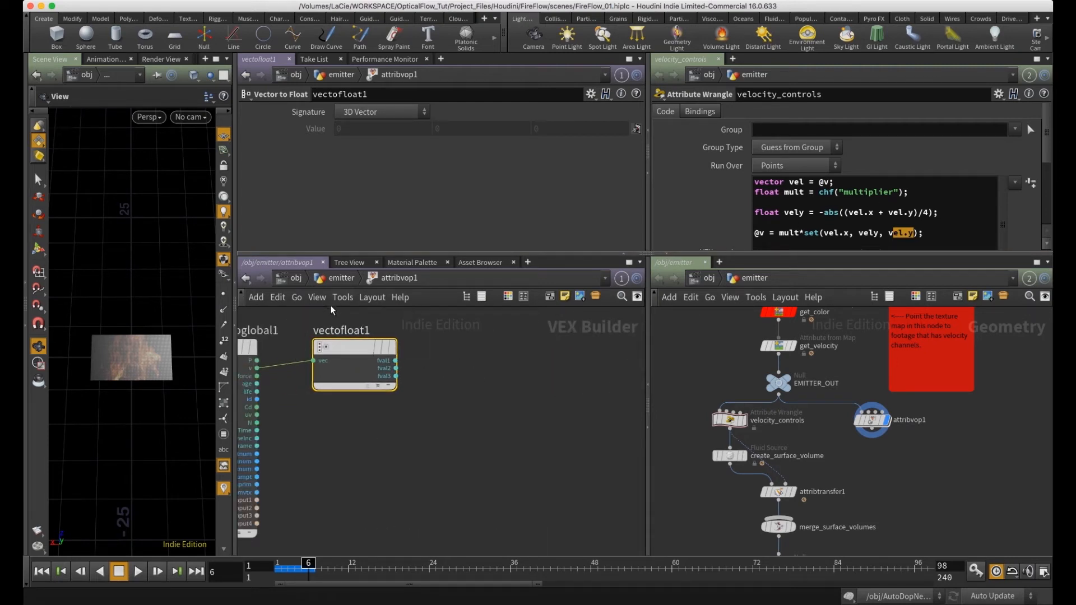
mouse_move(260, 373)
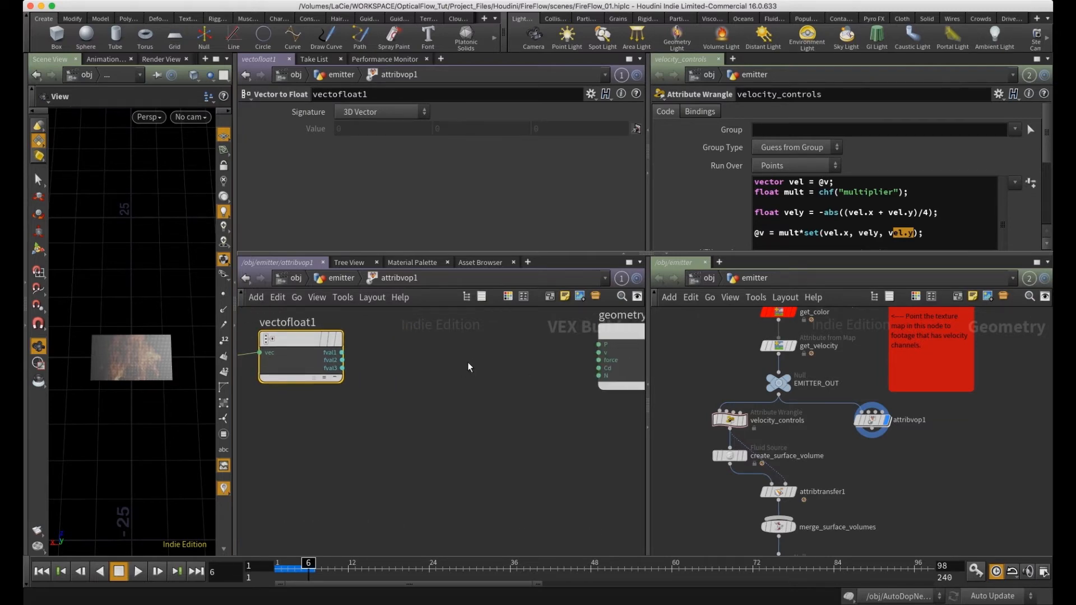
key(Tab)
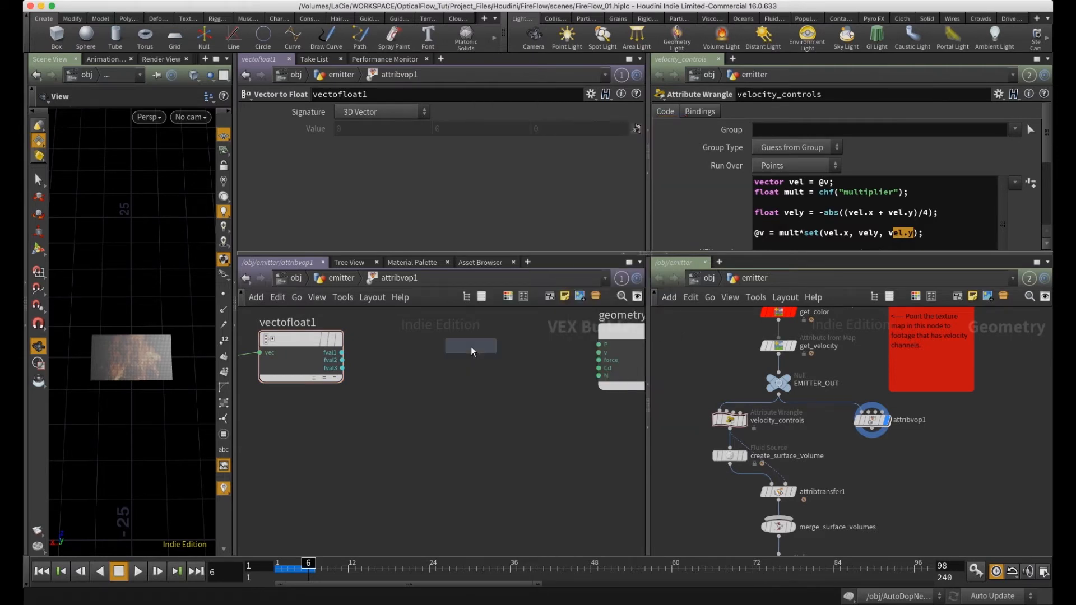
click(475, 341)
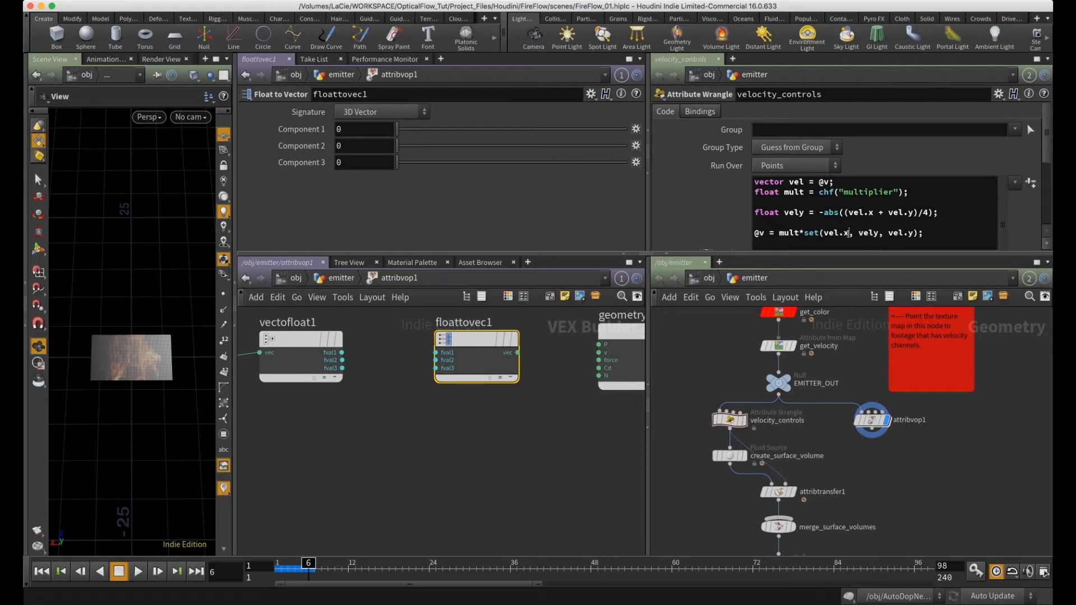
double_click(836, 232)
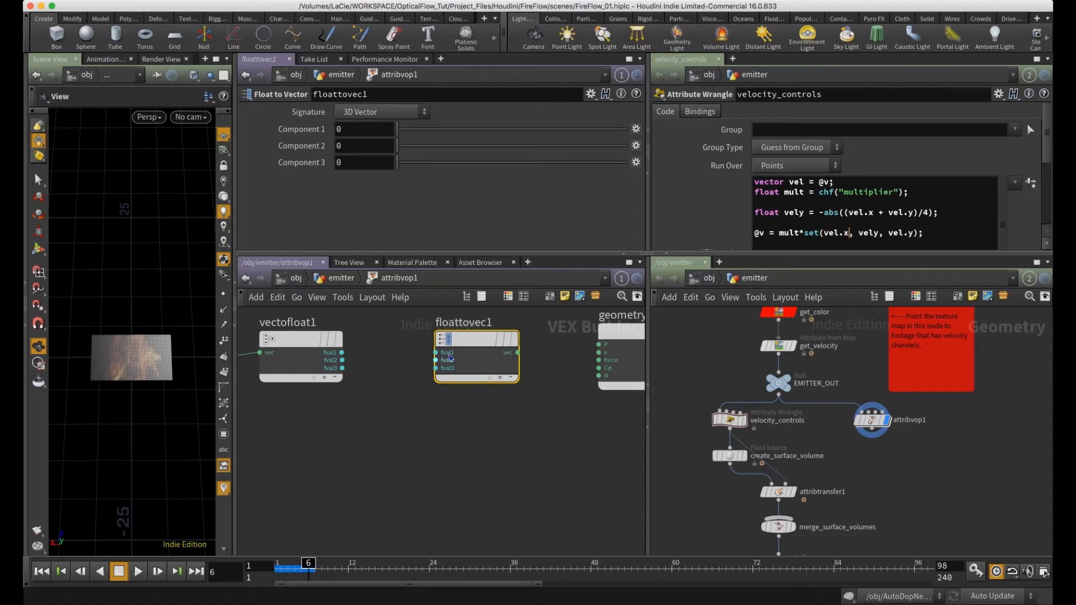
drag(342, 352, 437, 352)
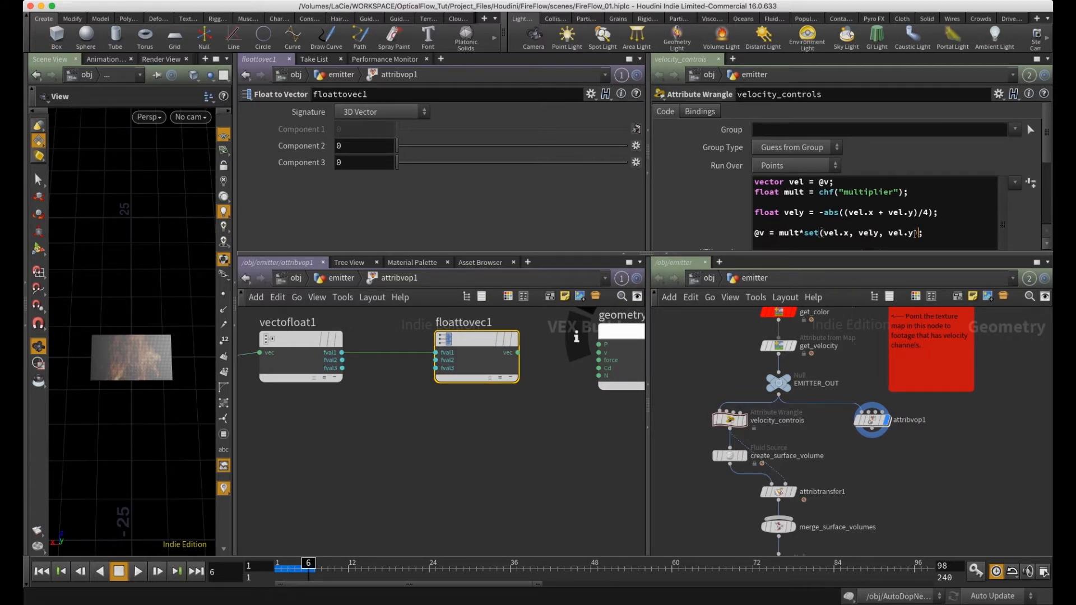
mouse_move(340, 361)
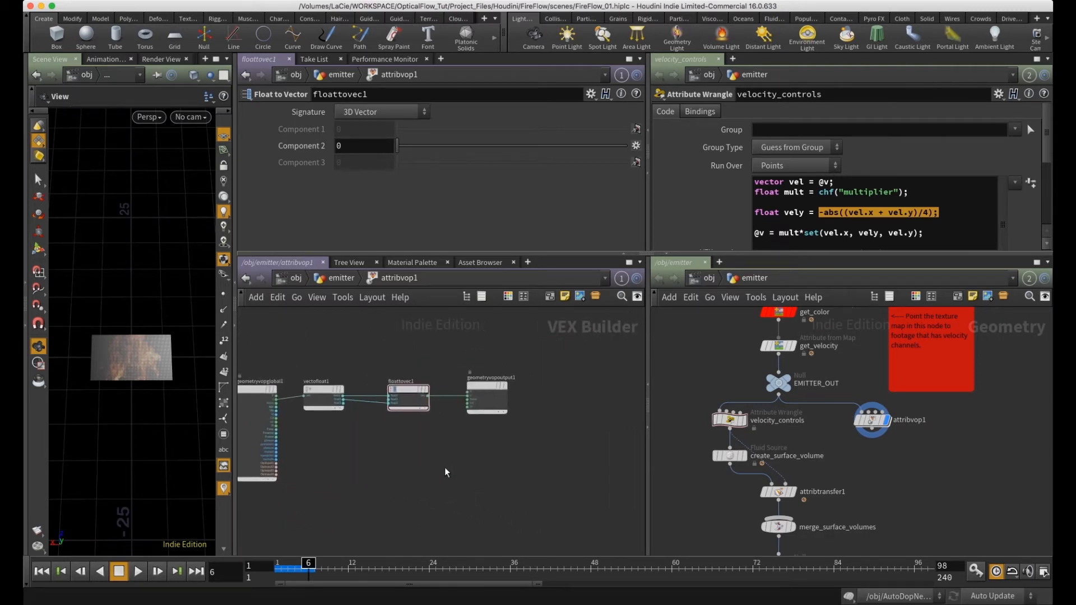
- Wire vectofloat1's float outputs into the Add node's inputs
drag(409, 397, 525, 397)
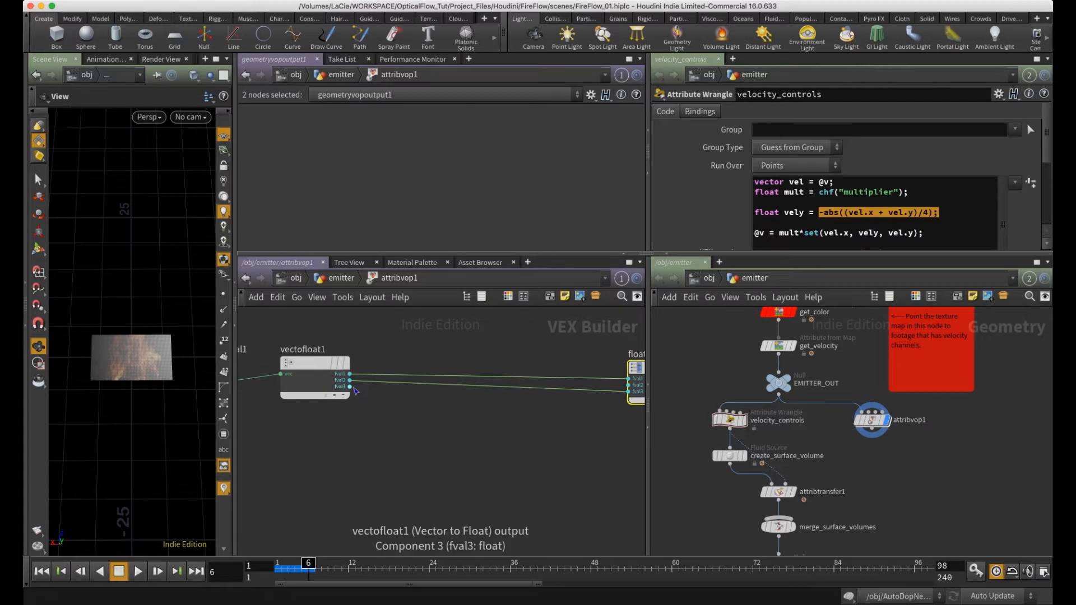
mouse_move(334, 427)
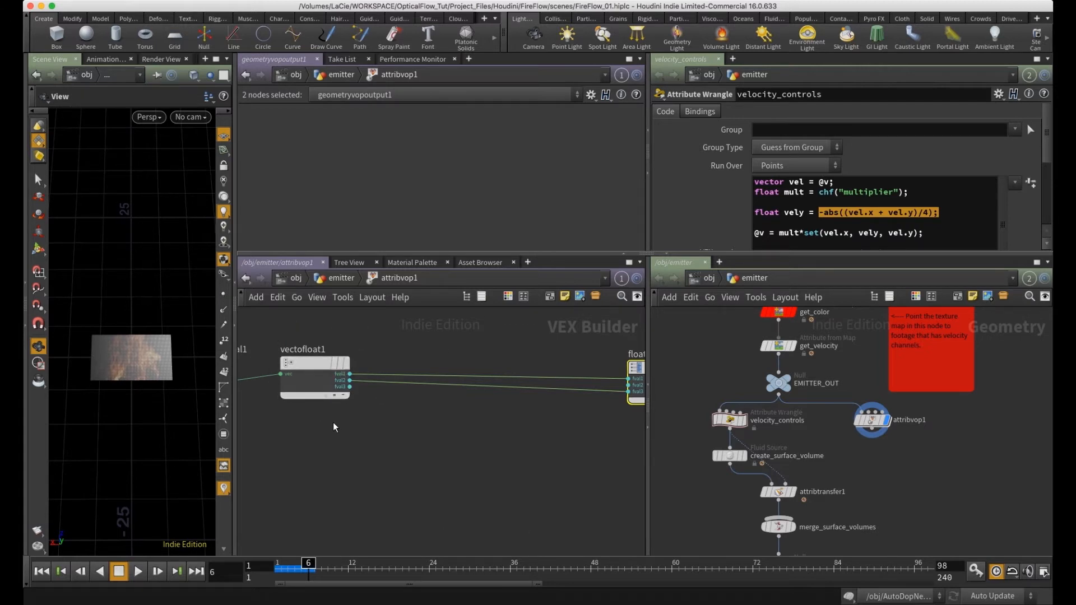
mouse_move(393, 429)
text(divi)
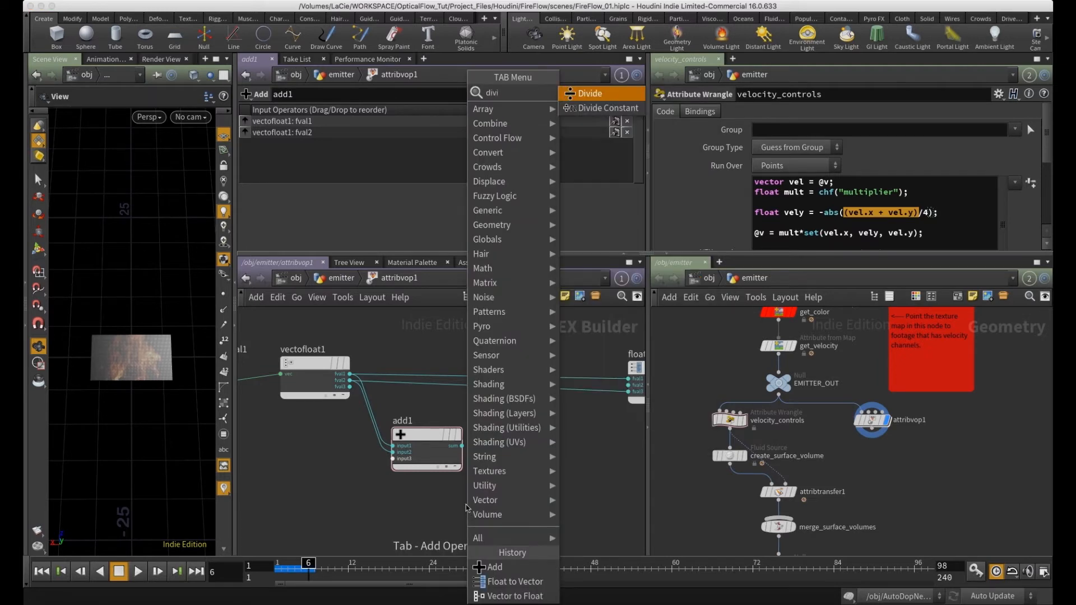
- Feed the sum into a new Divide node with a Constant as divisor
click(589, 93)
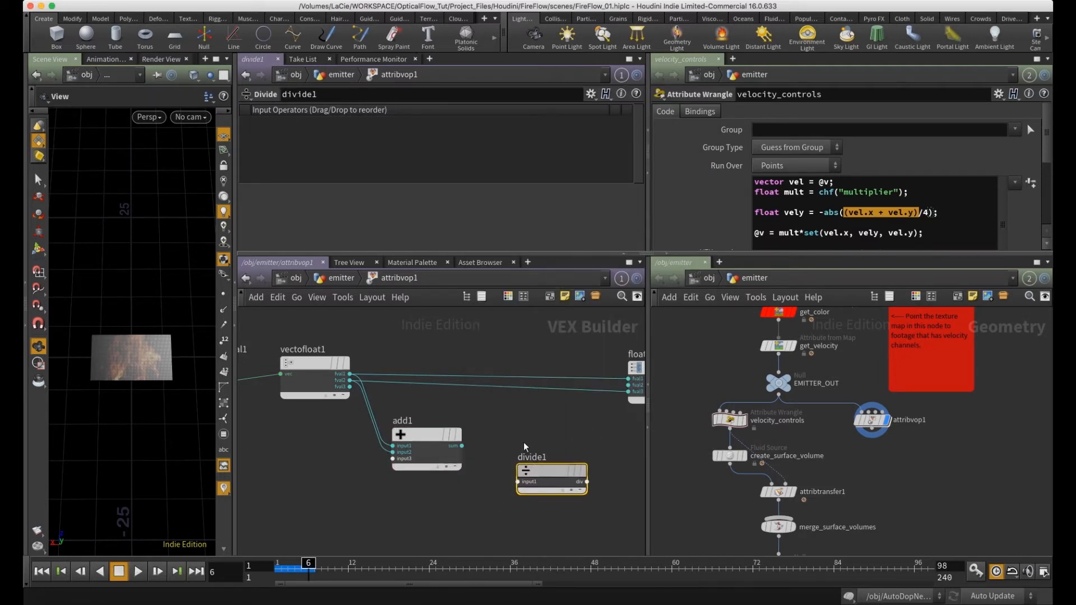
drag(550, 474, 534, 442)
text(constan)
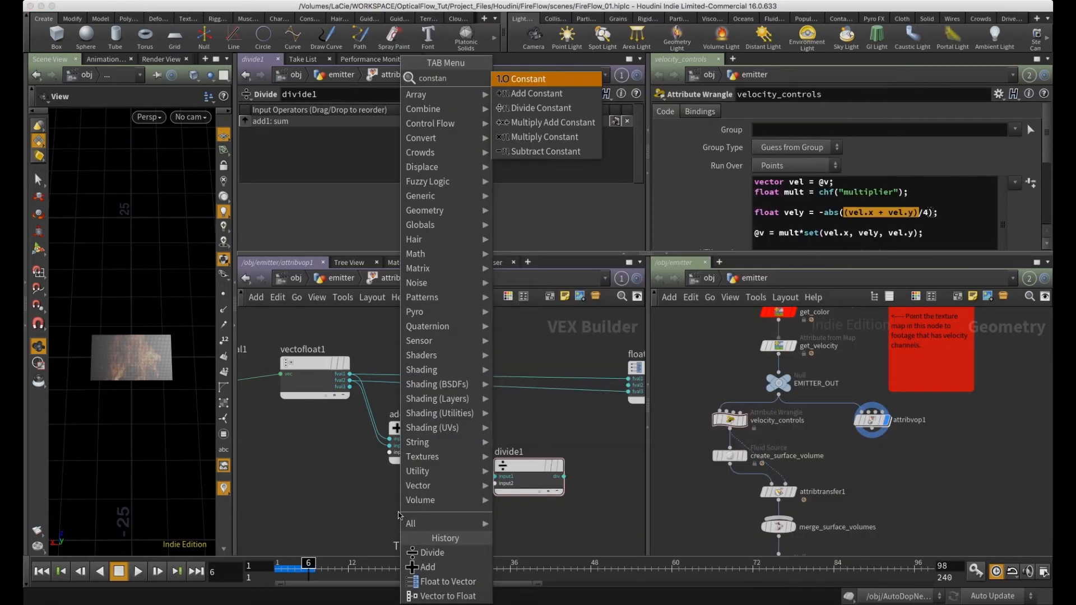
click(525, 78)
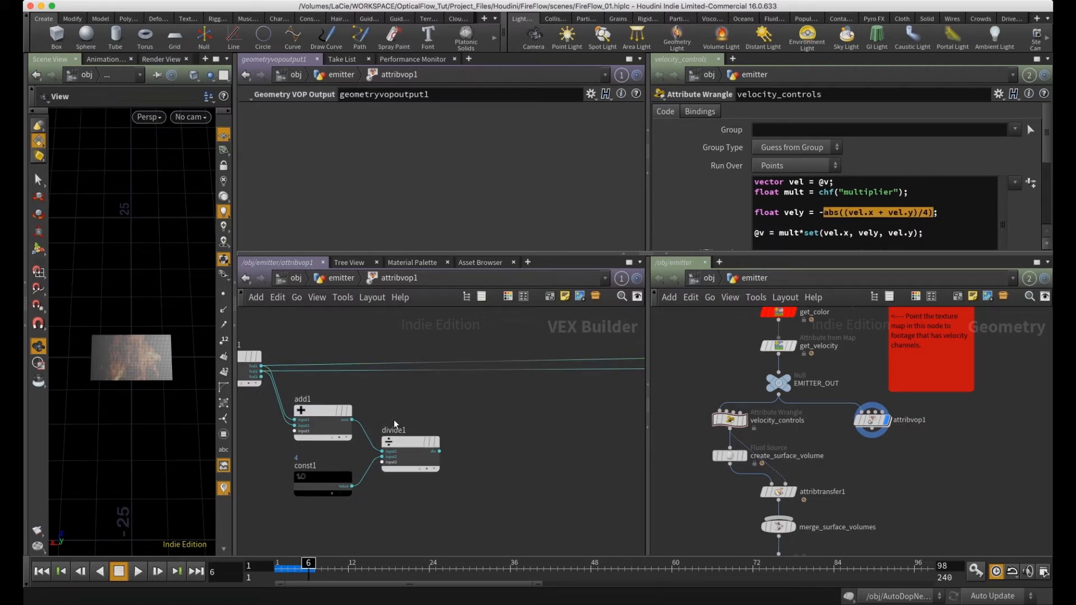
- Chain Absolute and Negate into floattovec1's second component, checking the wrangle's vely term
key(tab)
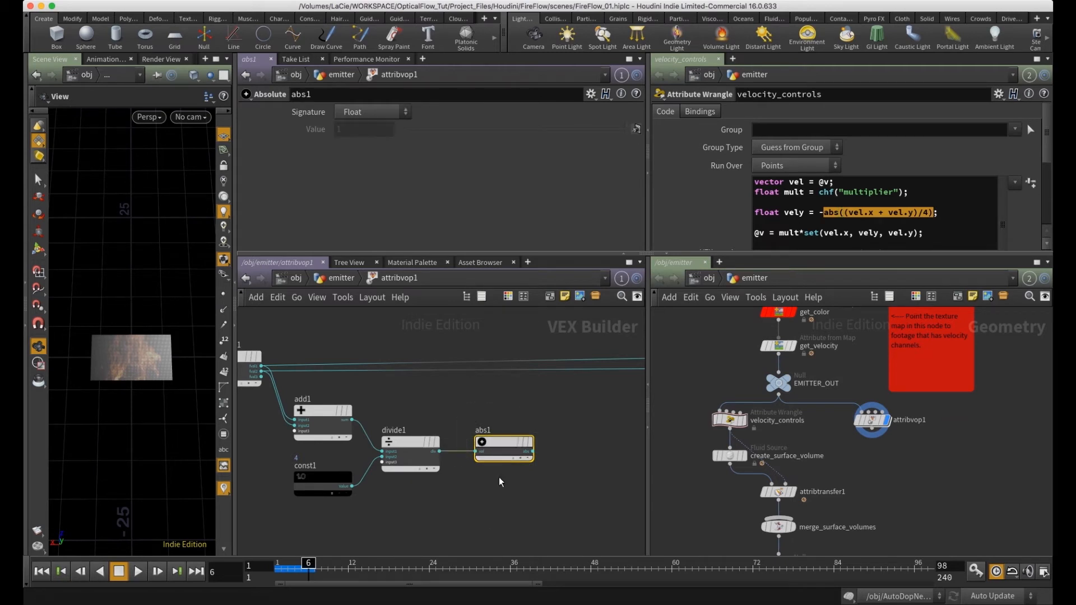
key(Tab)
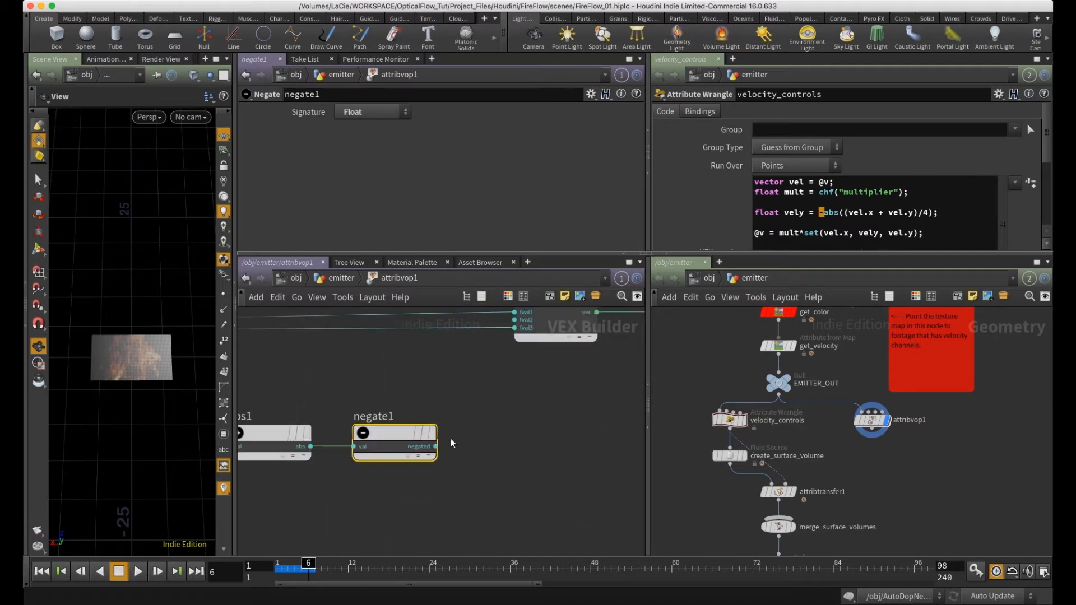
drag(434, 446, 513, 360)
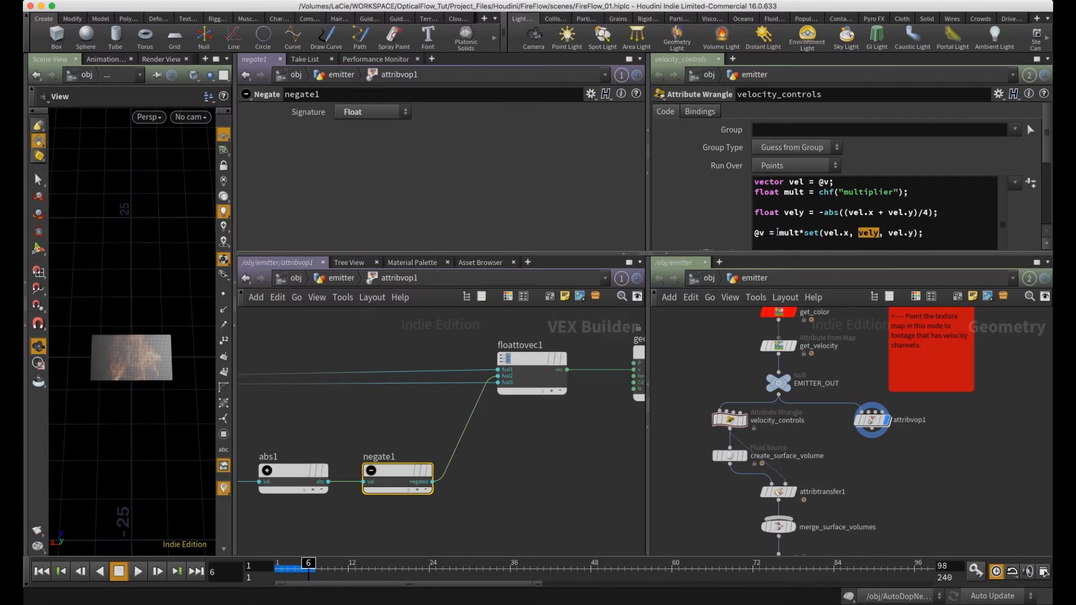
double_click(792, 233)
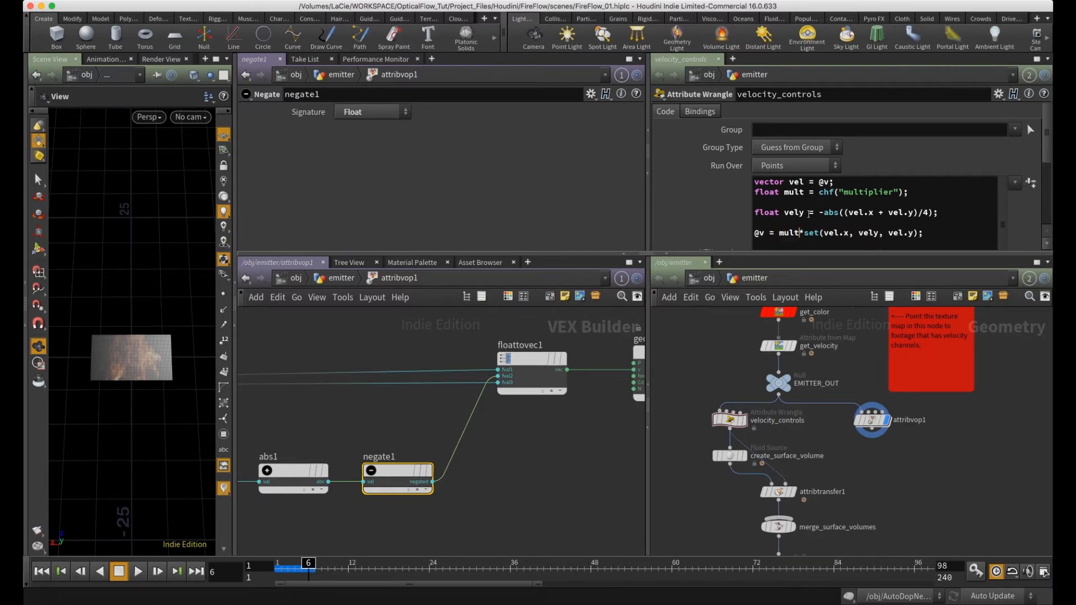
scroll(down, 3)
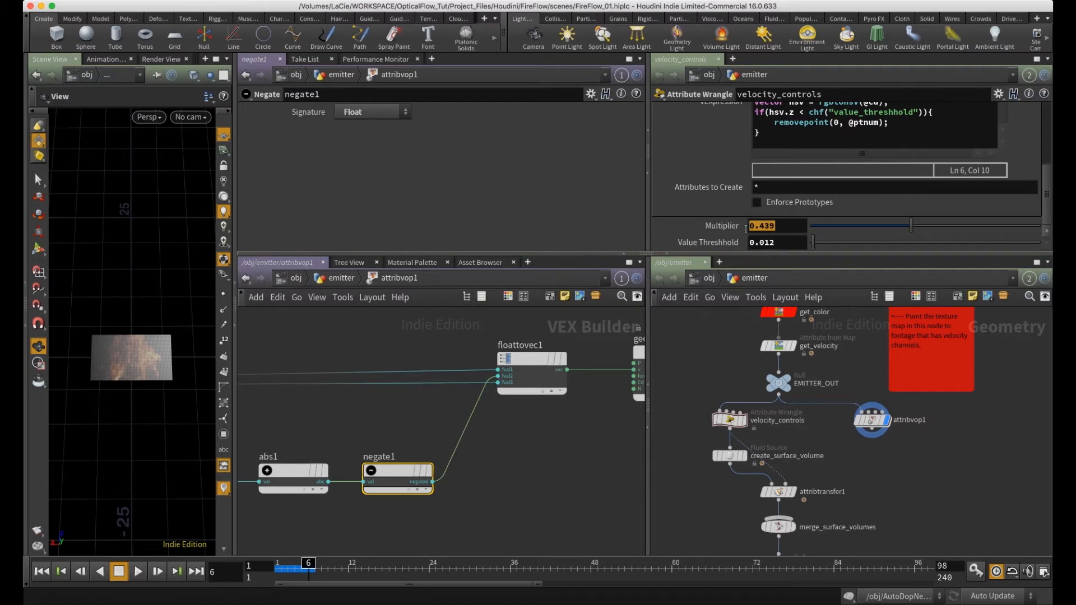
mouse_move(541, 432)
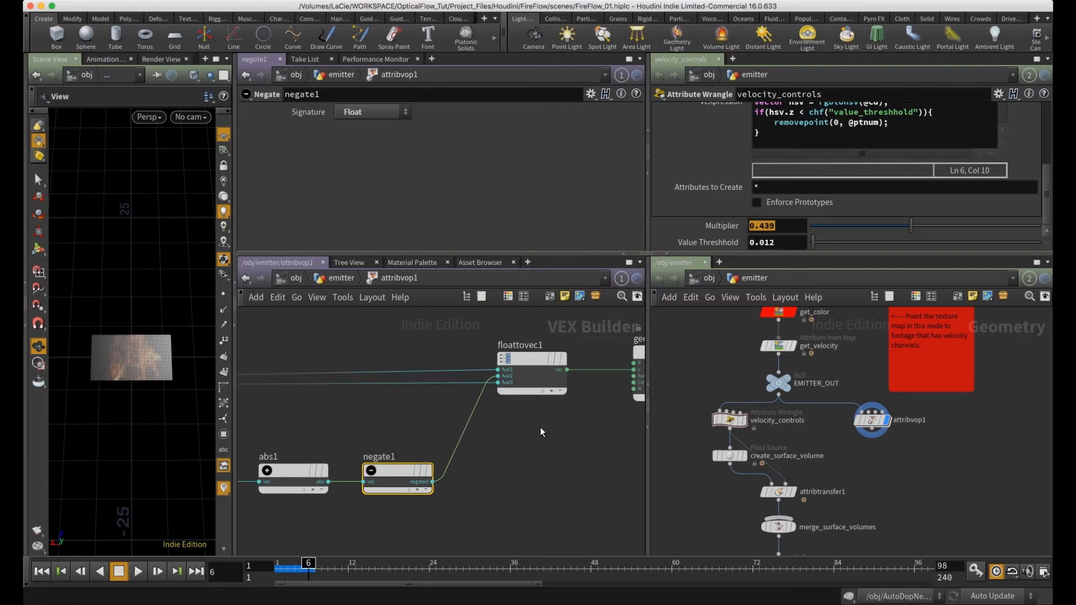
mouse_move(712, 278)
text(multi)
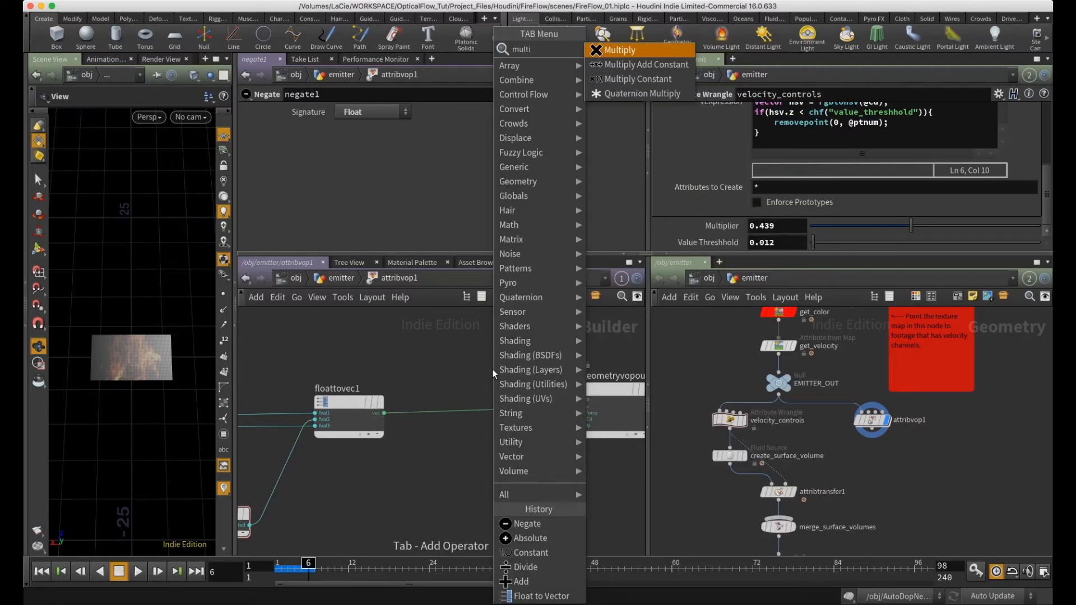
- Insert multiply1 before the output, promote input2, and set Input Number 2 to 0.538
click(622, 49)
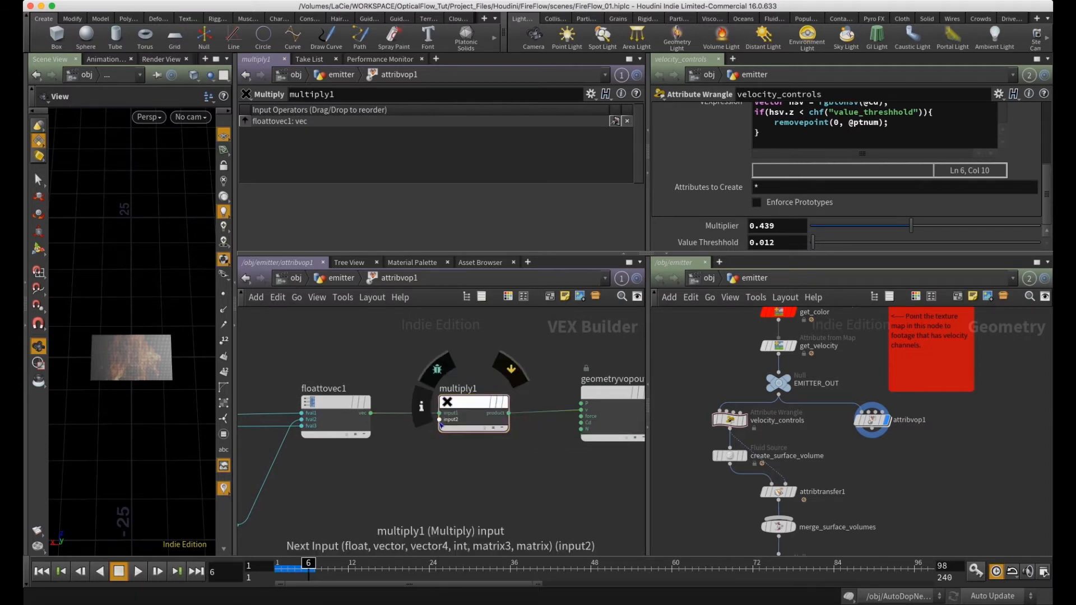
right_click(450, 419)
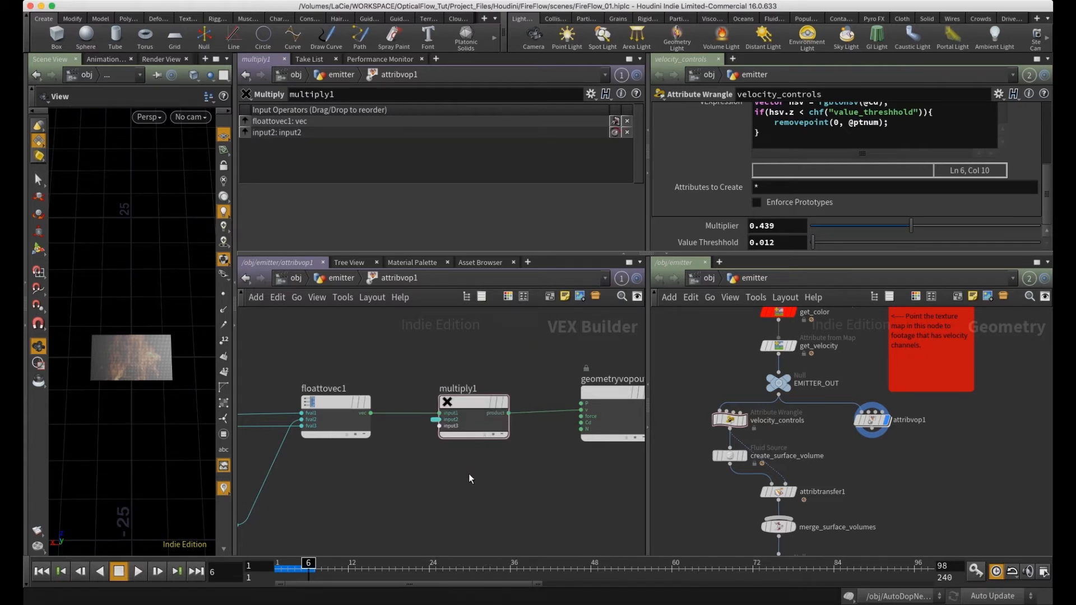
double_click(519, 424)
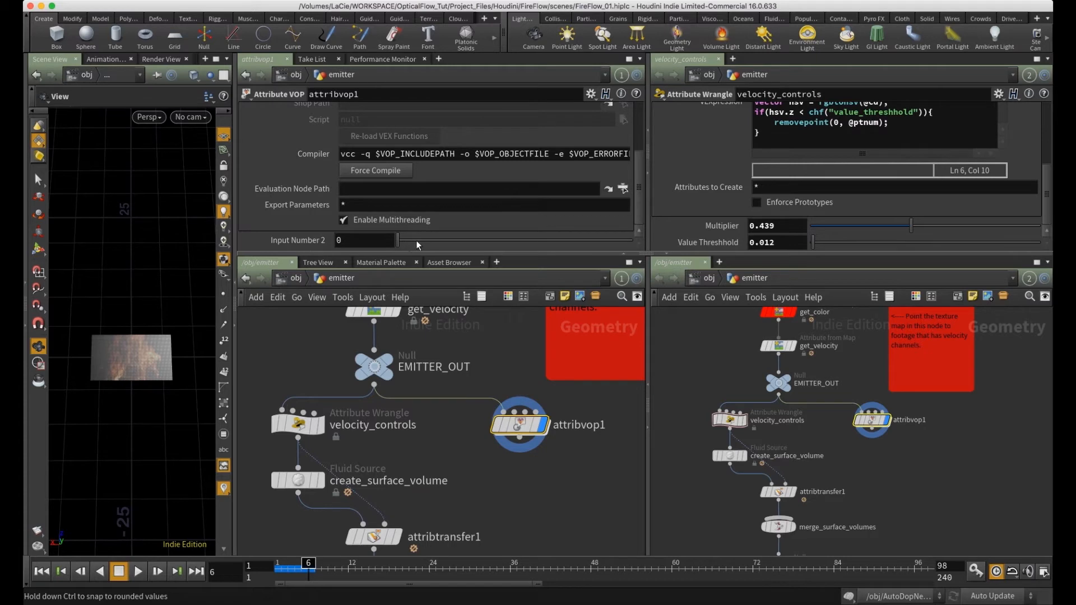
drag(401, 239, 568, 239)
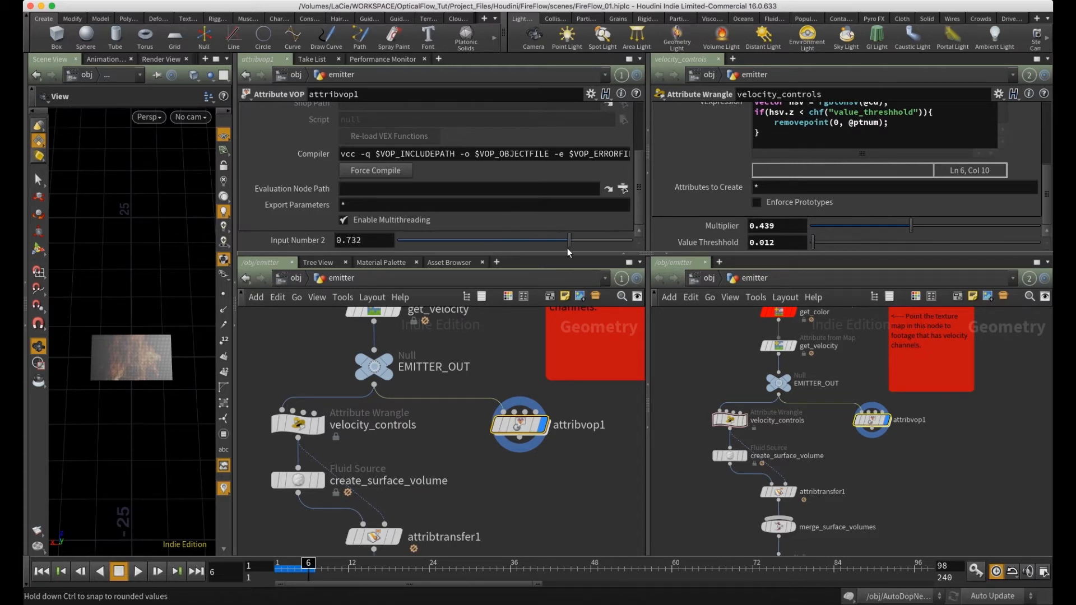
drag(570, 240, 525, 240)
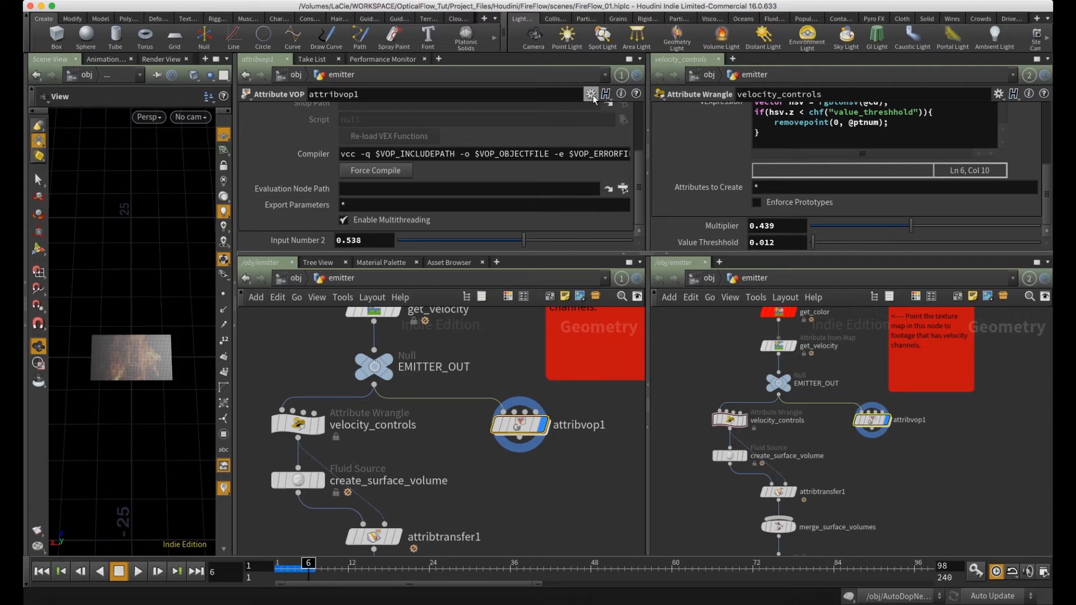
- In Edit Parameter Interface, rename Input Number 2 to 'mult' labelled 'Multiplier'
click(590, 94)
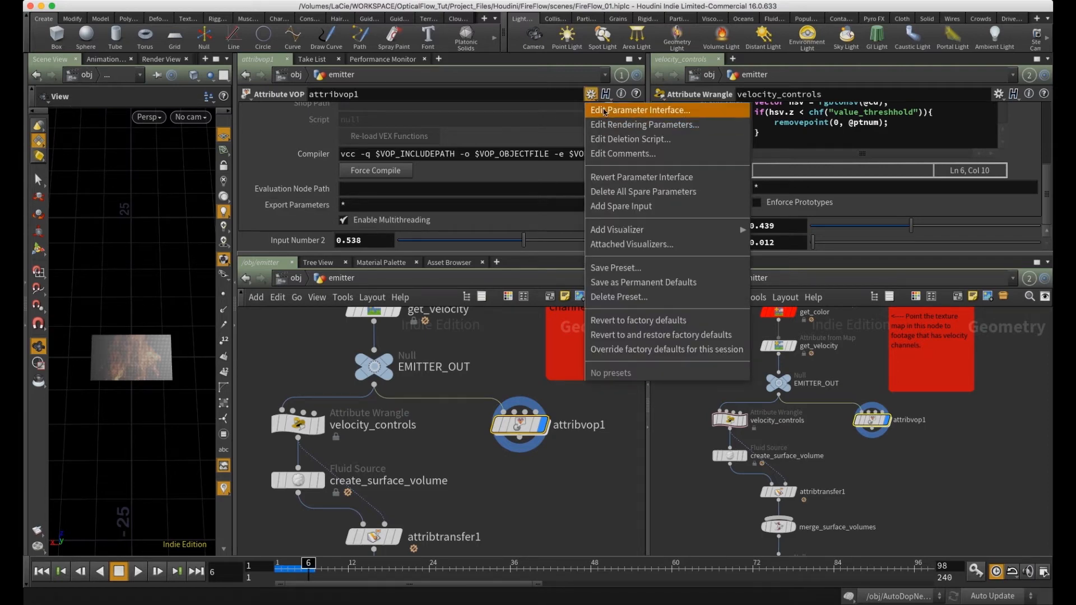
click(639, 110)
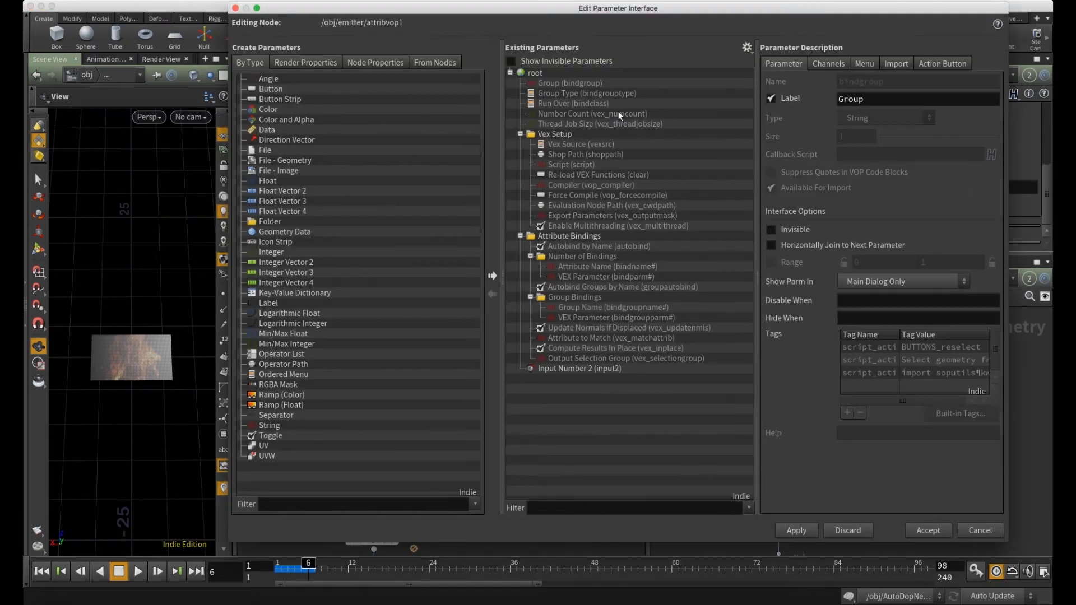
mouse_move(439, 149)
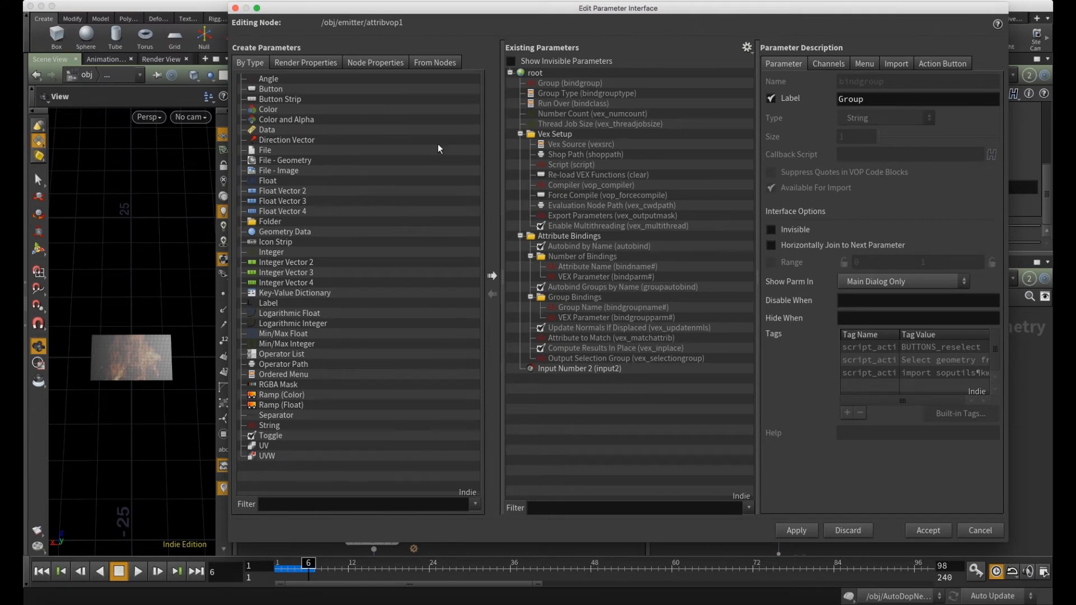
mouse_move(608, 401)
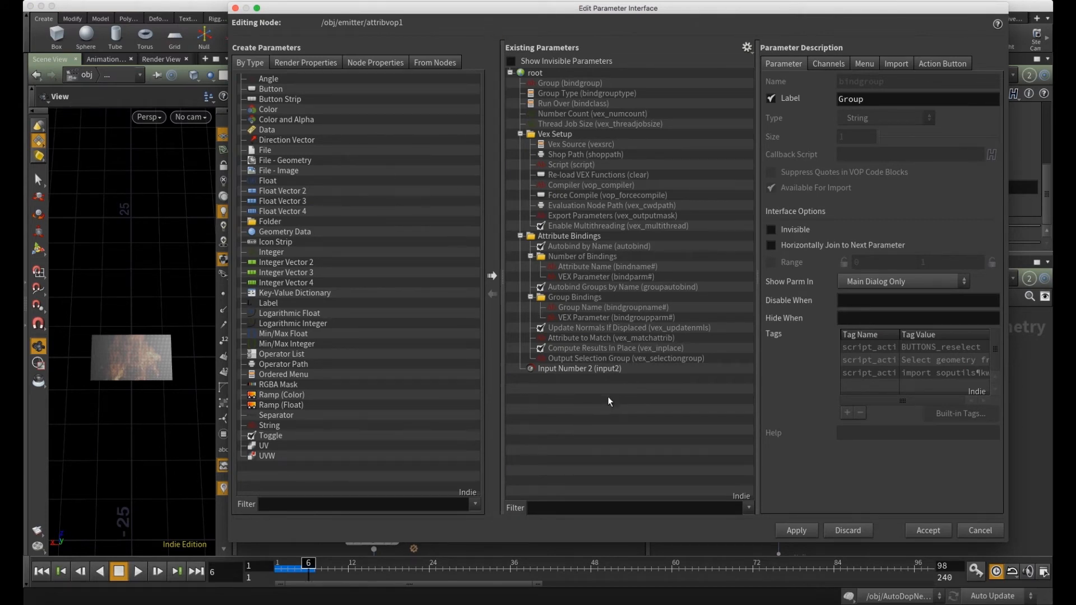
click(579, 369)
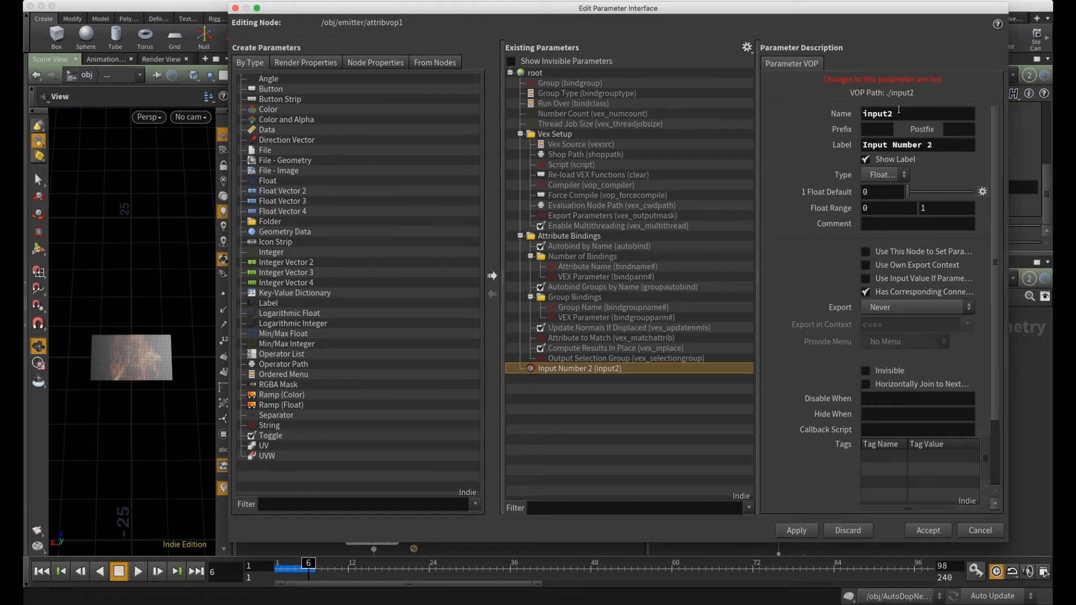
double_click(879, 113)
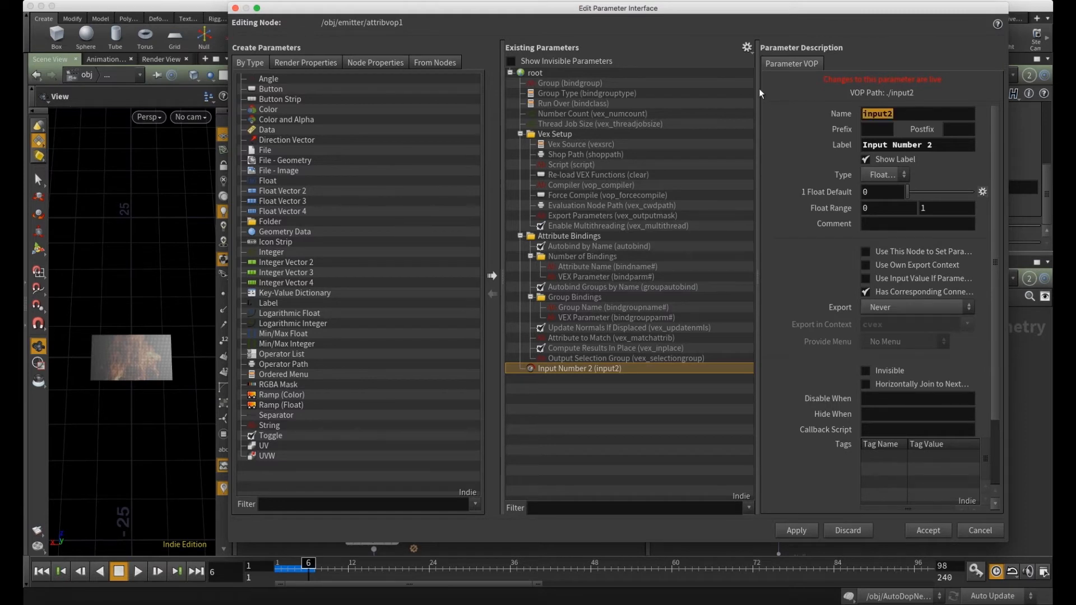
text(mult)
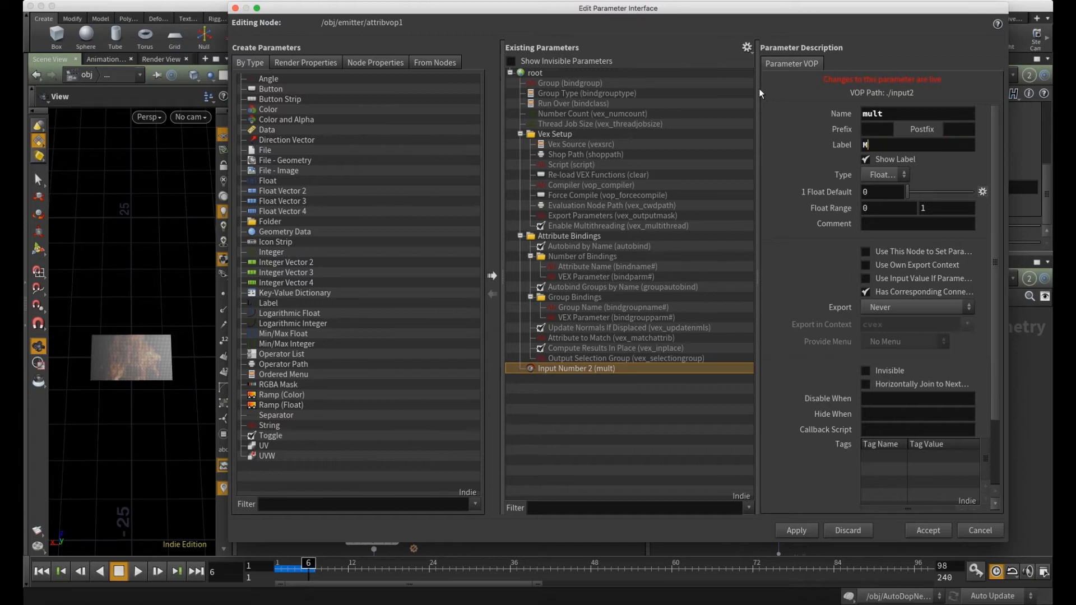
text(ultiplier)
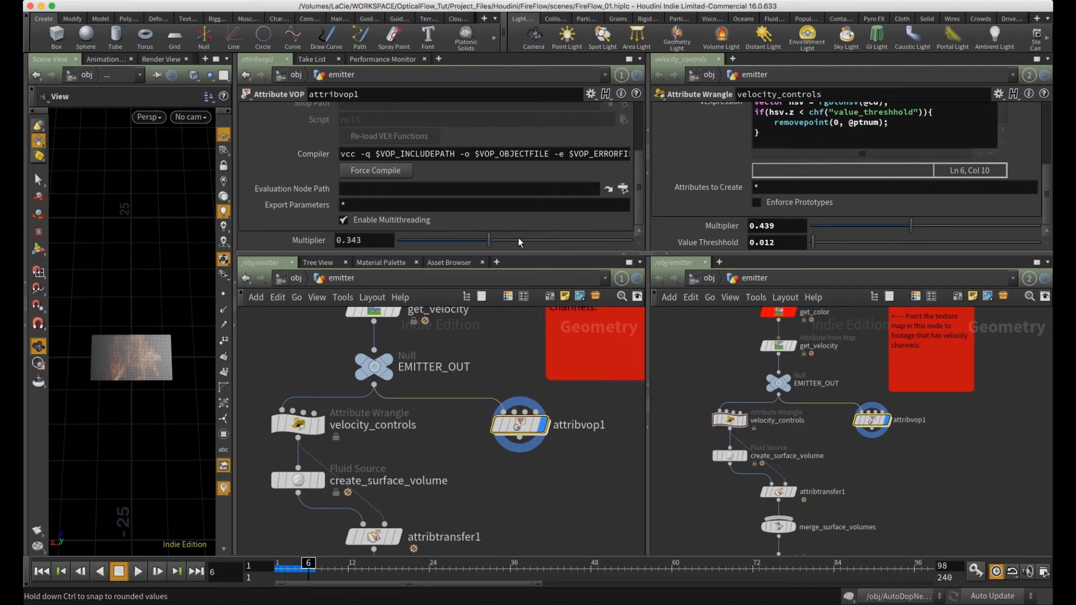
- Set Multiplier to 0.439 and dive back into attribvop1's network
drag(487, 240, 514, 241)
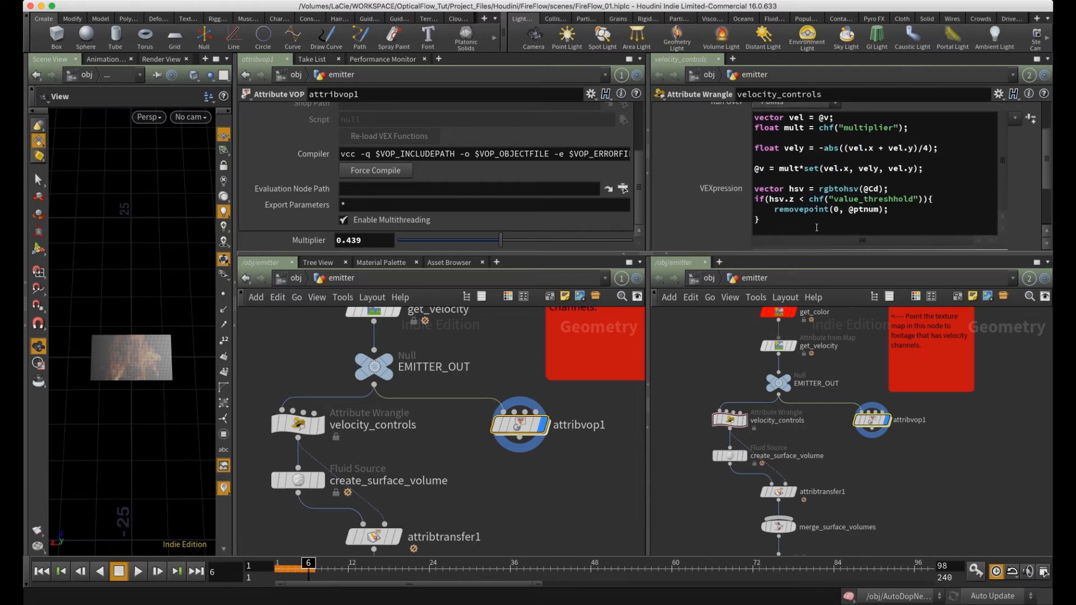
click(519, 425)
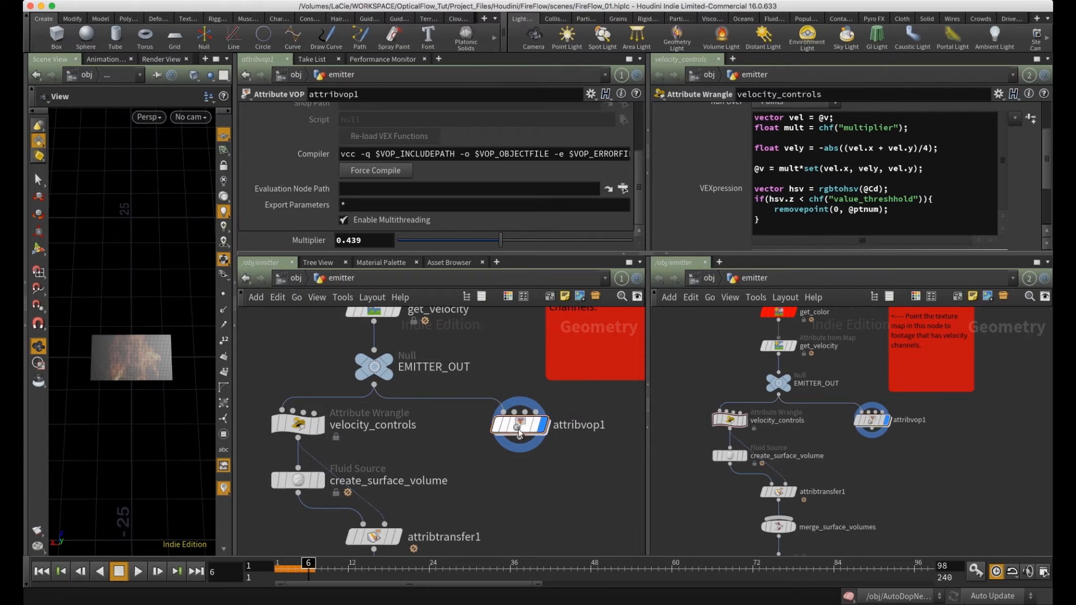
double_click(520, 424)
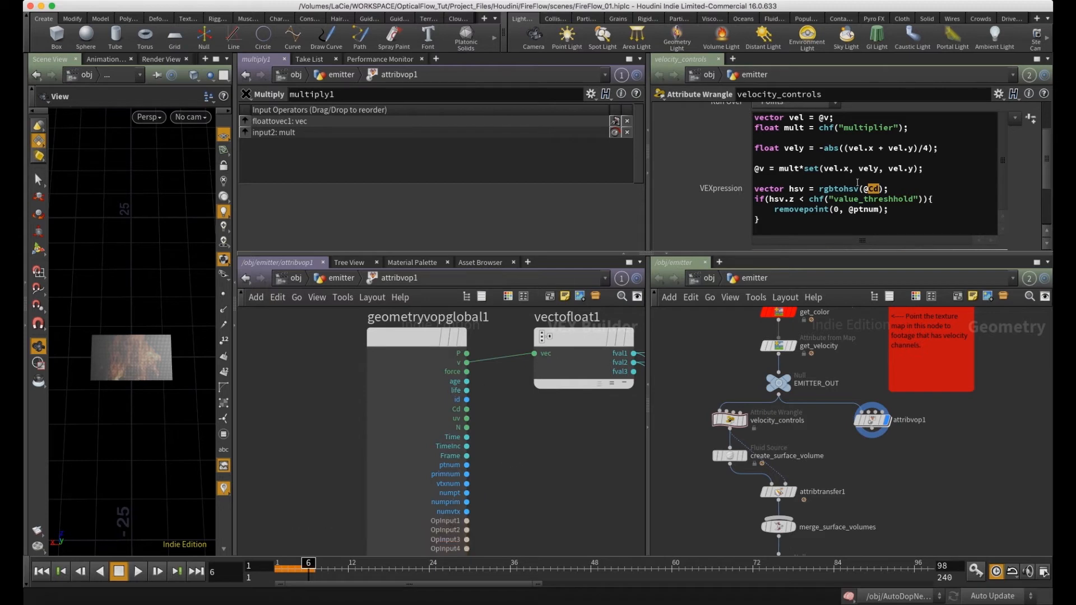
mouse_move(546, 449)
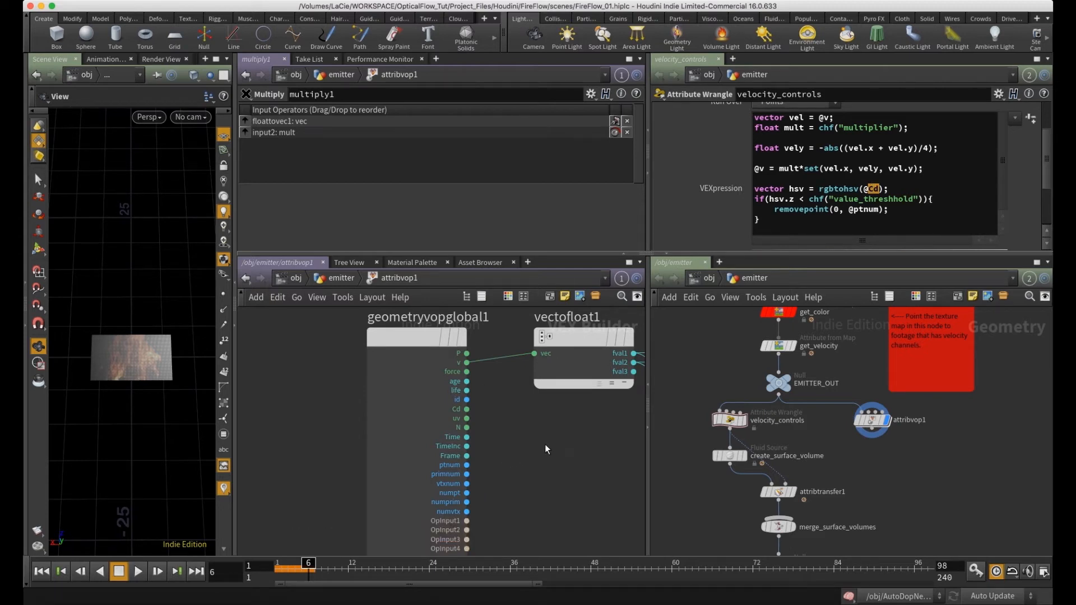
- Add an RGB to HSV node to the VOP network
key(tab)
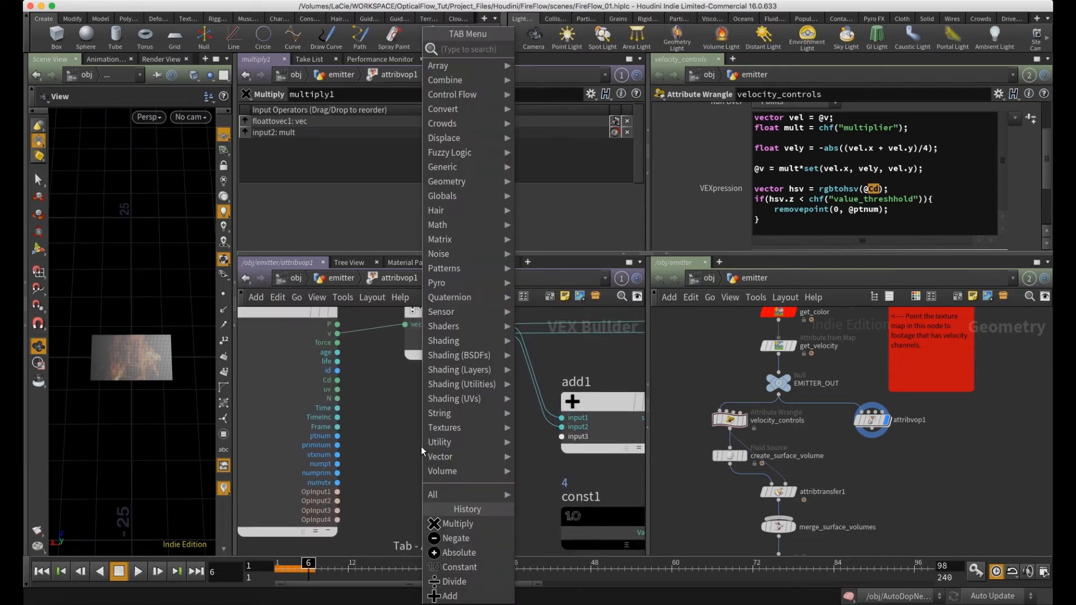
text(rgb)
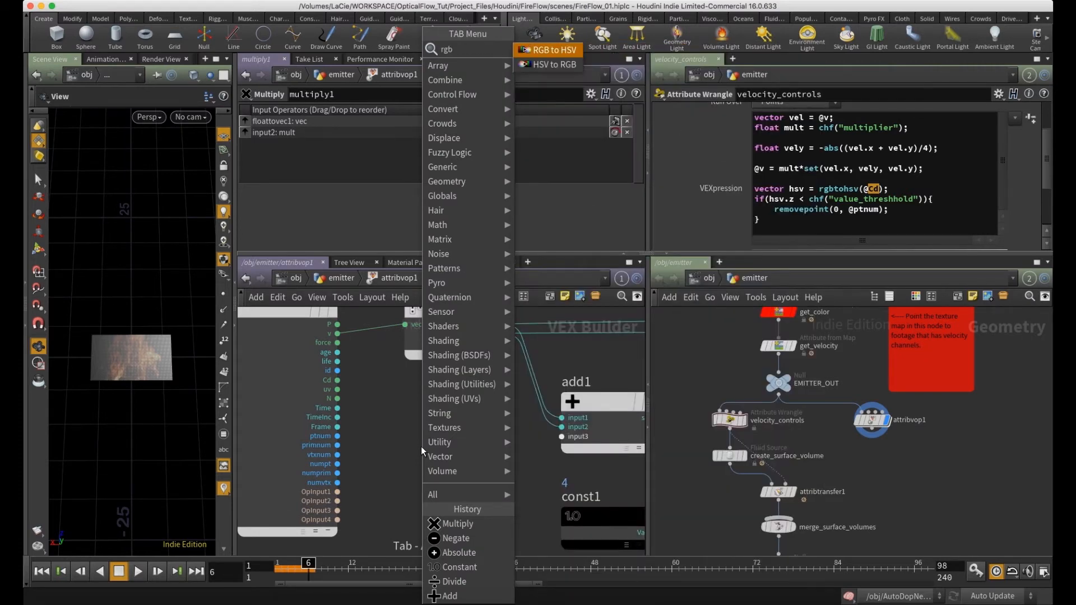
mouse_move(450, 297)
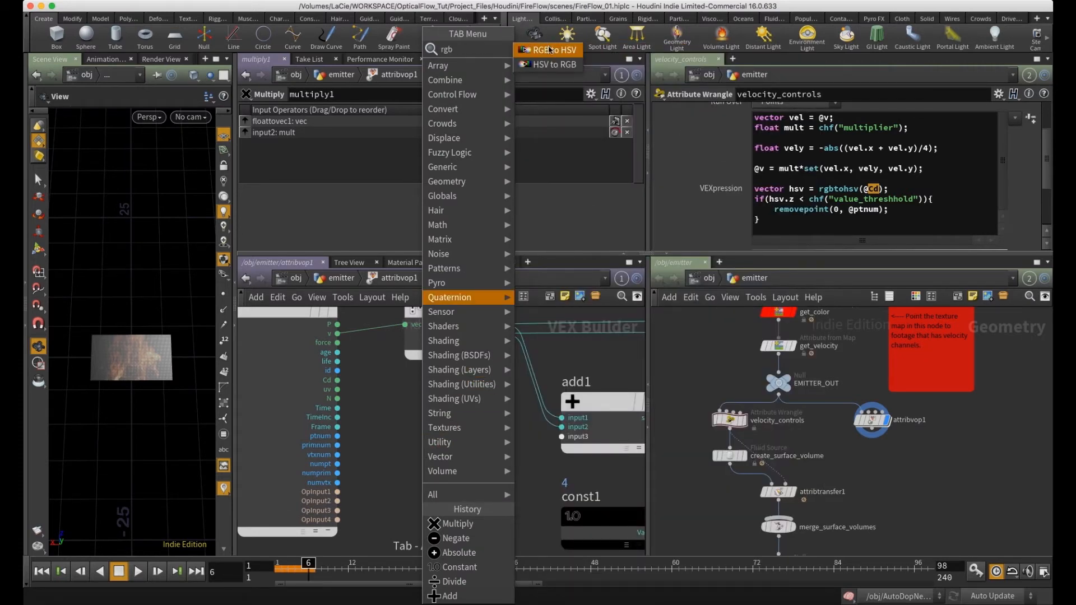
click(548, 49)
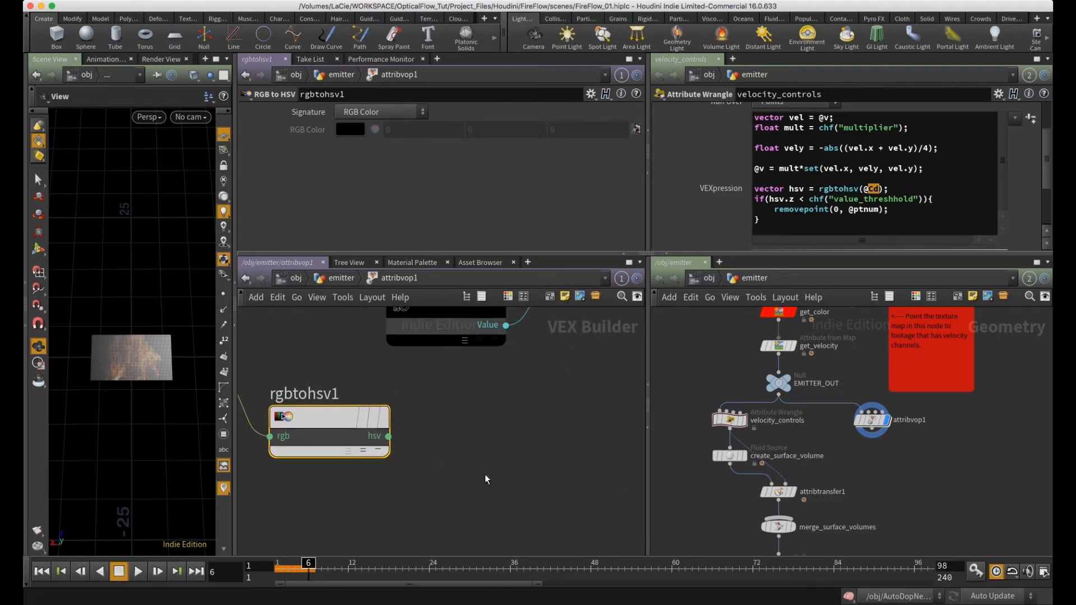
- Add a Vector to Float node and wire the hsv output into it
key(Tab)
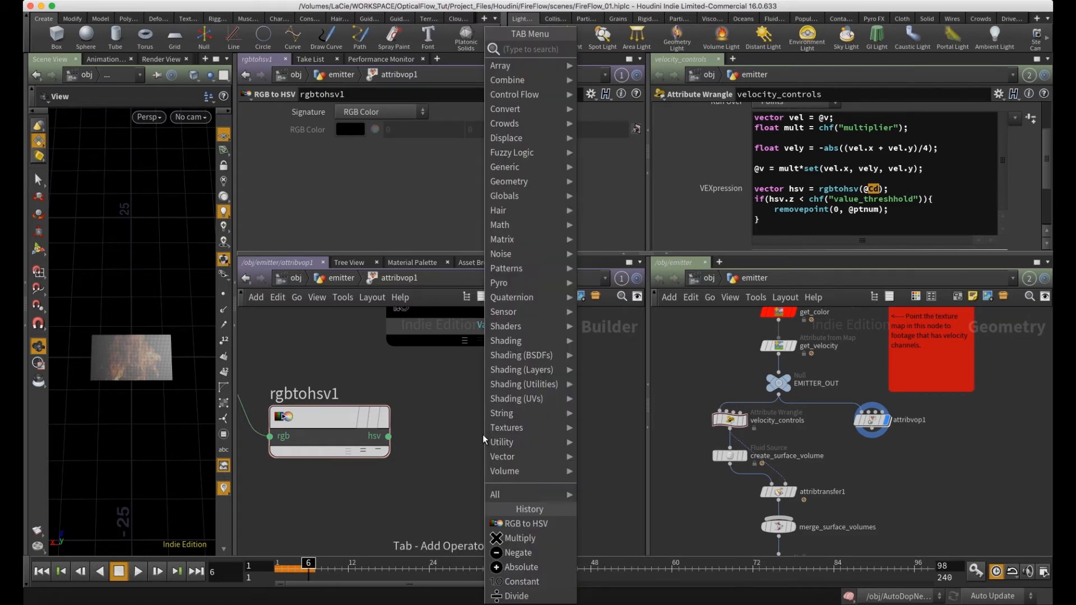
text(v)
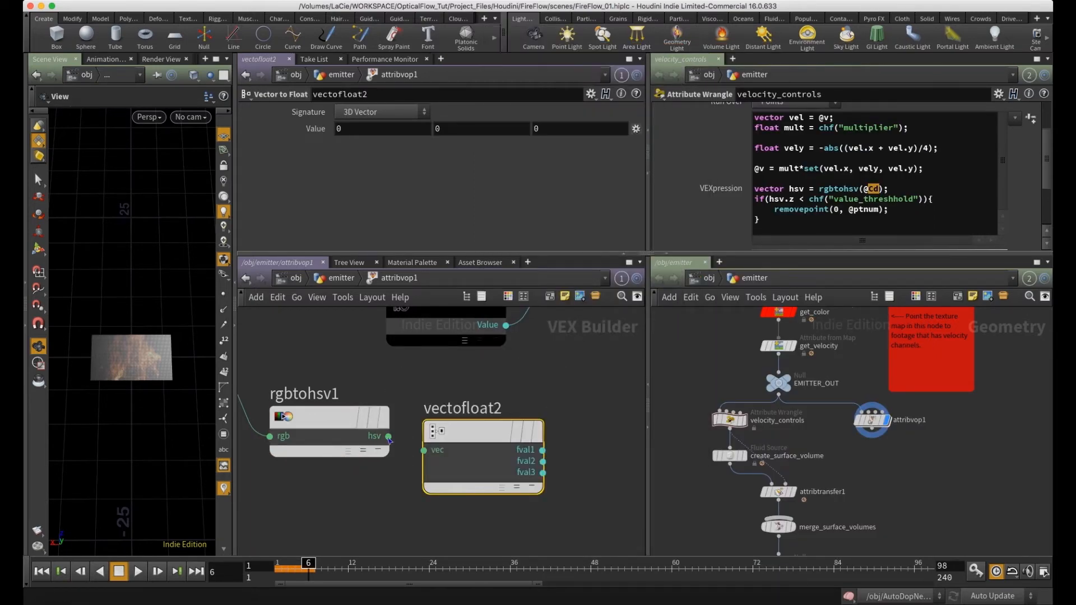
drag(387, 436, 425, 436)
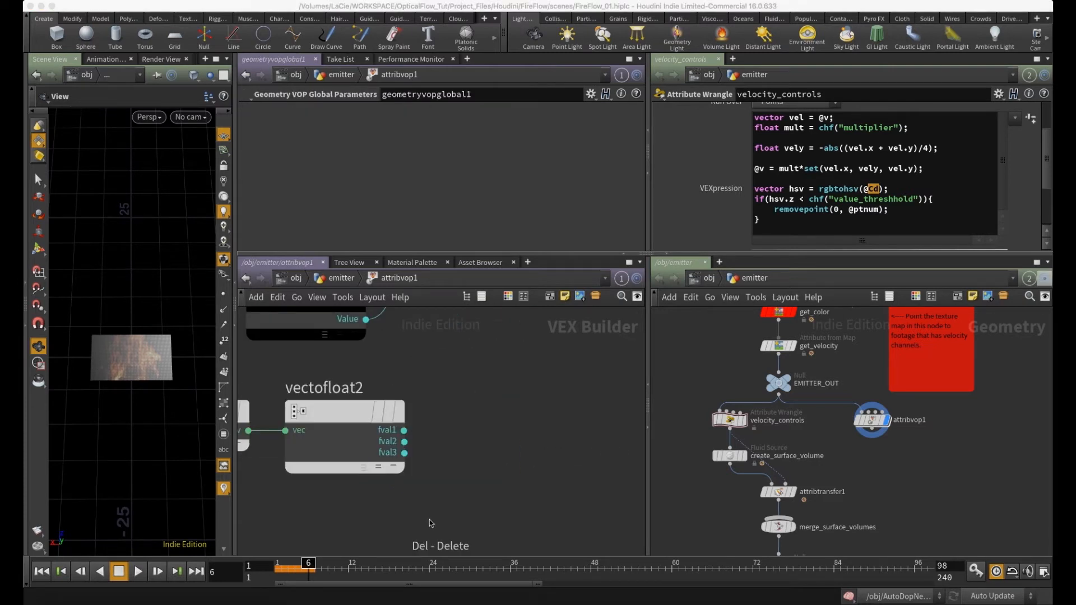
click(343, 411)
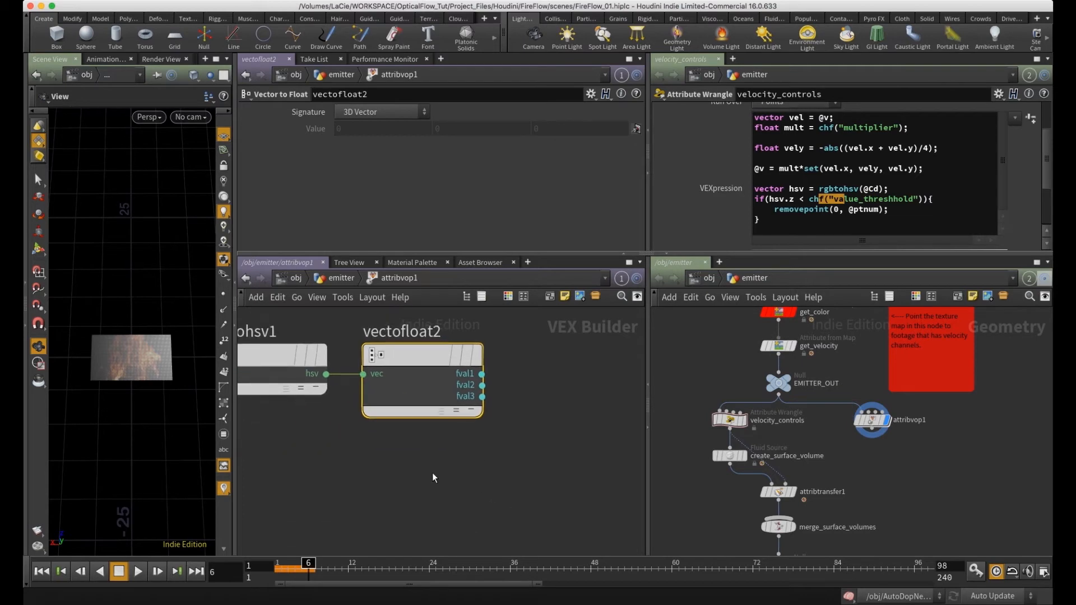
- Add a Parameter VOP and name it value_threshhold
key(Tab)
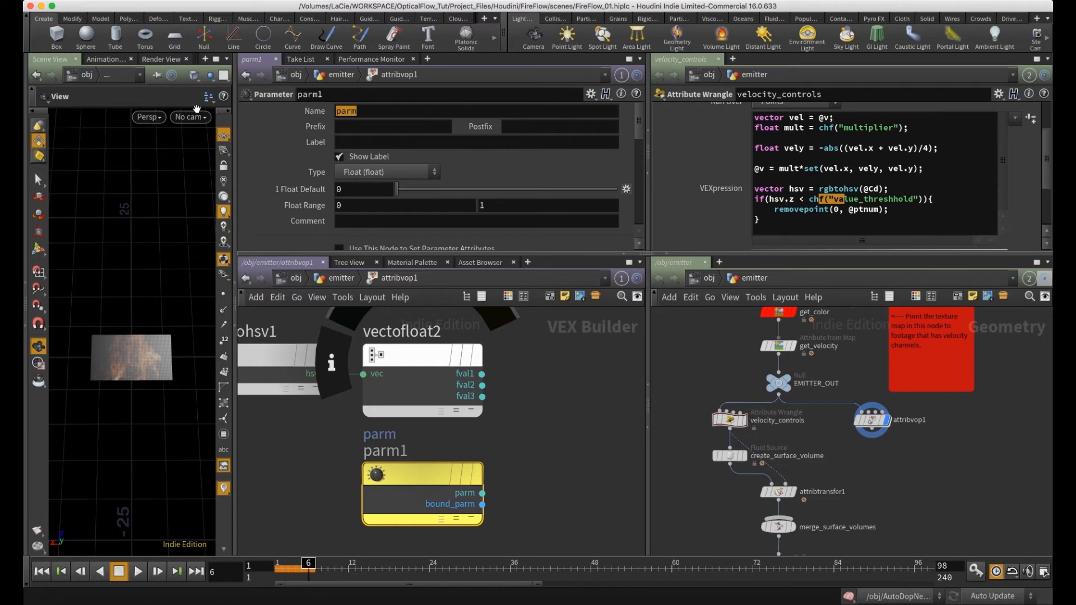
text(value_thresh)
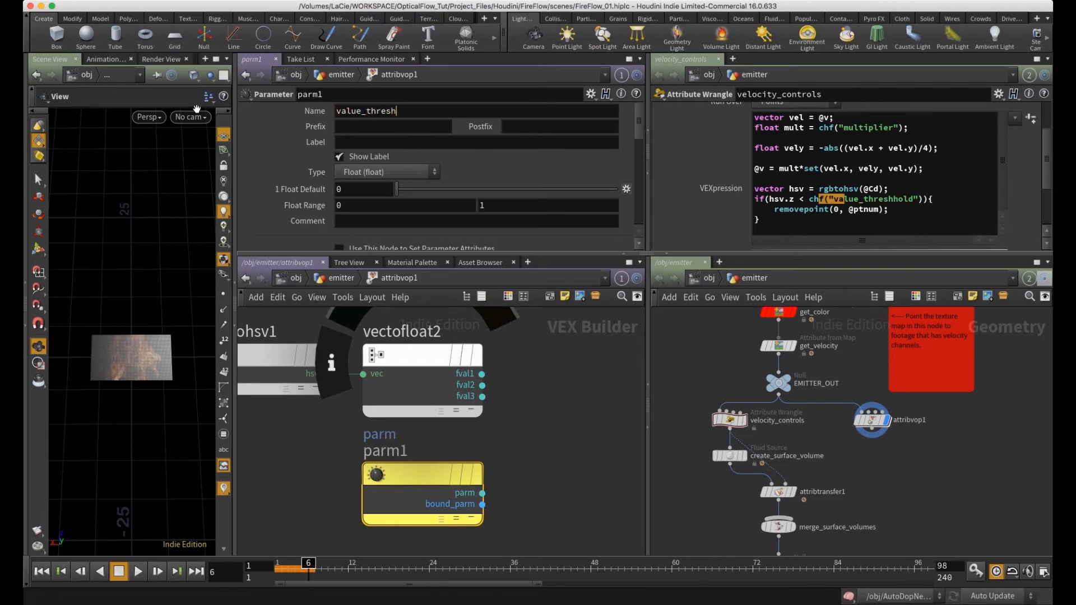
text(hold)
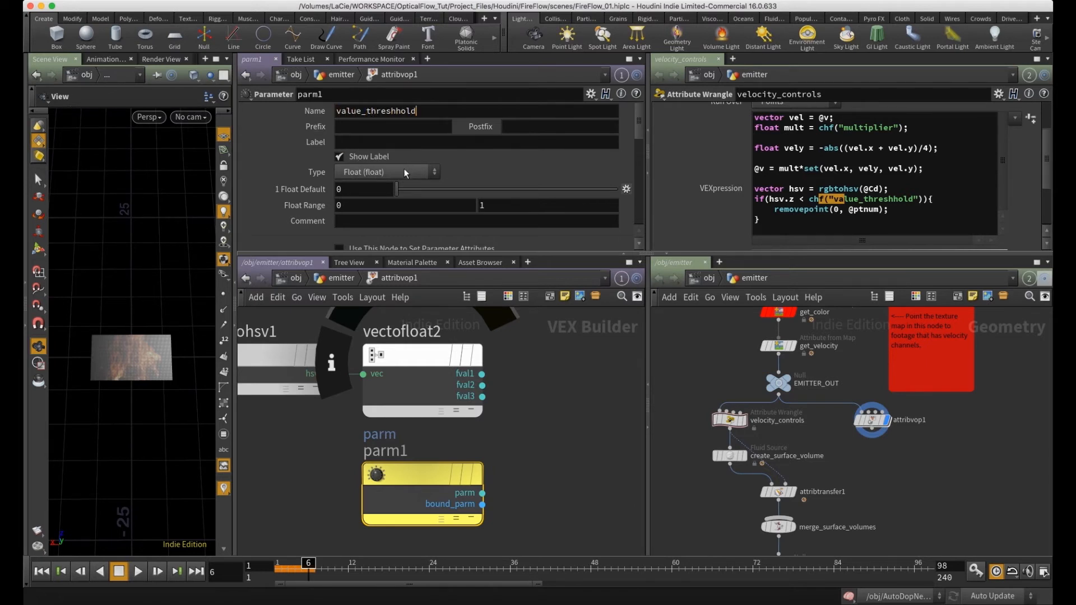
mouse_move(676, 222)
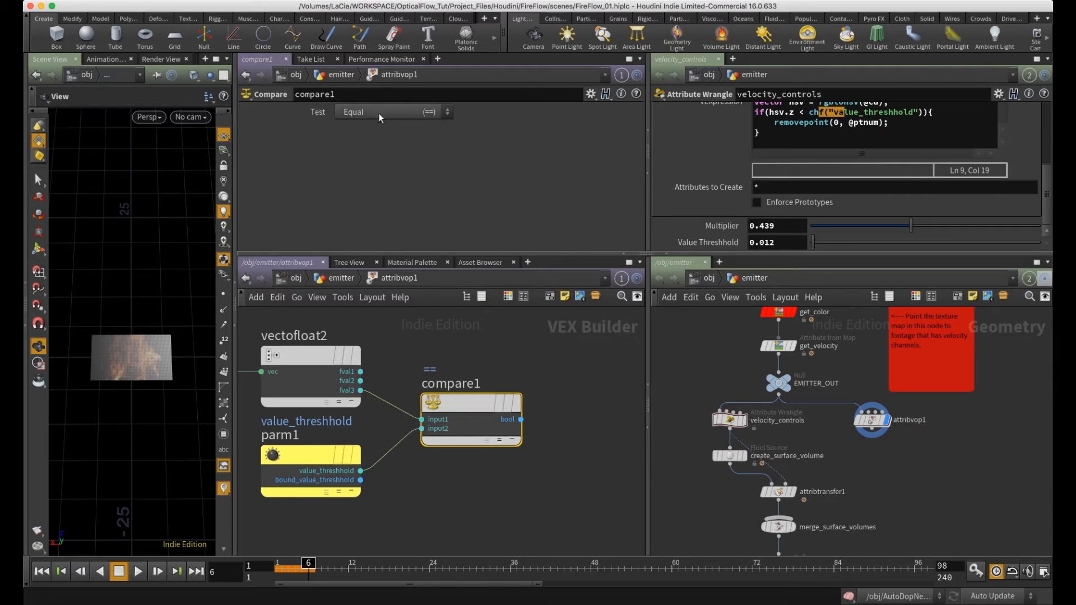
- Set compare1's Test to Less Than
click(388, 112)
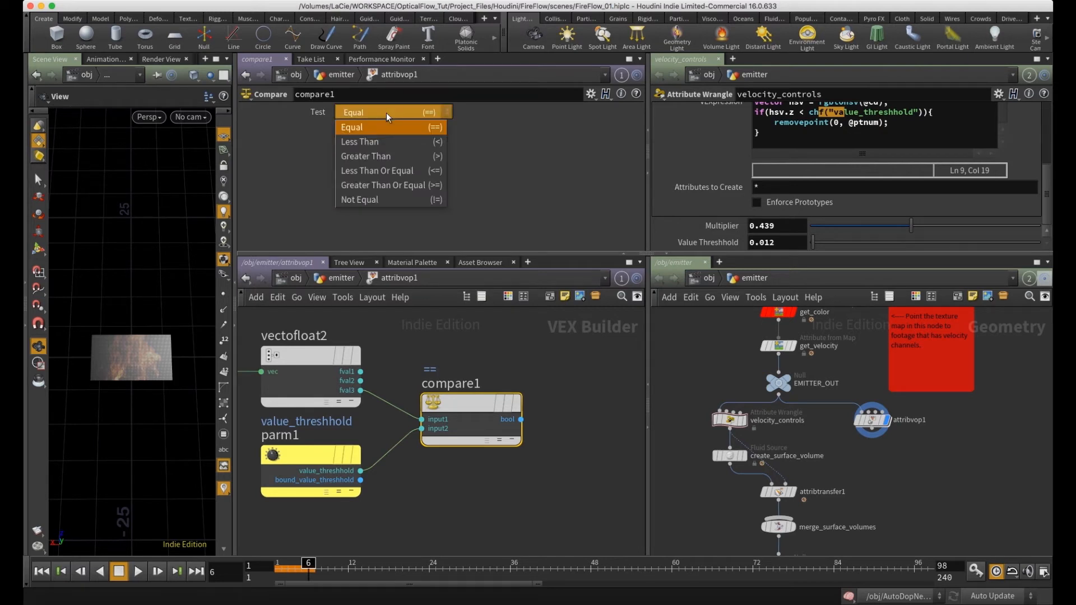
mouse_move(388, 142)
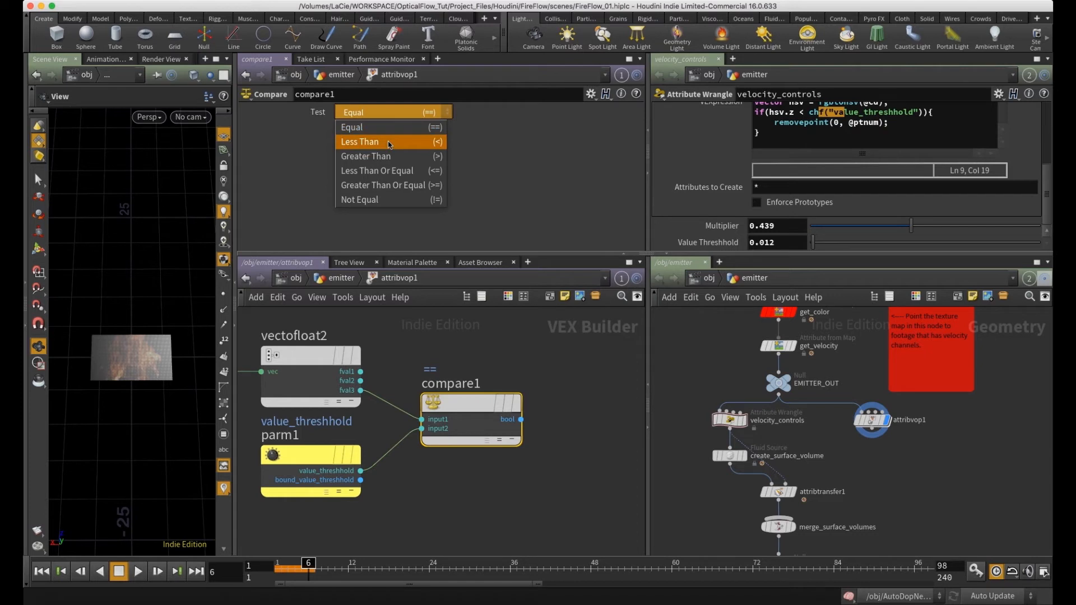
click(360, 141)
text(if)
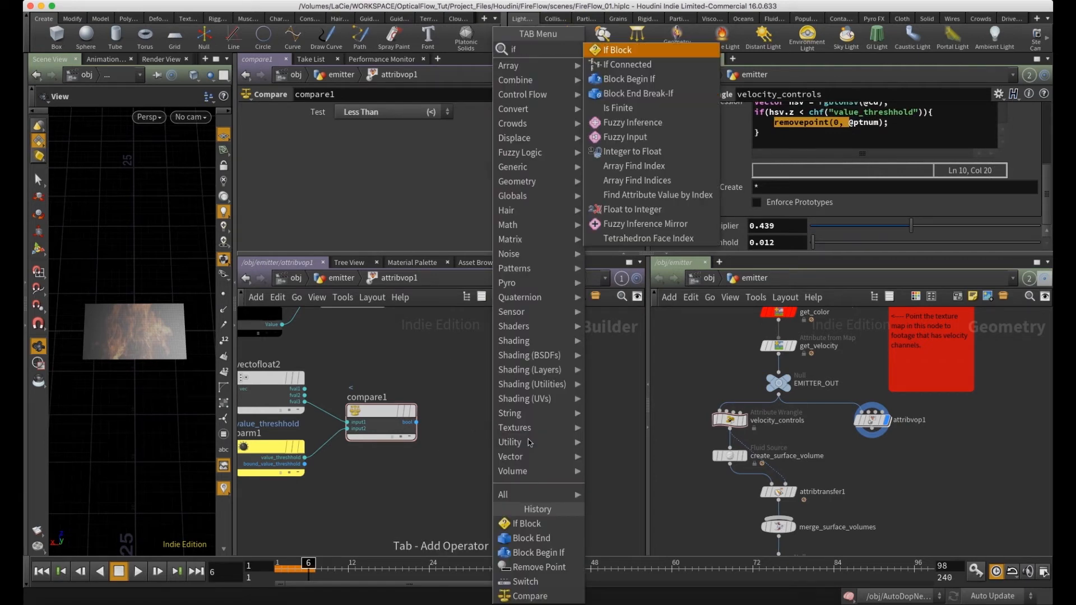
mouse_move(510, 413)
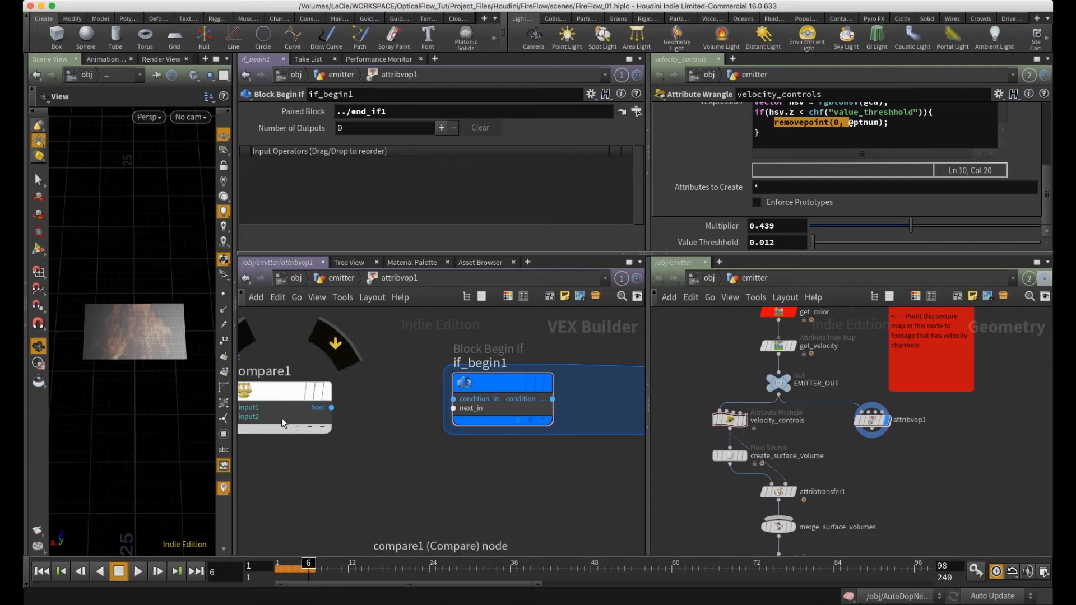
- Wire compare1's bool into the if condition, then check ptnum in the wrangle's removepoint call
click(284, 390)
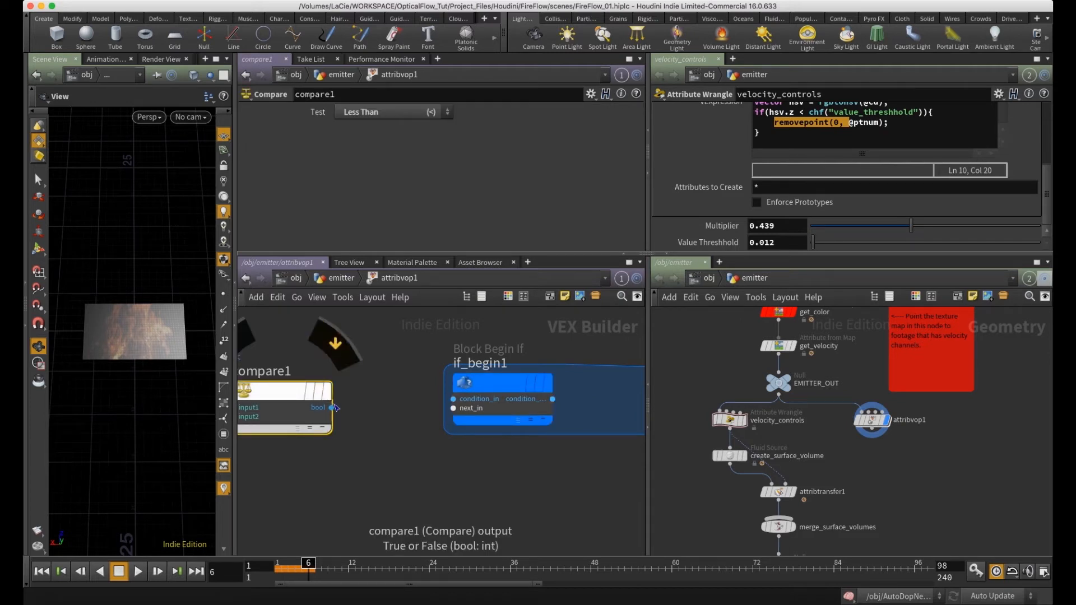
drag(331, 408, 453, 399)
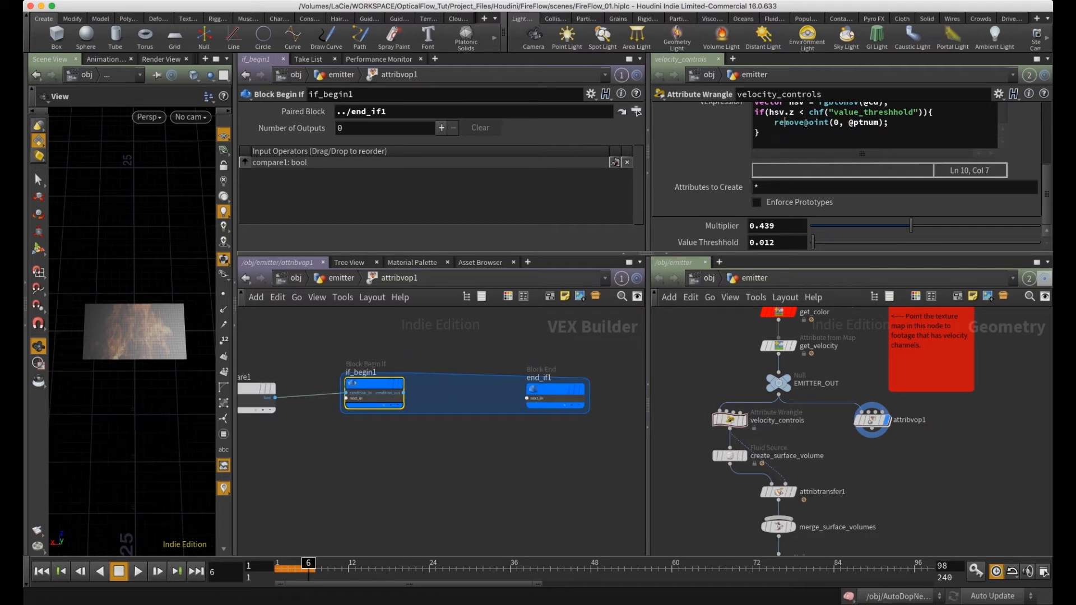
click(834, 122)
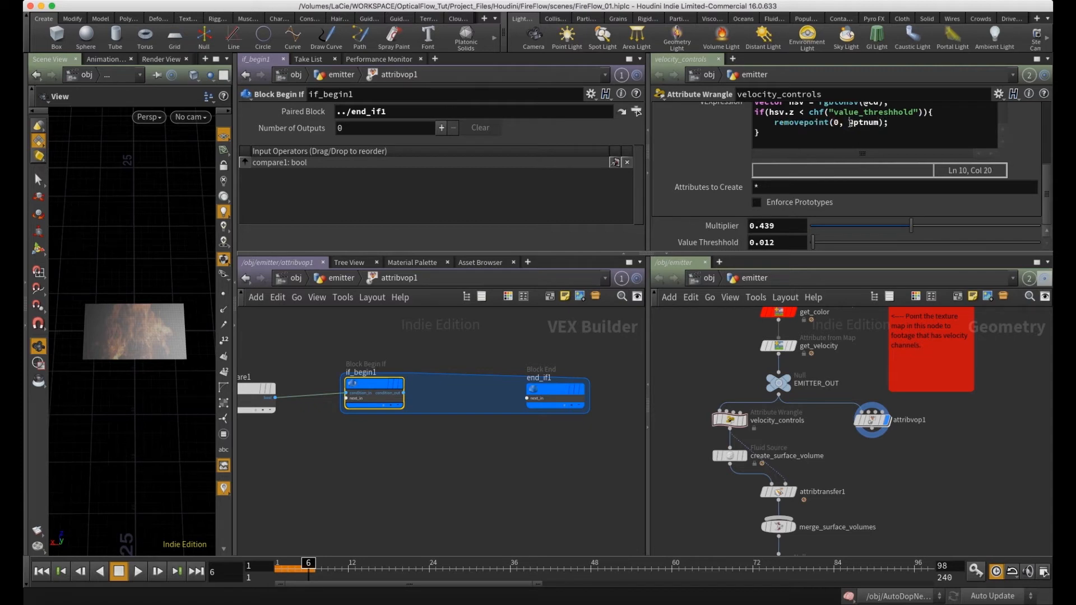
double_click(863, 122)
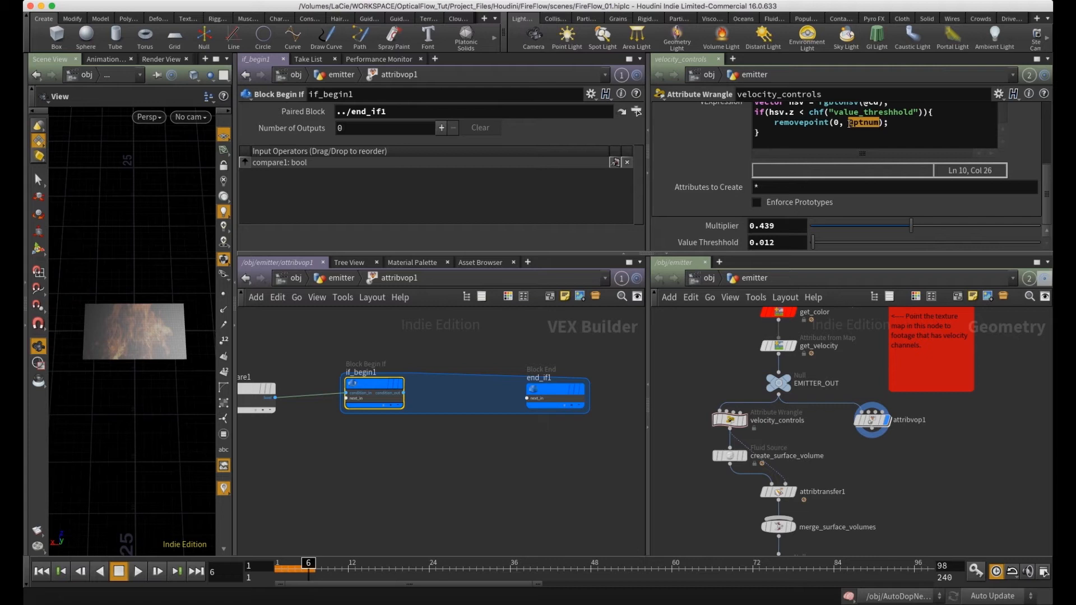
mouse_move(508, 450)
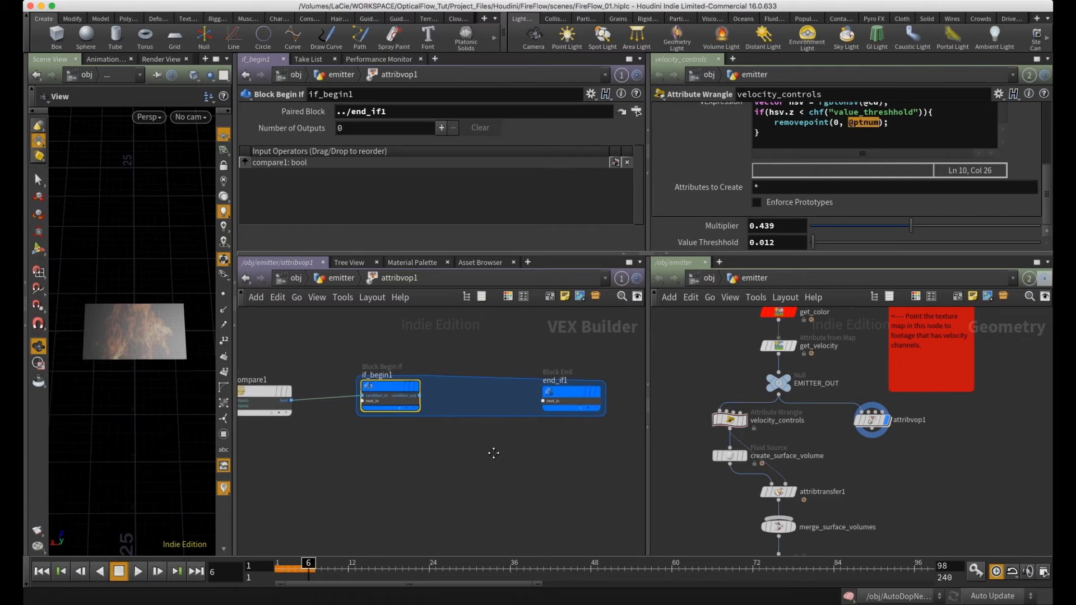
- Add a Remove Point VOP and wire it inside the if block
key(Tab)
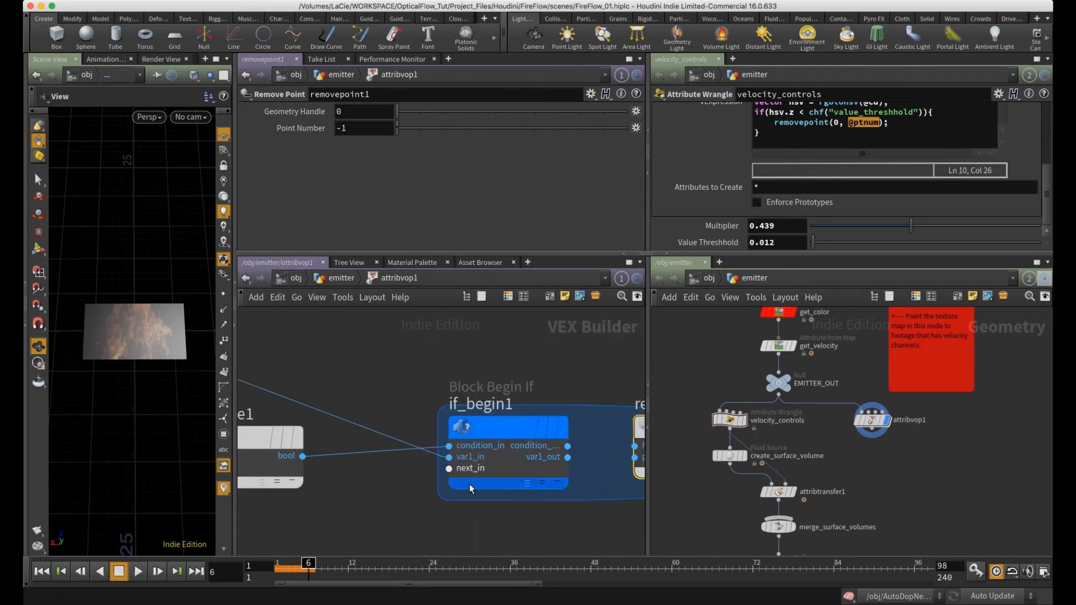
mouse_move(470, 468)
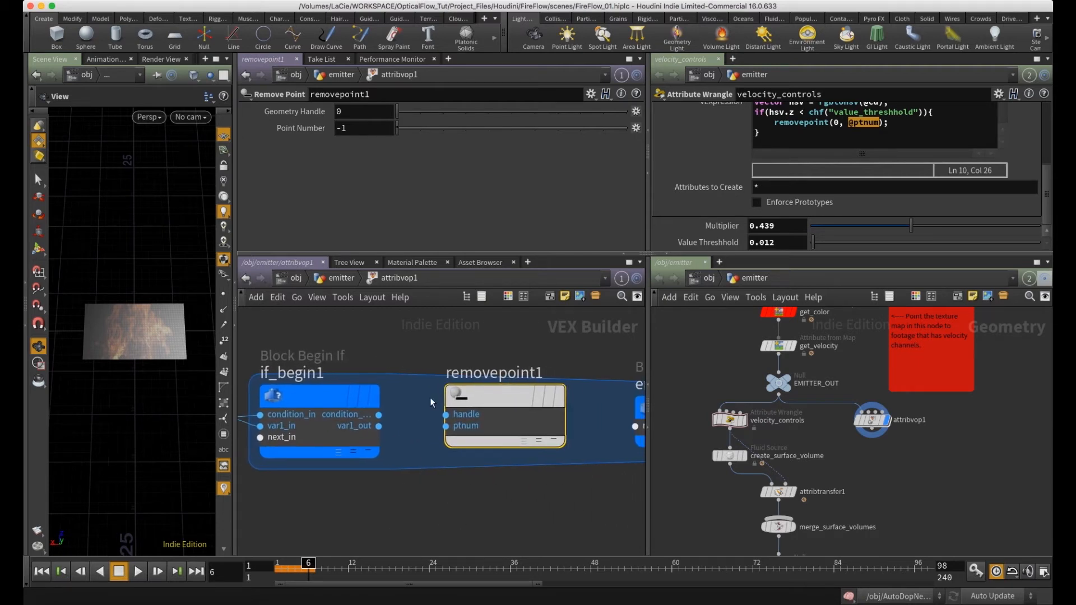
drag(378, 425, 431, 431)
text(.012)
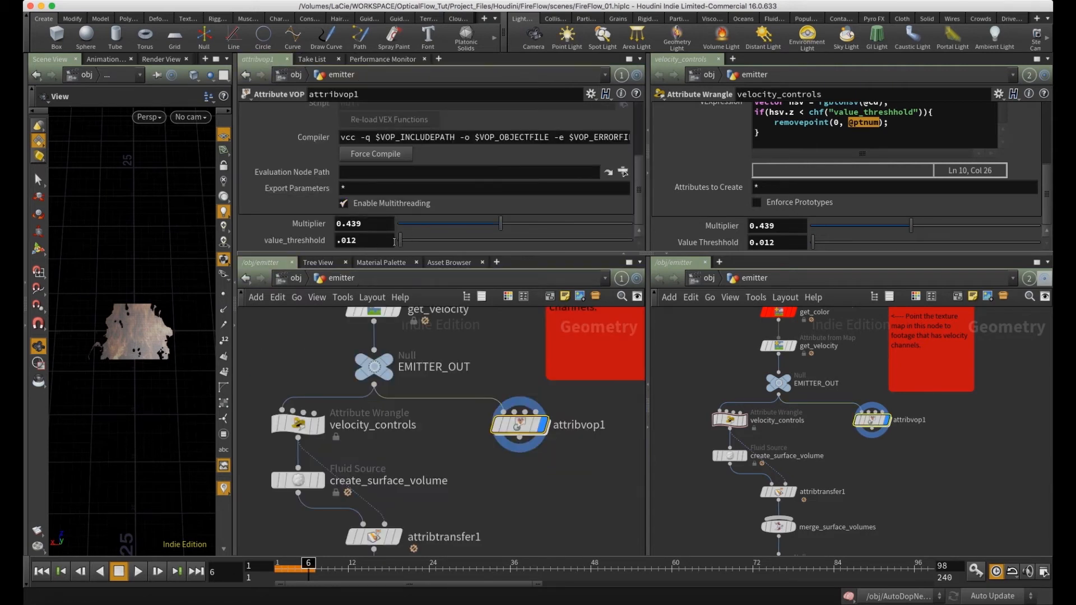
- Enlarge the viewport, tune value_threshhold to remove dark points, and orbit the emitter
drag(401, 241, 409, 240)
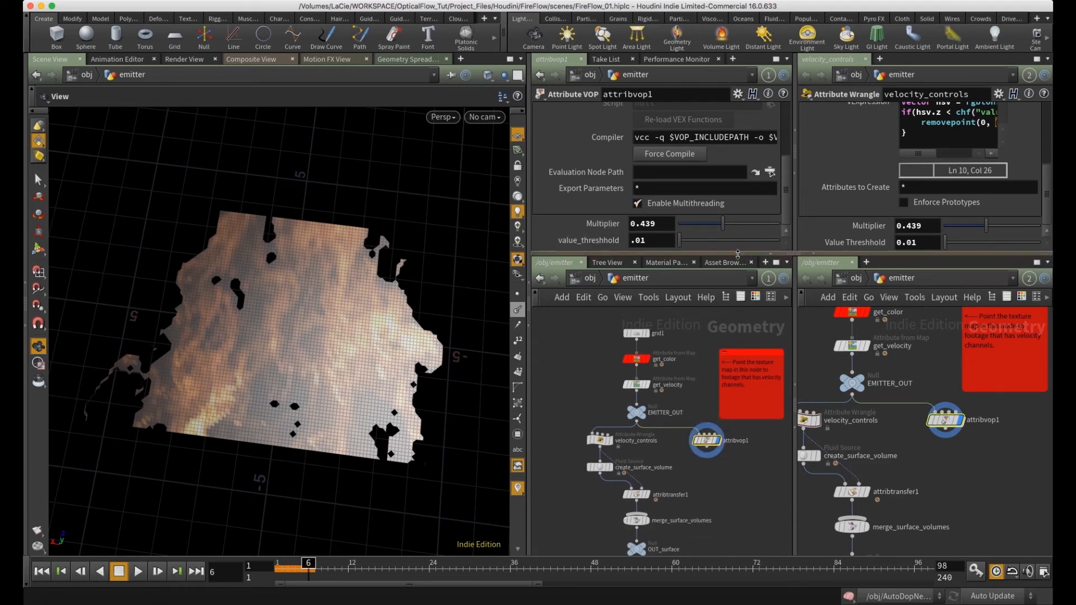
drag(679, 240, 719, 239)
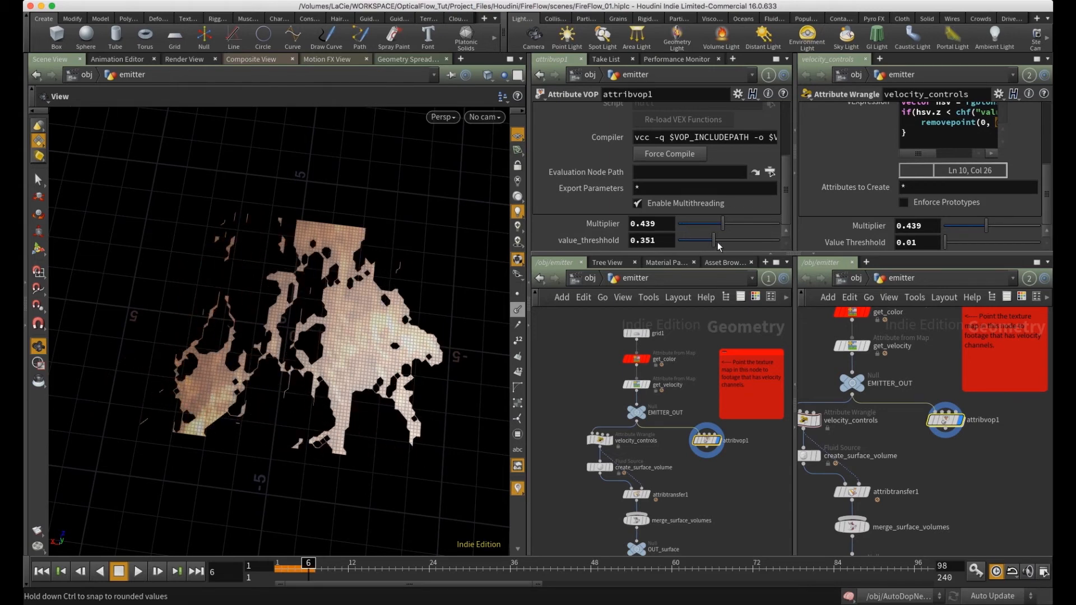
drag(718, 239, 684, 239)
text(.05)
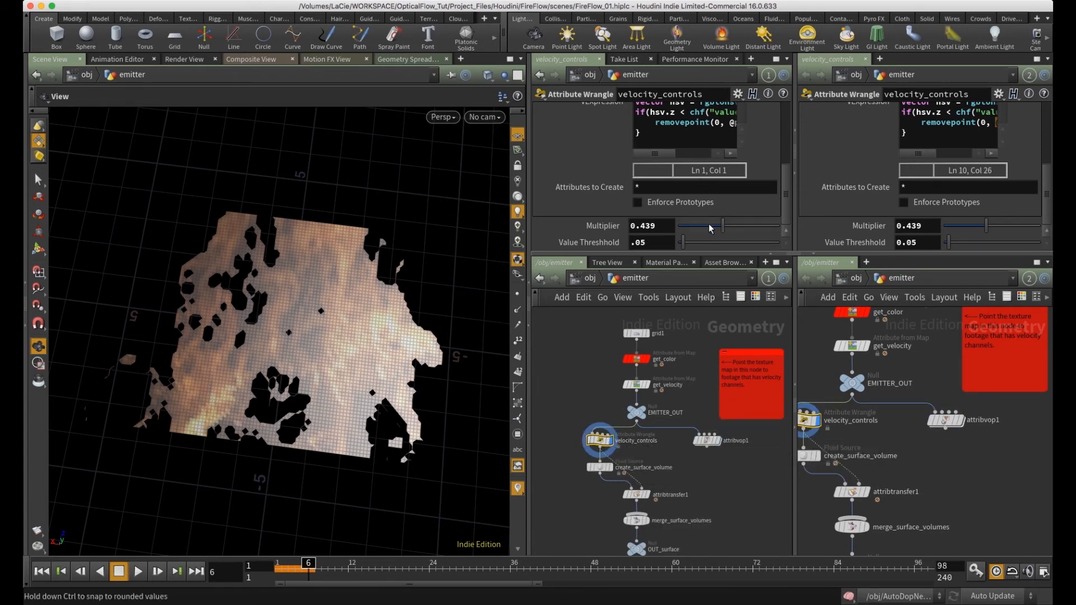
mouse_move(608, 431)
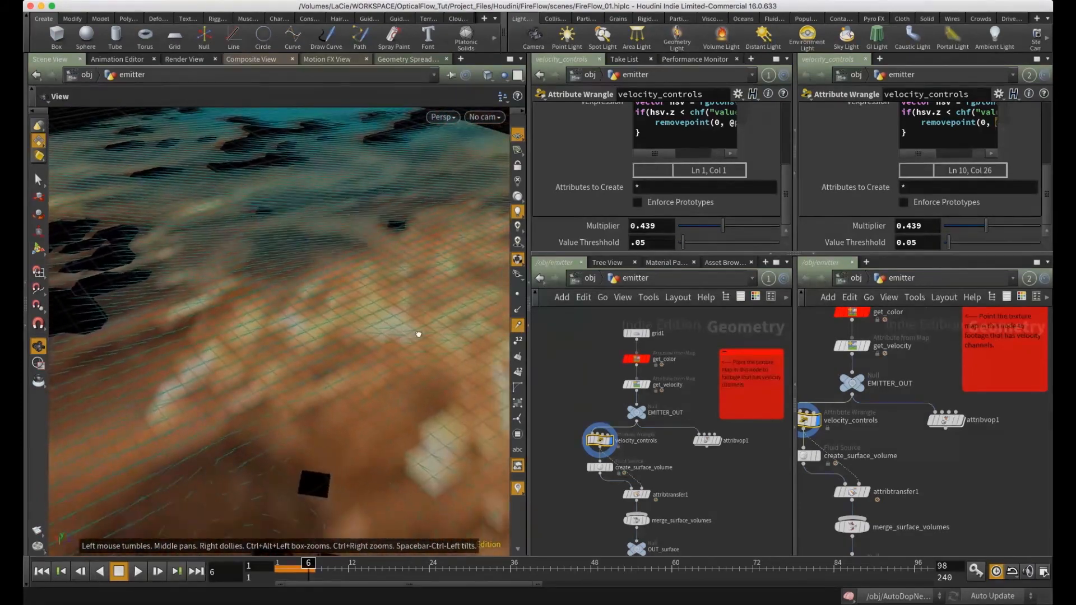
drag(419, 334, 103, 455)
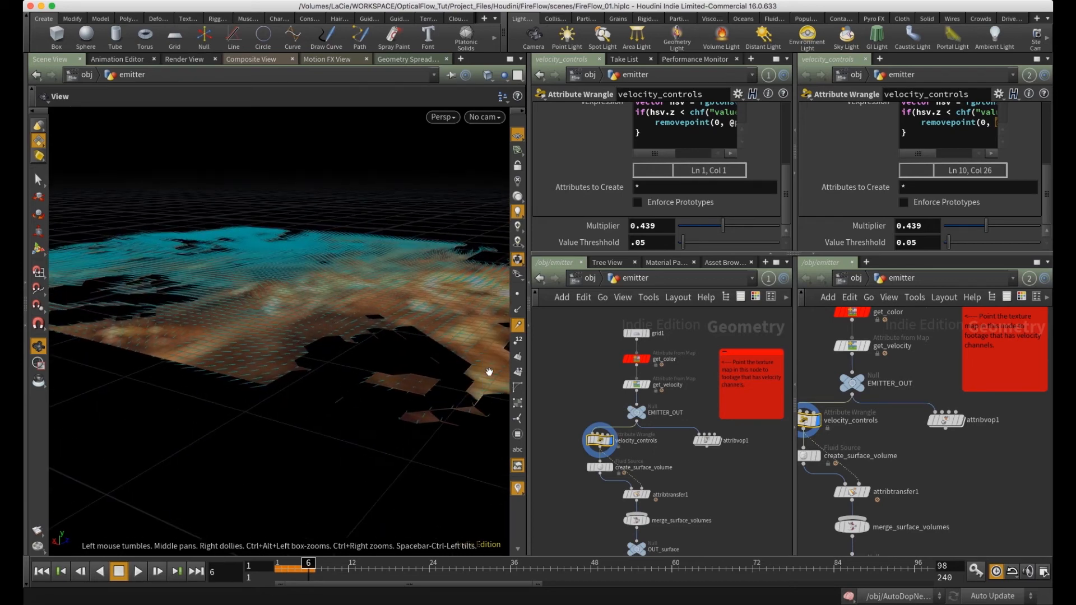
- Rename attribvop1 to velocity_control_vop and display its parameters
click(704, 440)
text(velocity_)
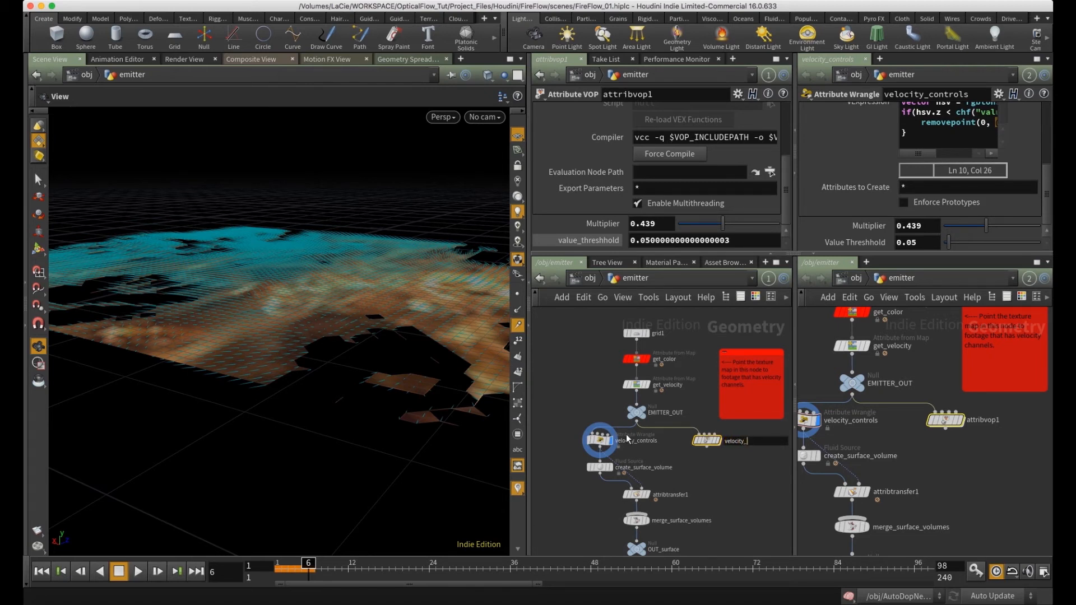
text(control_vo)
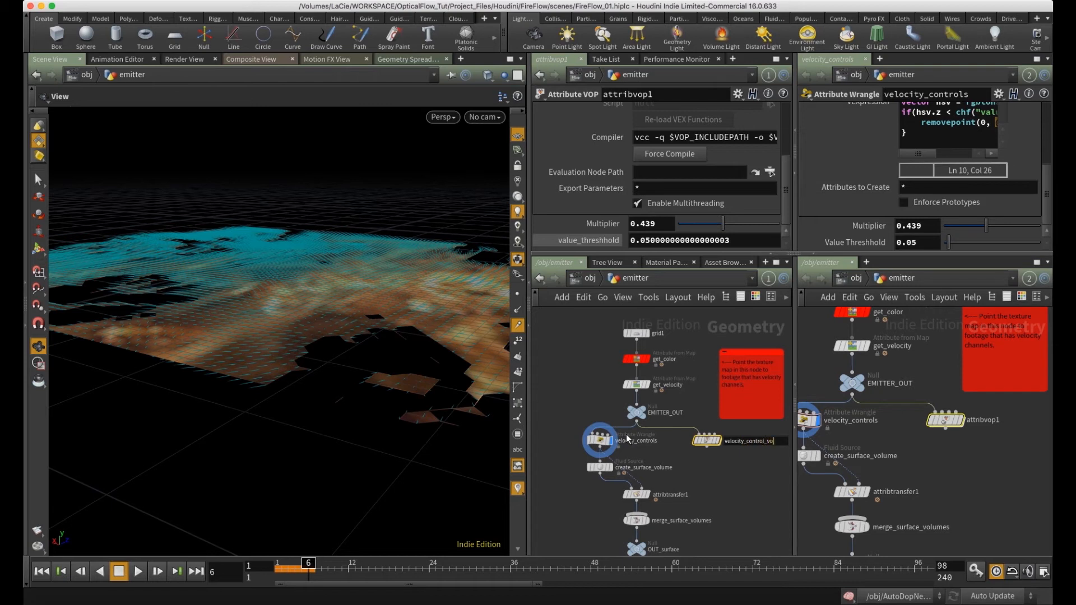
click(704, 440)
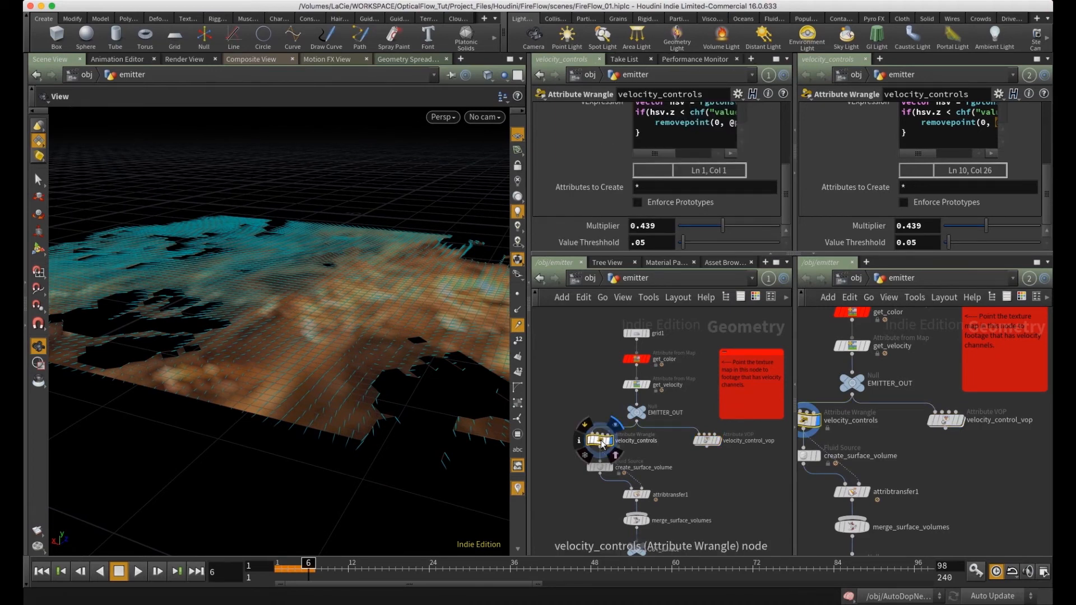
click(707, 440)
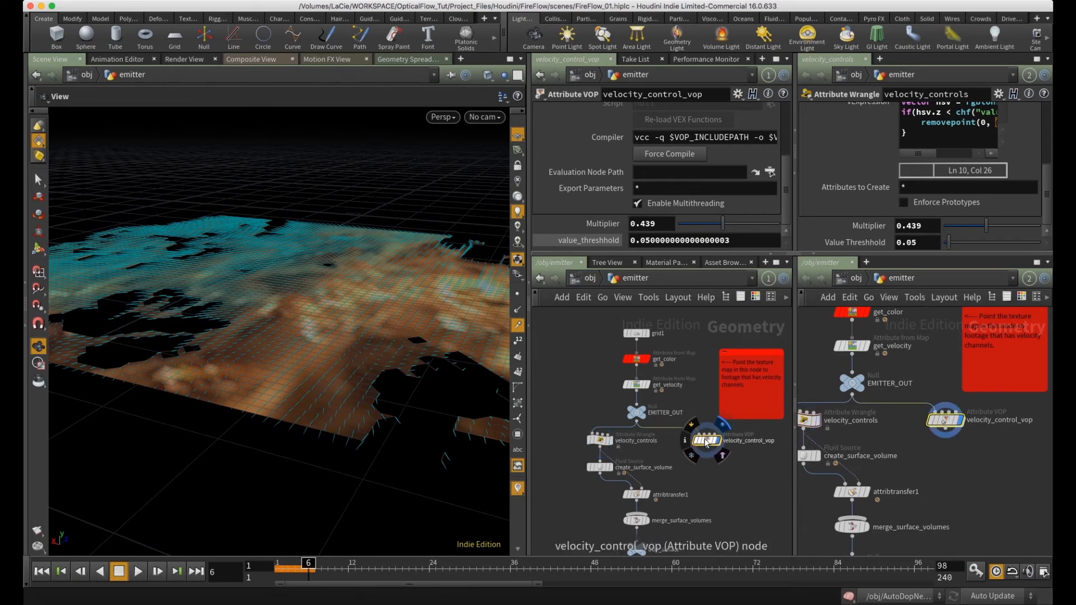
click(409, 59)
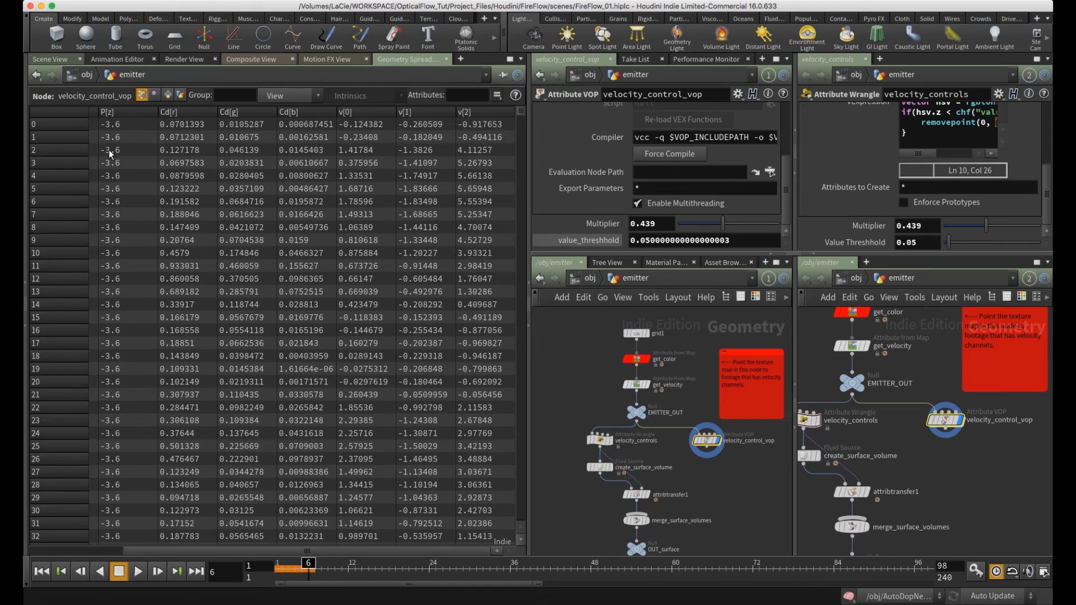
mouse_move(343, 129)
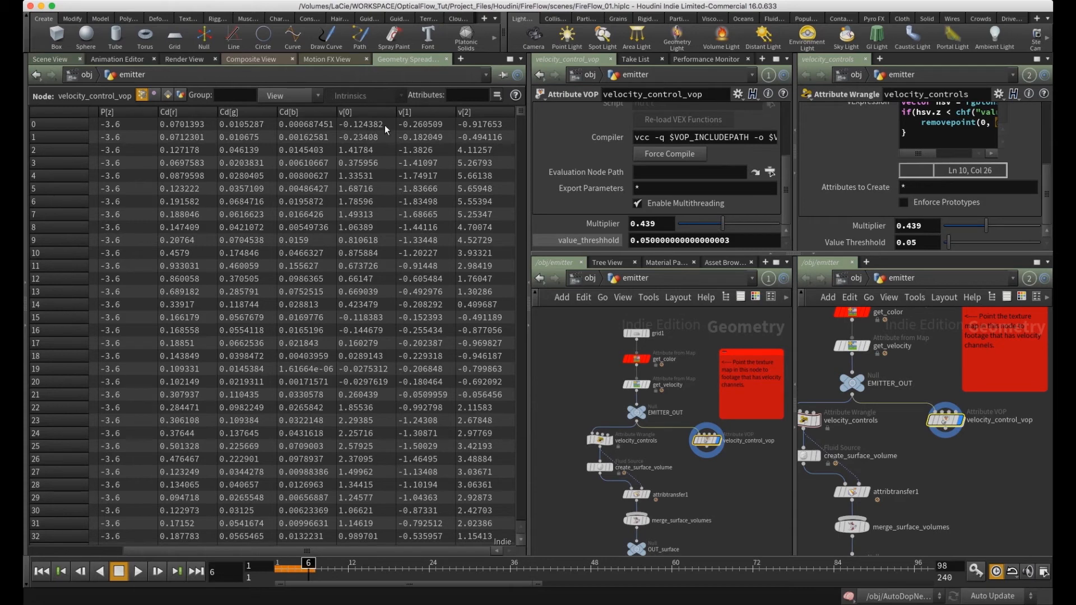
mouse_move(473, 130)
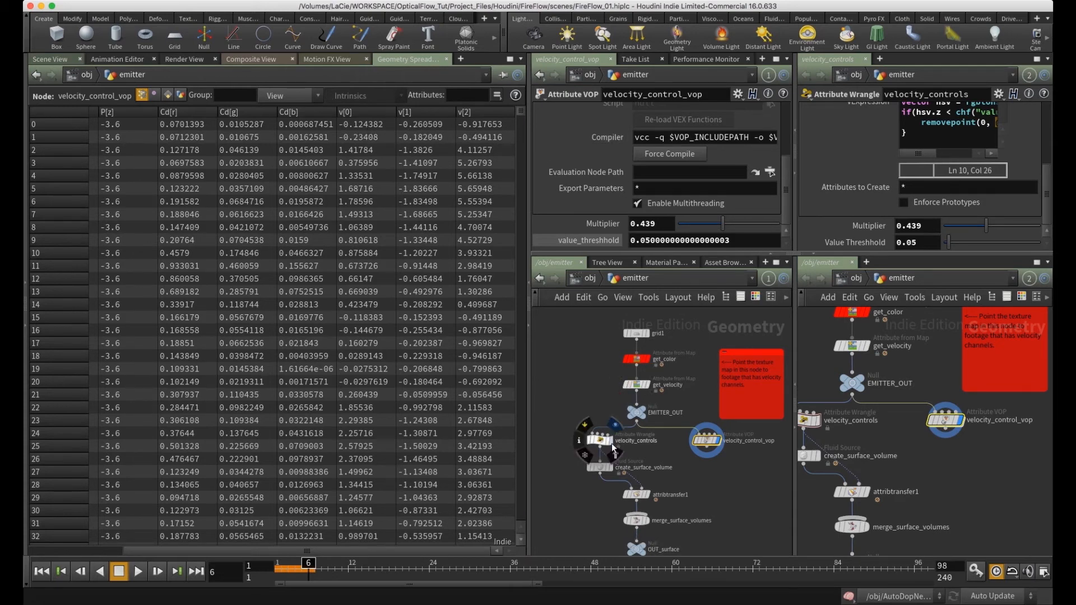
click(601, 440)
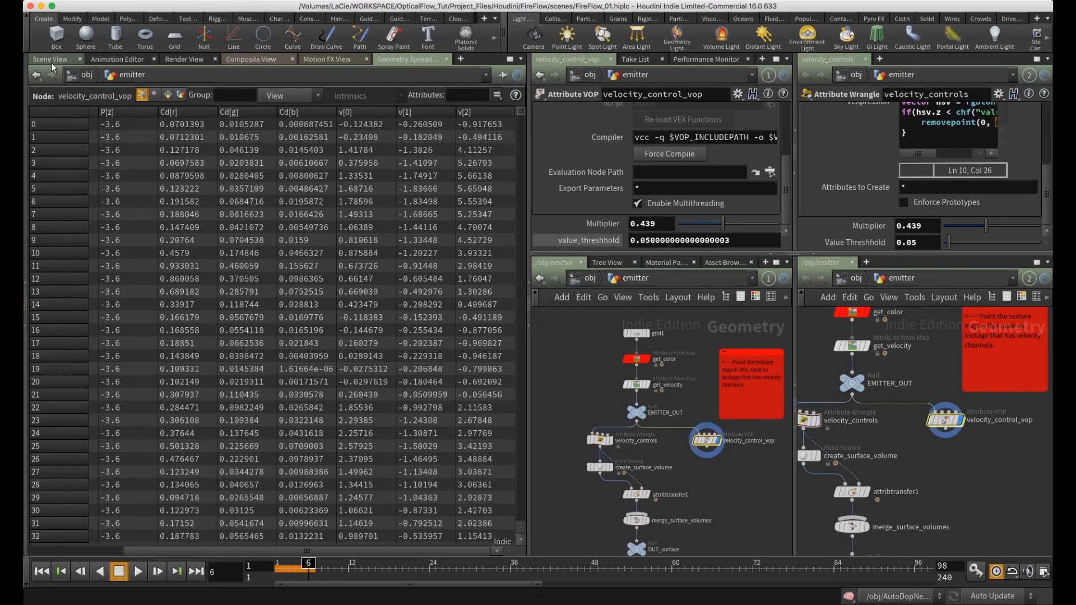
click(49, 58)
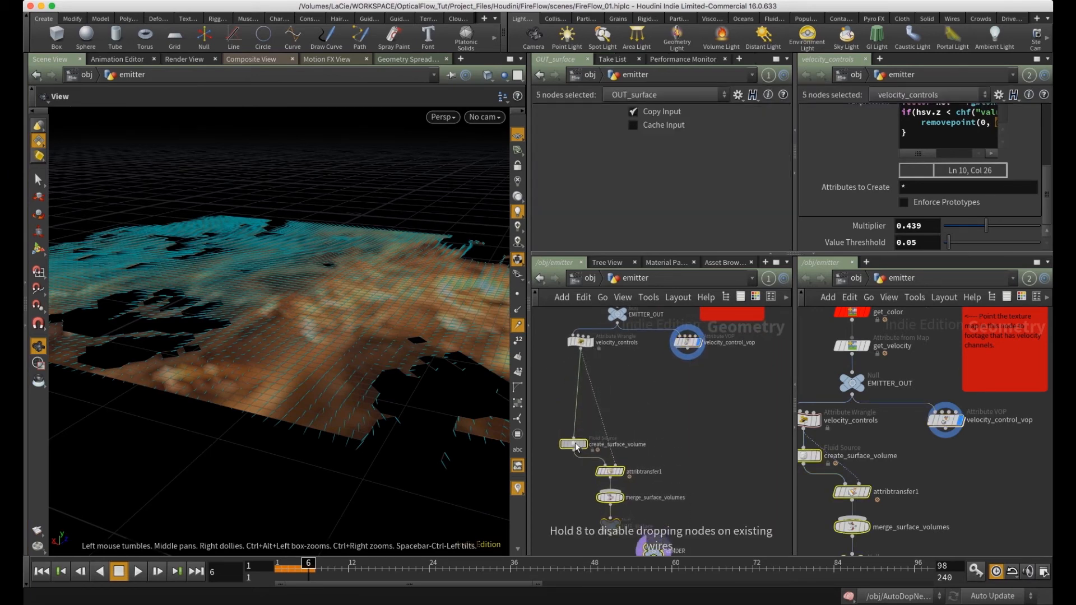
- Add switch1 feeding create_surface_volume, display OUT_surface, and set Select Input to 1
key(Tab)
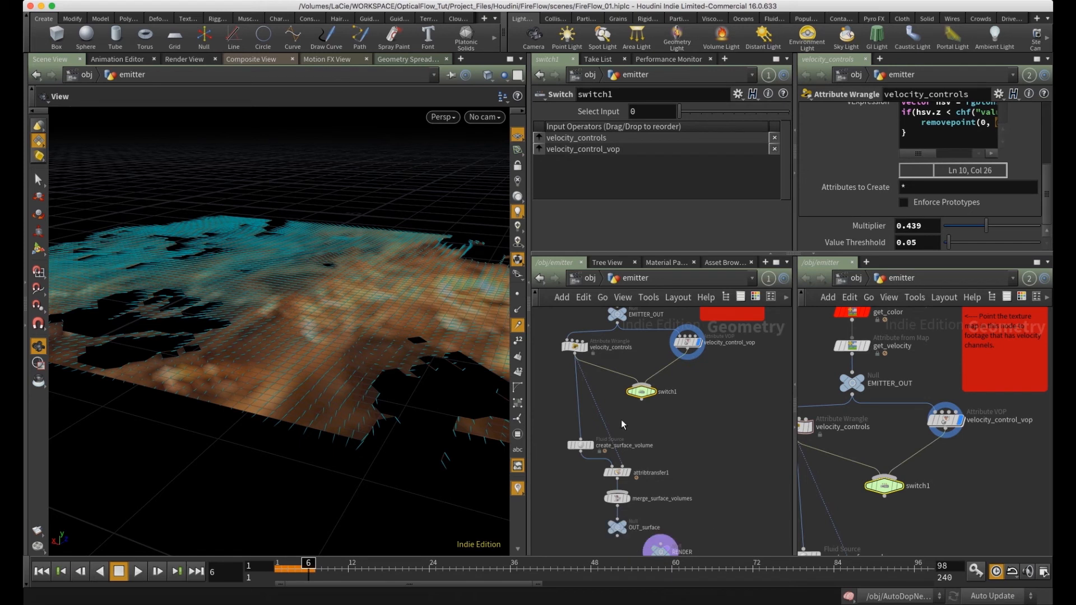
drag(642, 398, 623, 424)
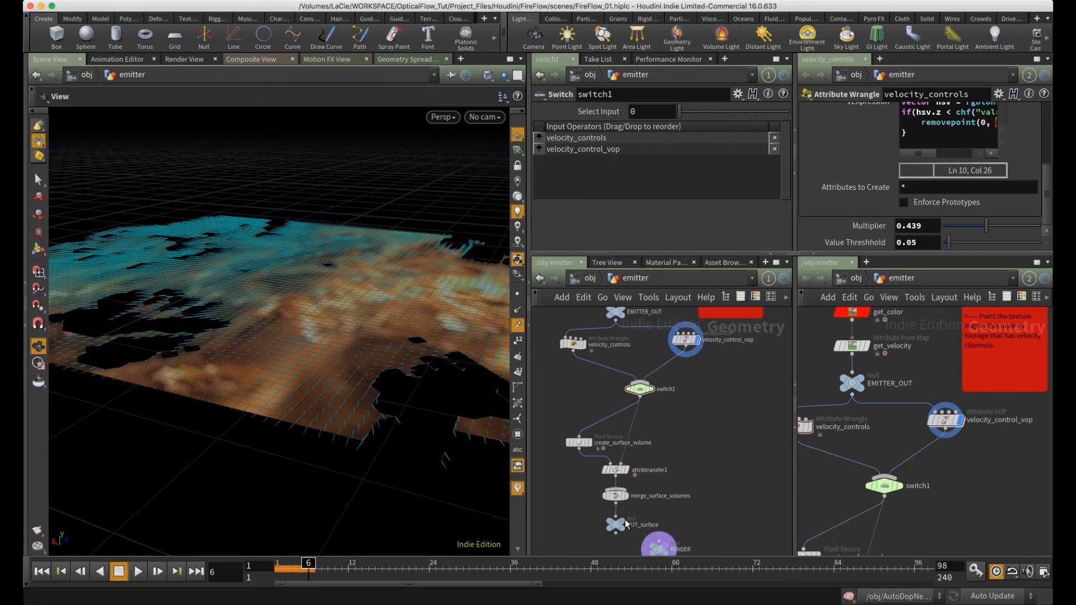
click(615, 525)
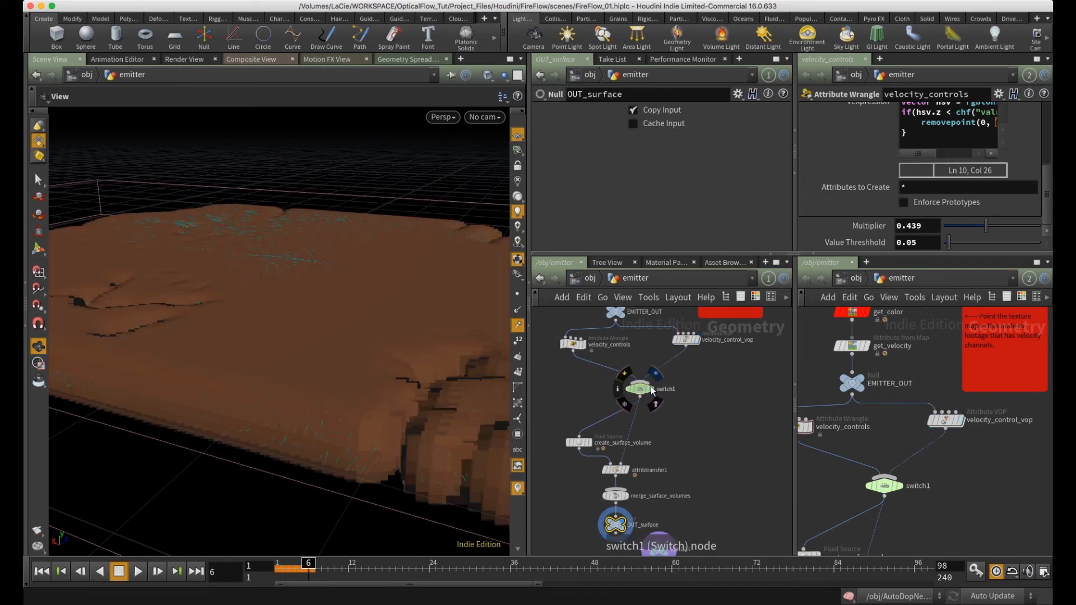
click(640, 389)
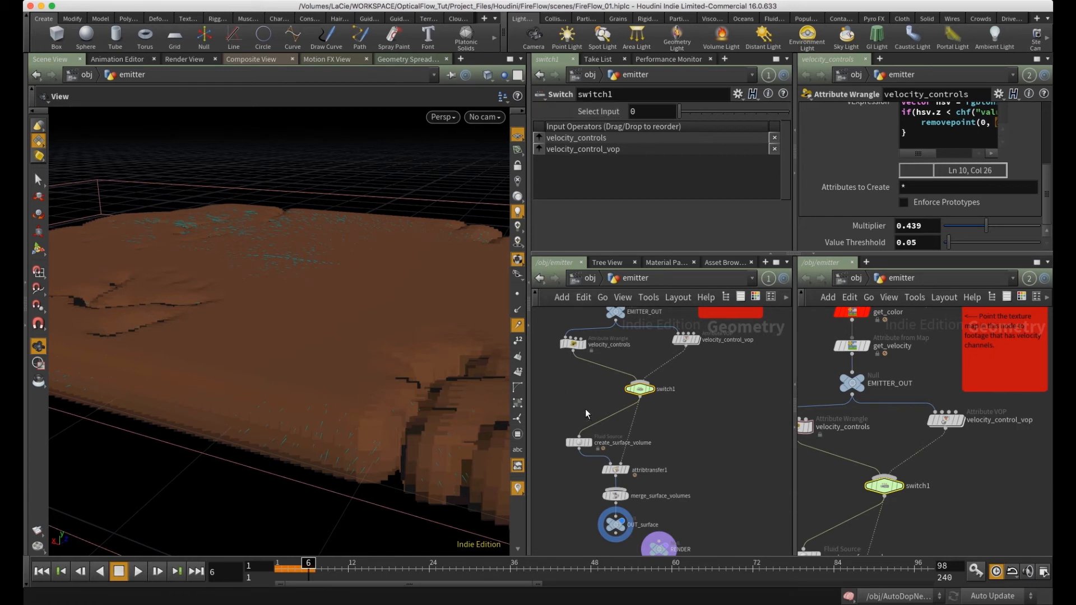
drag(638, 111, 690, 111)
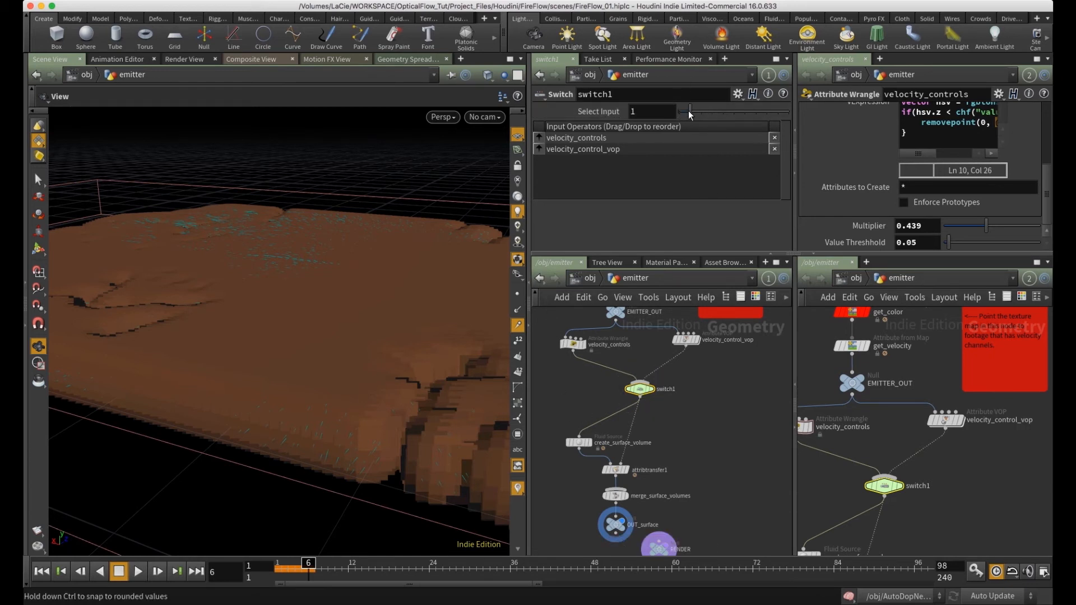
mouse_move(686, 341)
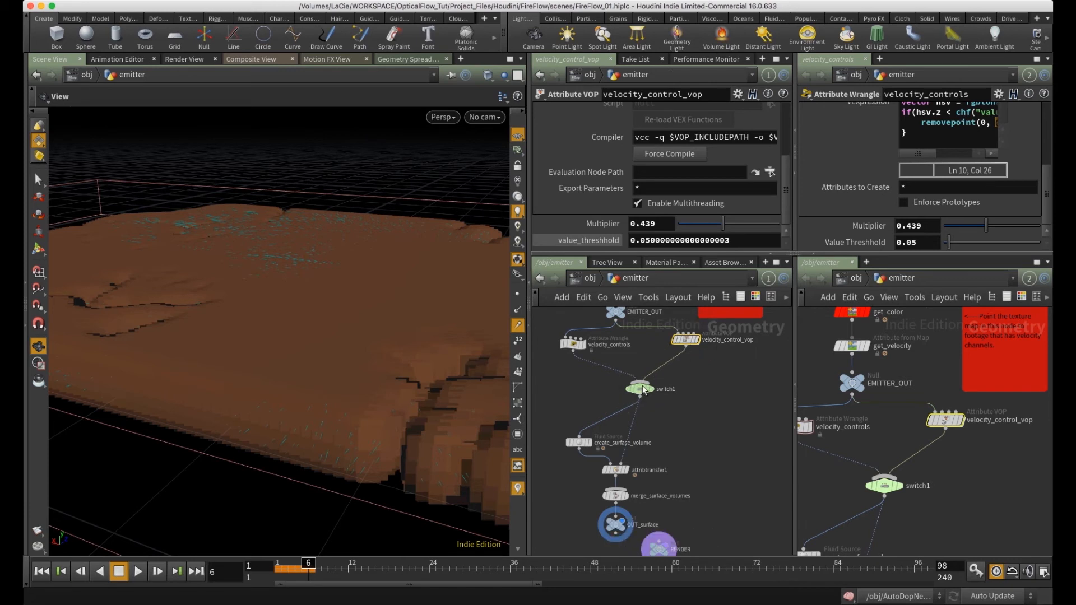
click(641, 389)
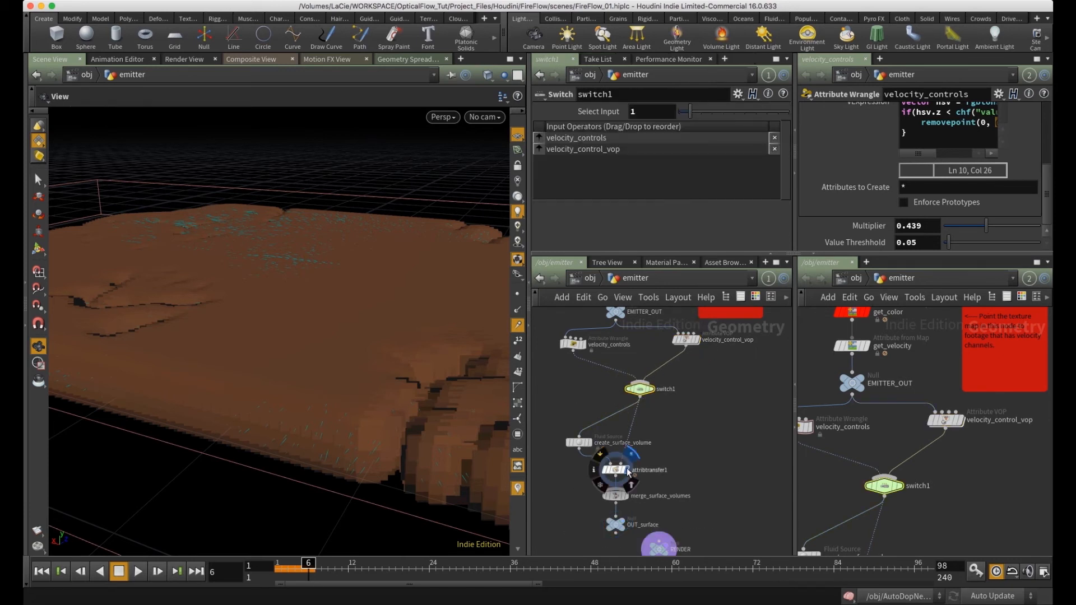
click(615, 471)
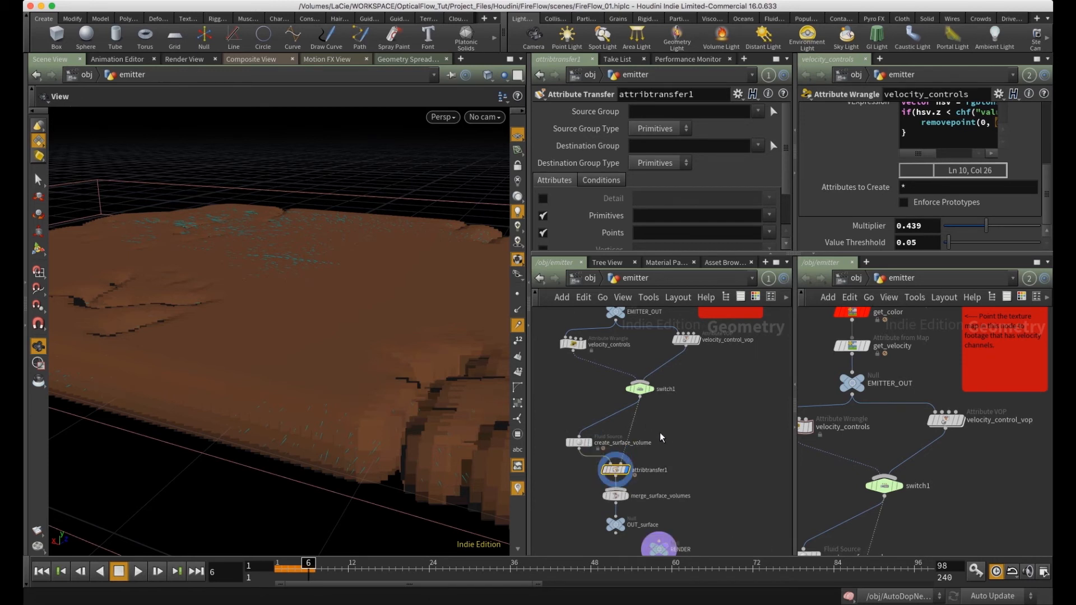
mouse_move(700, 345)
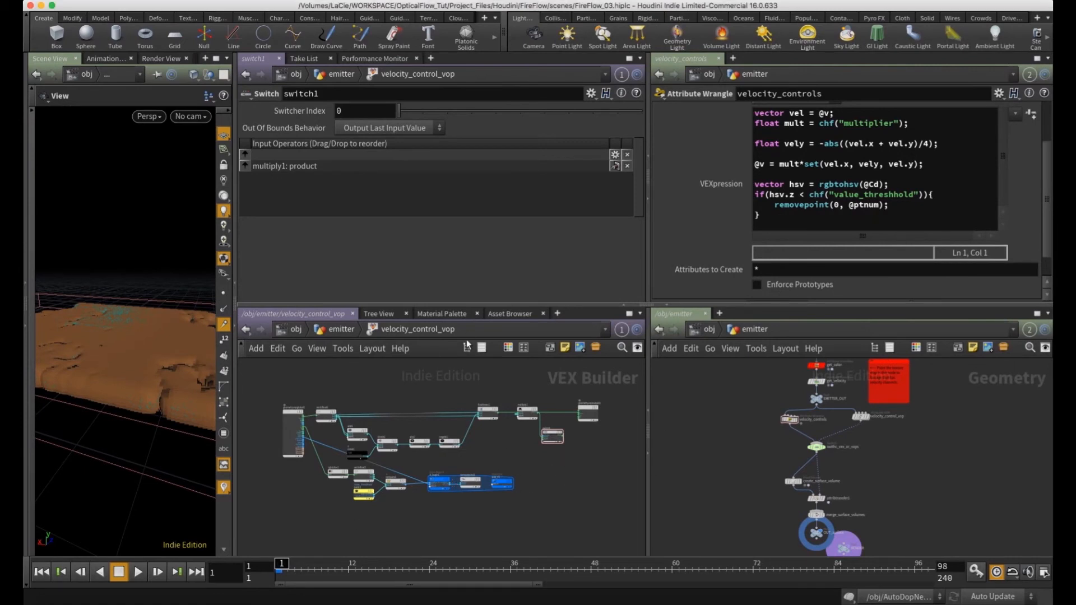
mouse_move(466, 526)
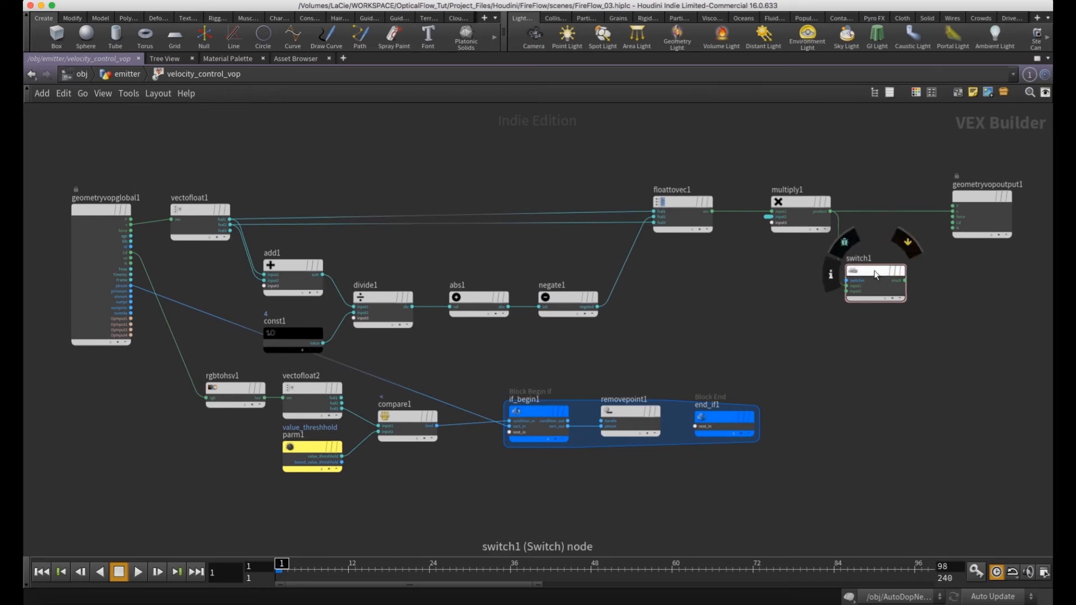
- Select the switch and multiply1, then inspect add1's inputs
click(875, 278)
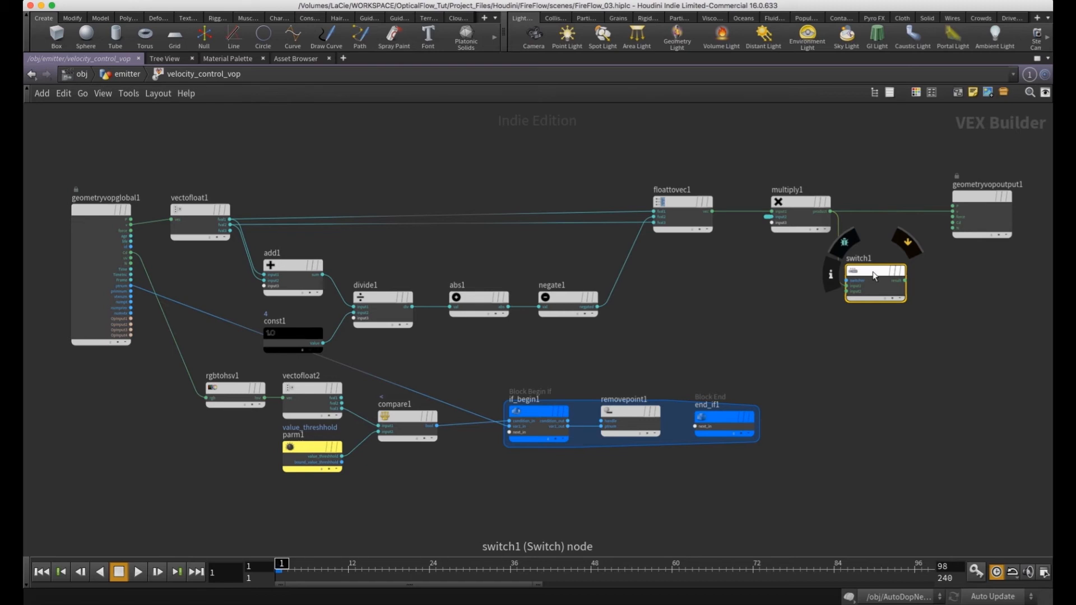
mouse_move(873, 290)
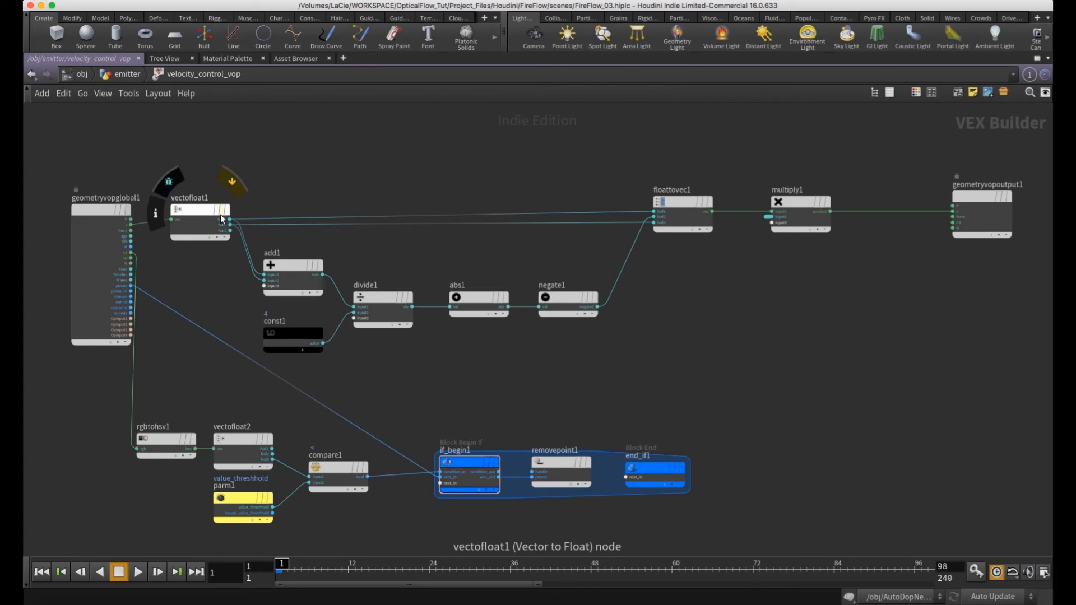
mouse_move(226, 226)
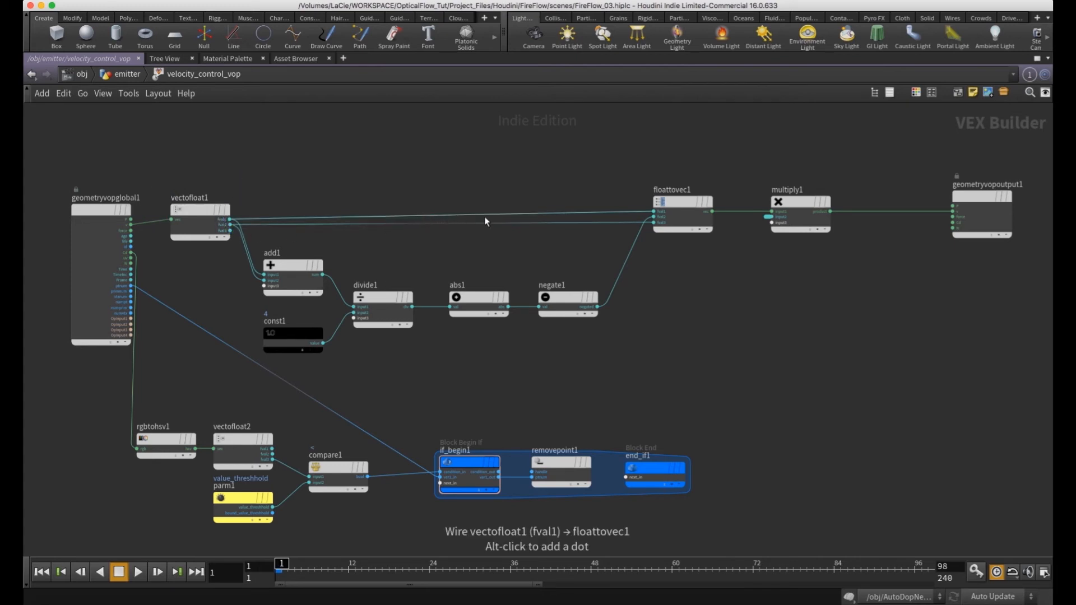
click(682, 202)
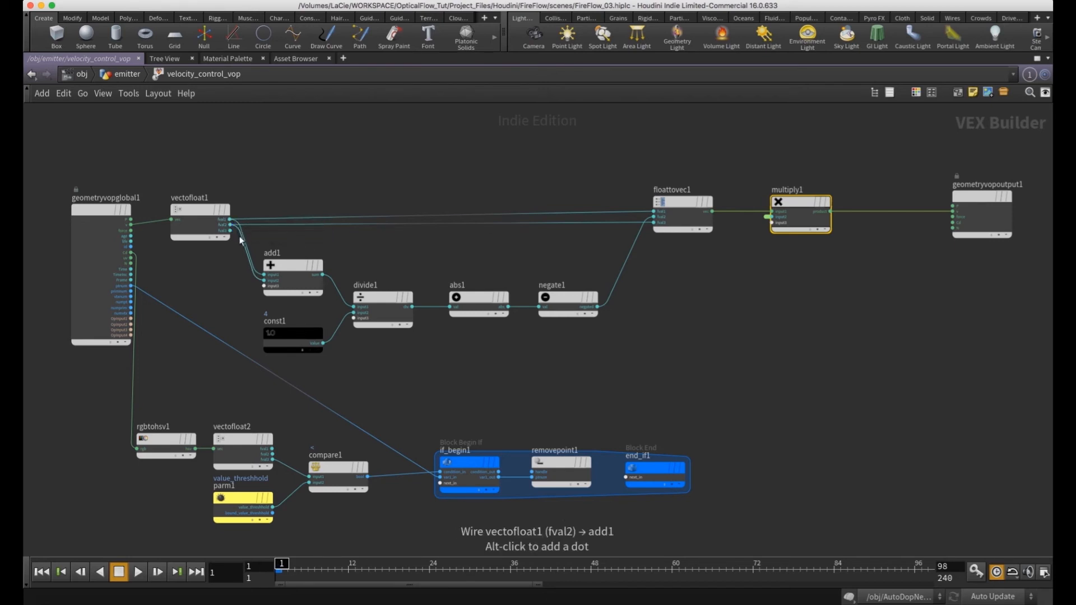
click(291, 266)
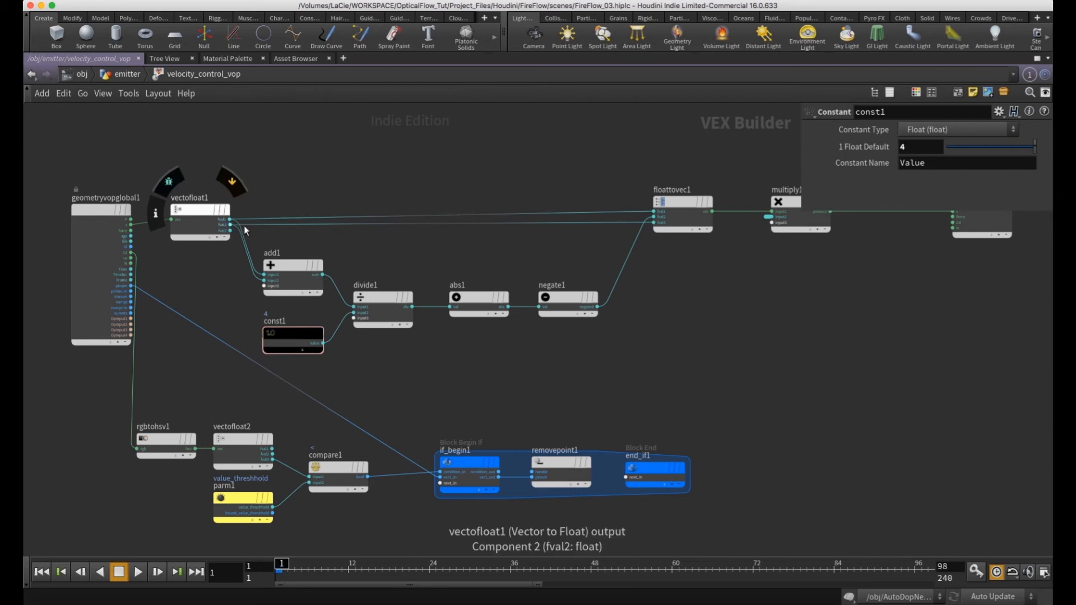
click(293, 266)
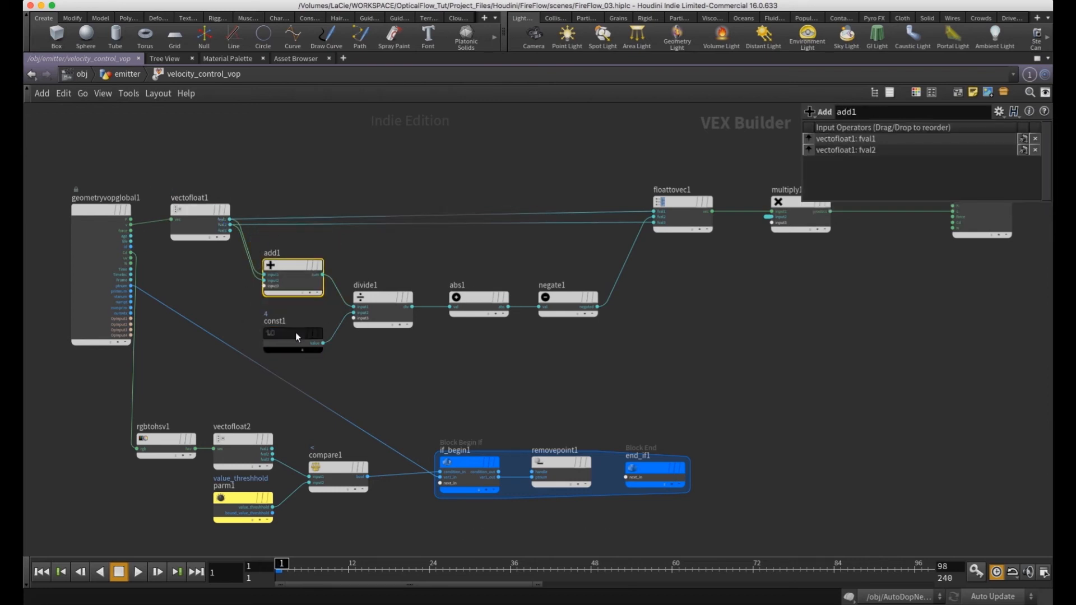
- Inspect const1, abs1, negate1 and multiply1's second input, then re-enter velocity_control_vop
click(292, 336)
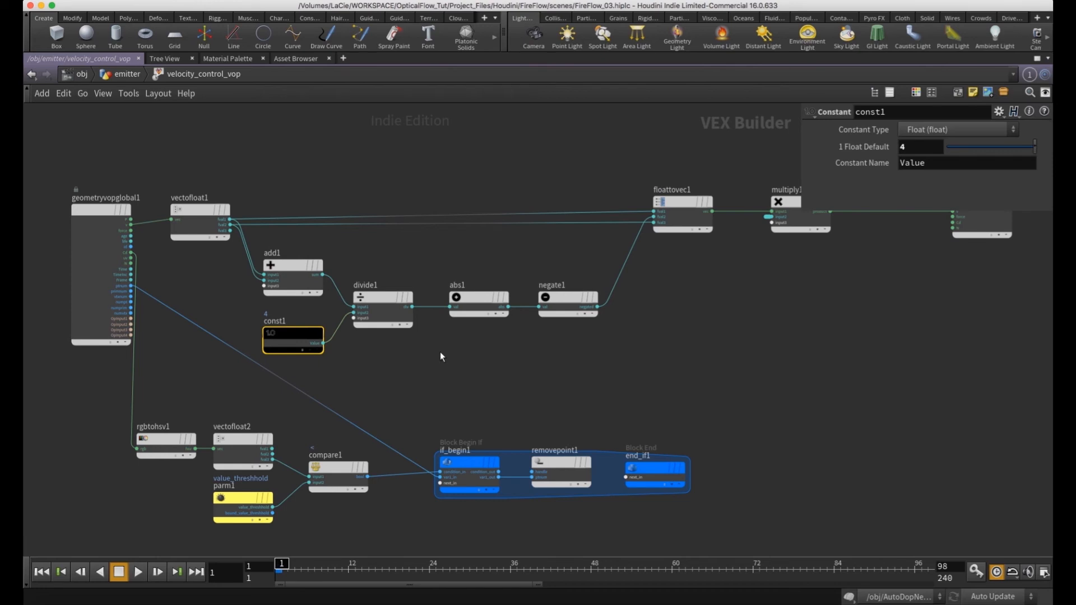
click(477, 297)
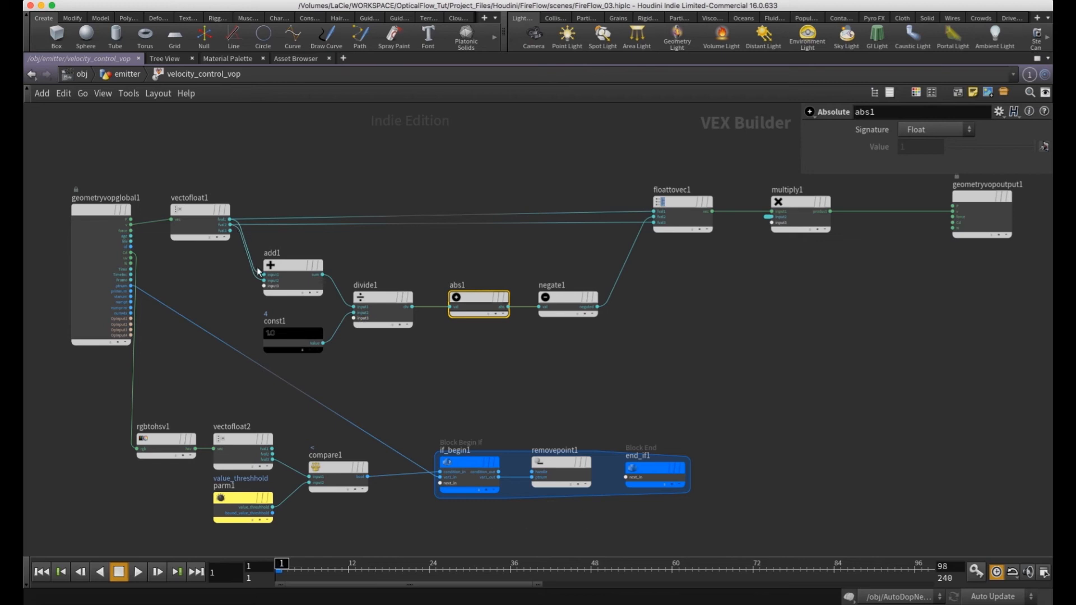
mouse_move(416, 342)
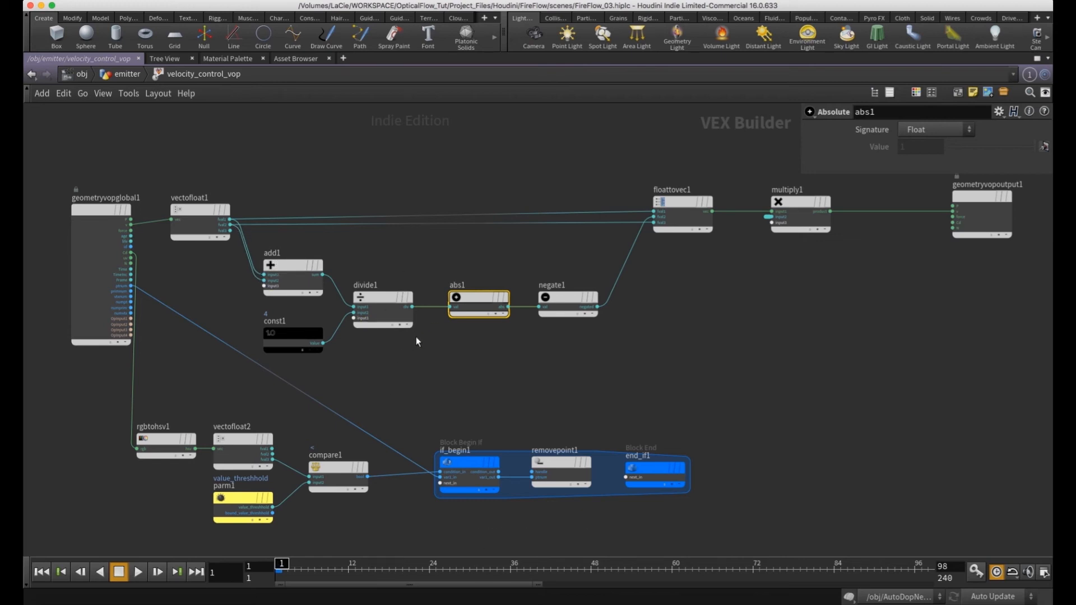
mouse_move(444, 260)
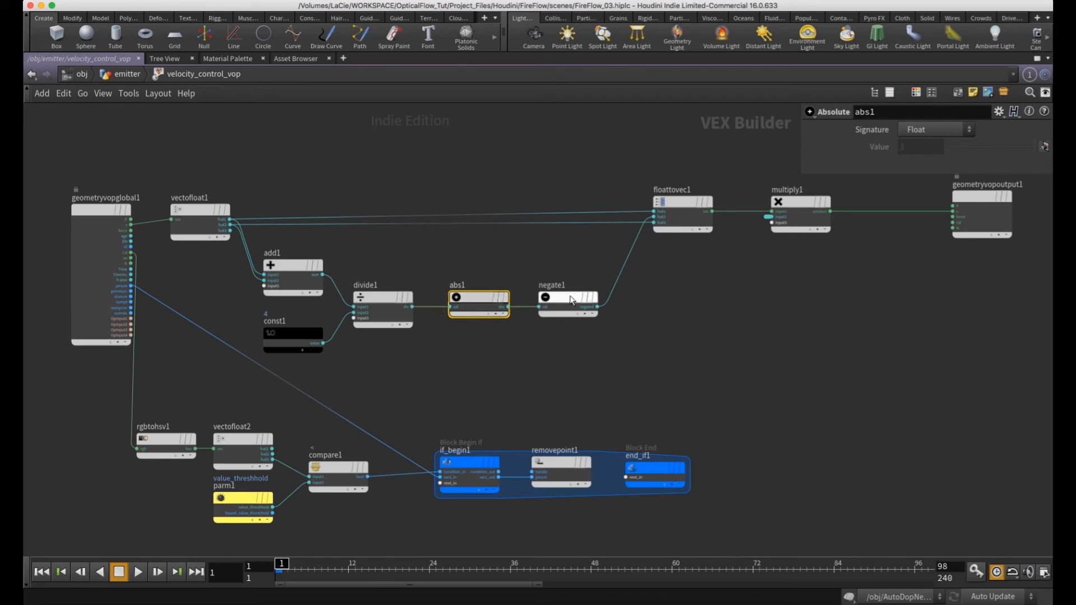
click(567, 297)
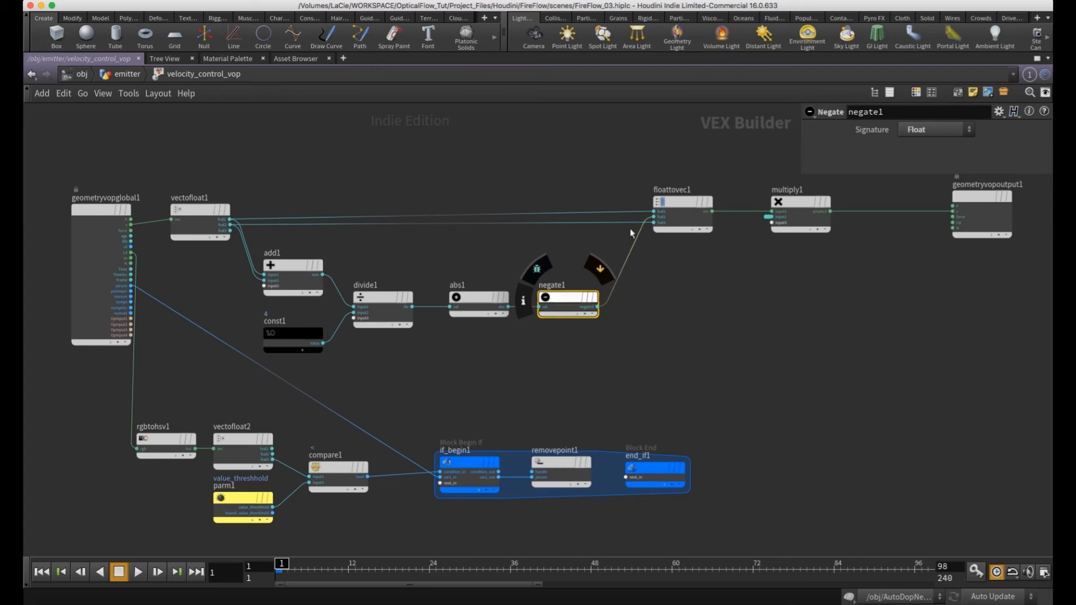
mouse_move(658, 220)
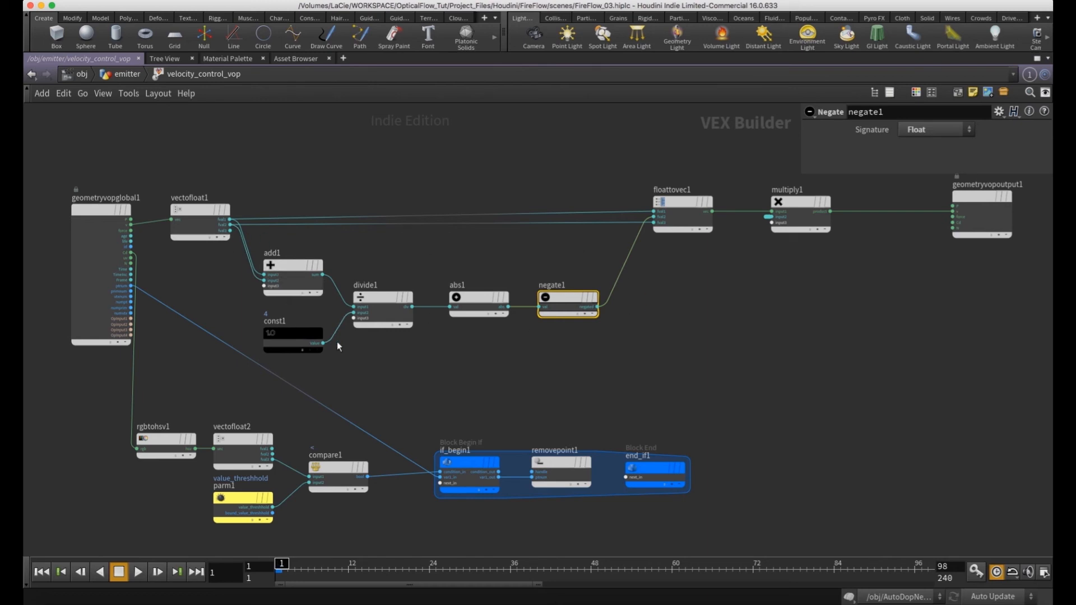
mouse_move(800, 218)
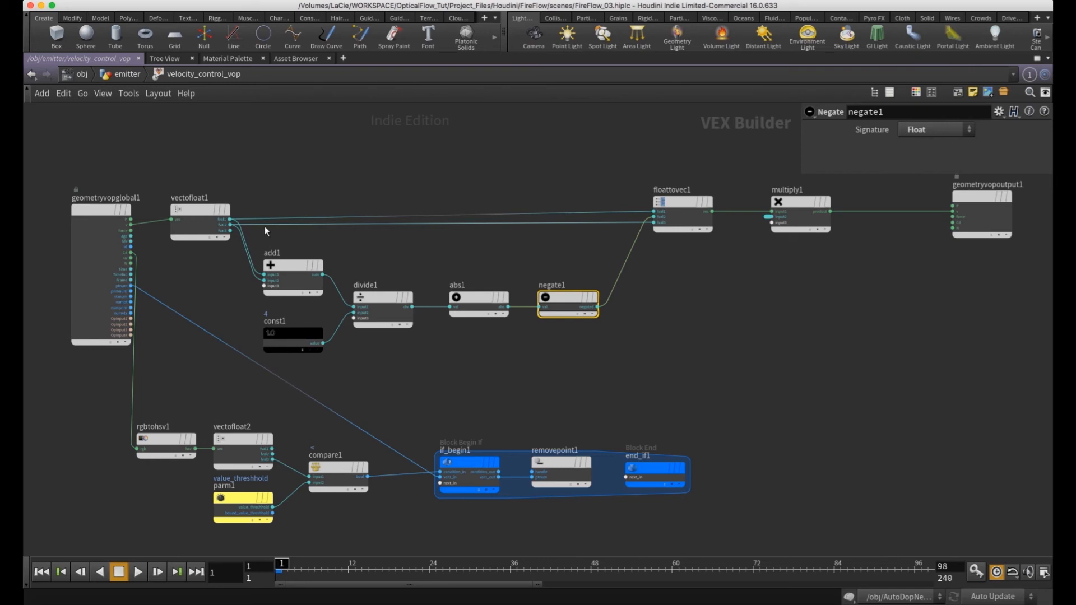
mouse_move(692, 243)
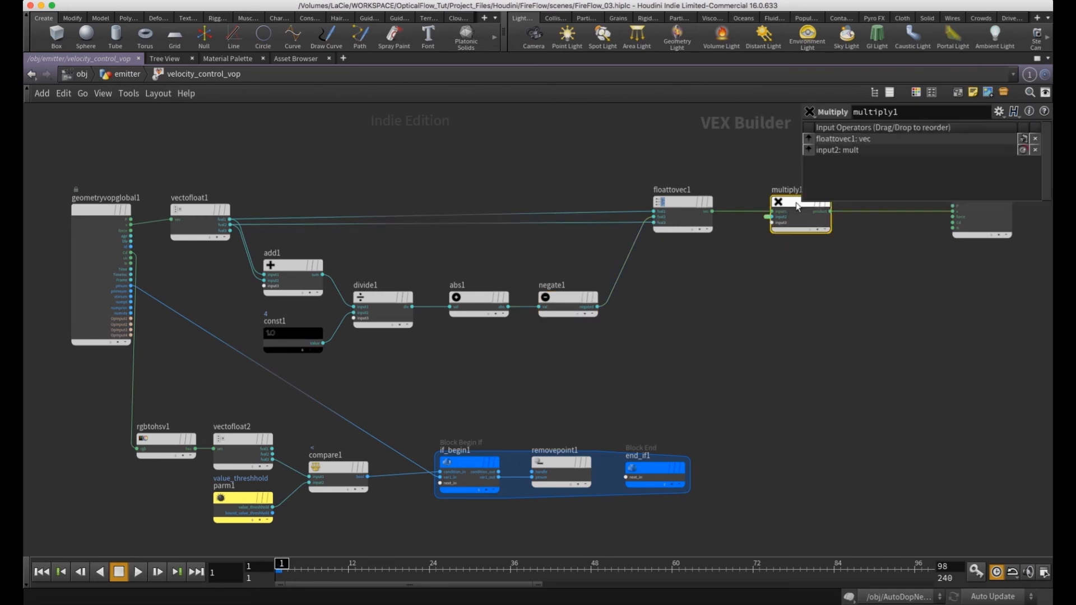
mouse_move(776, 223)
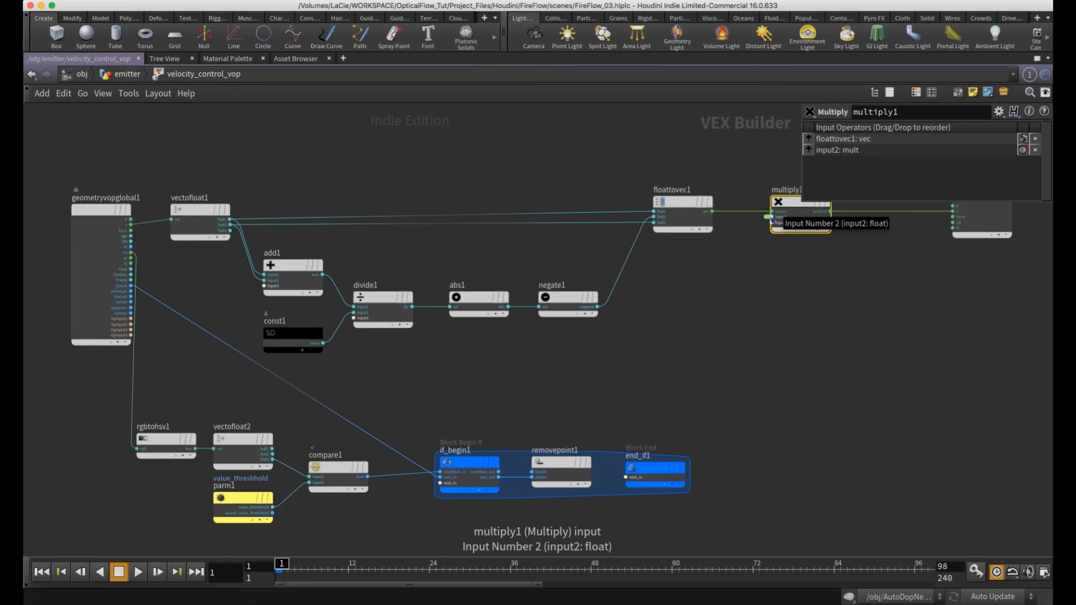
right_click(771, 217)
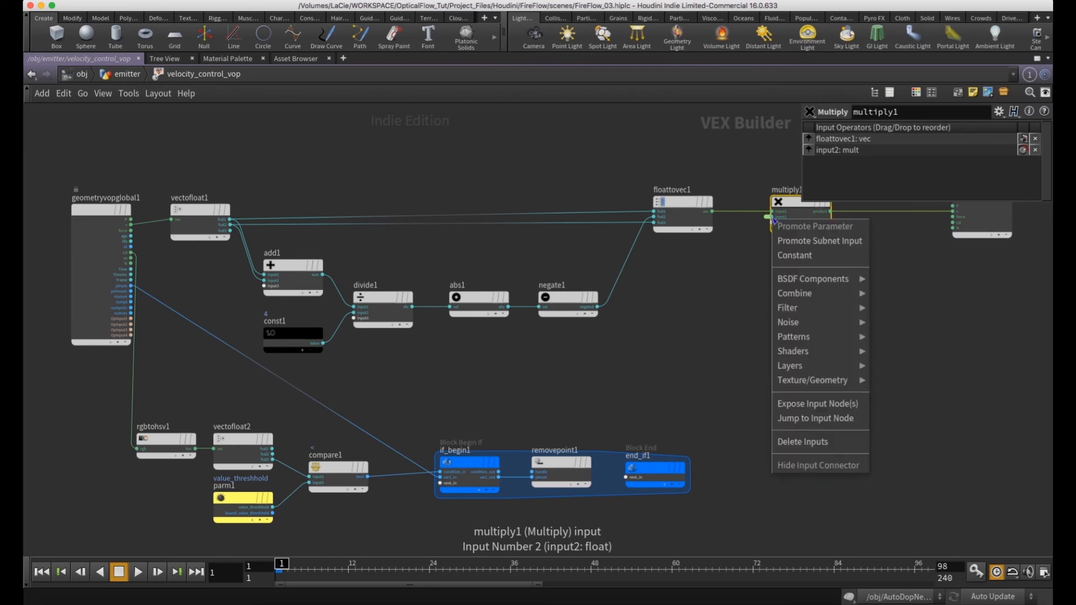
mouse_move(819, 233)
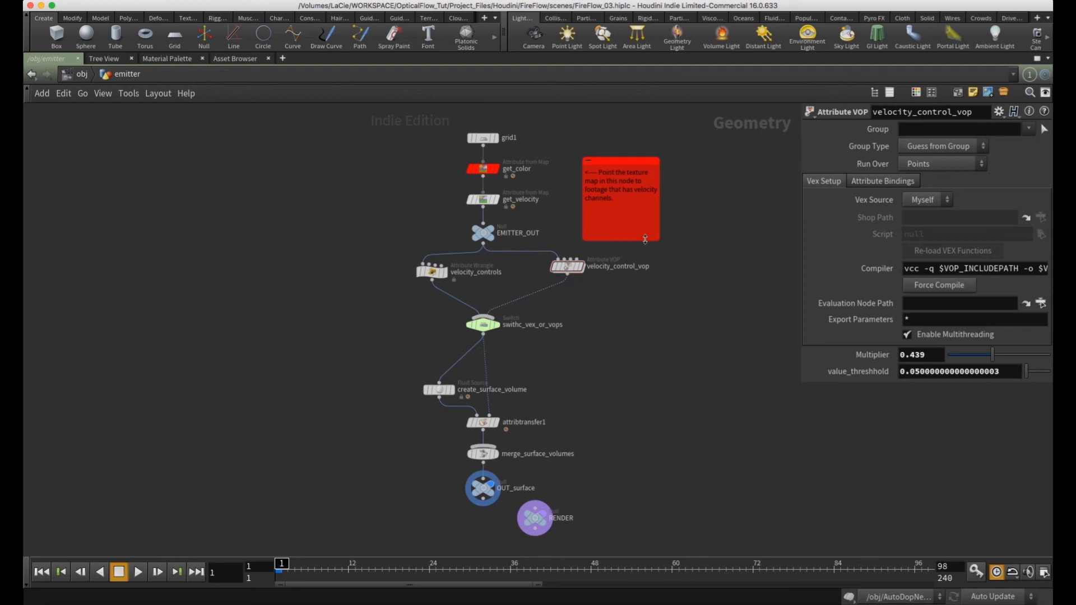
double_click(603, 266)
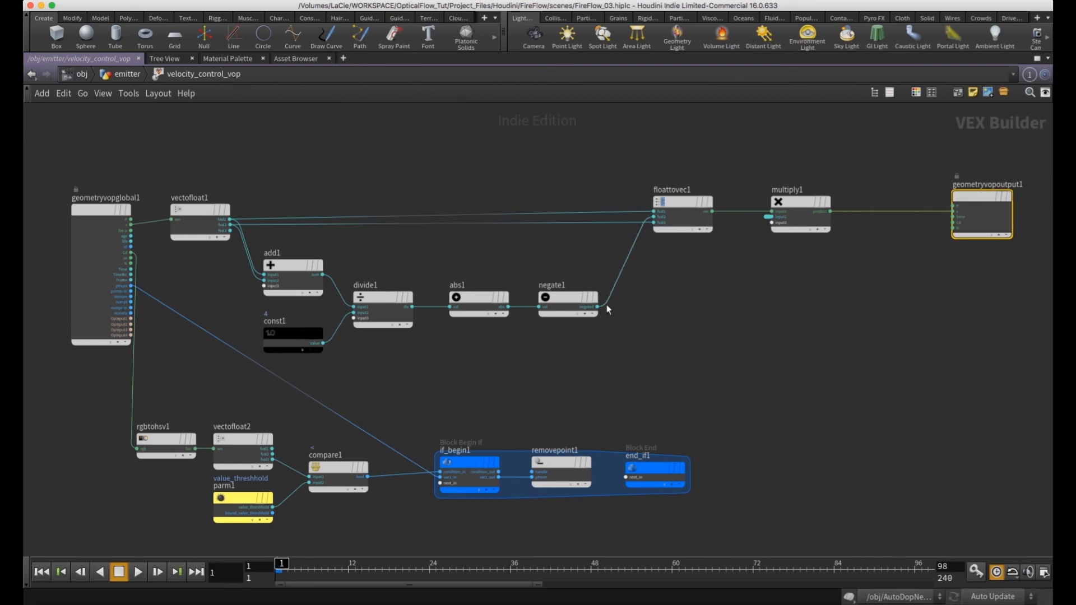
mouse_move(199, 185)
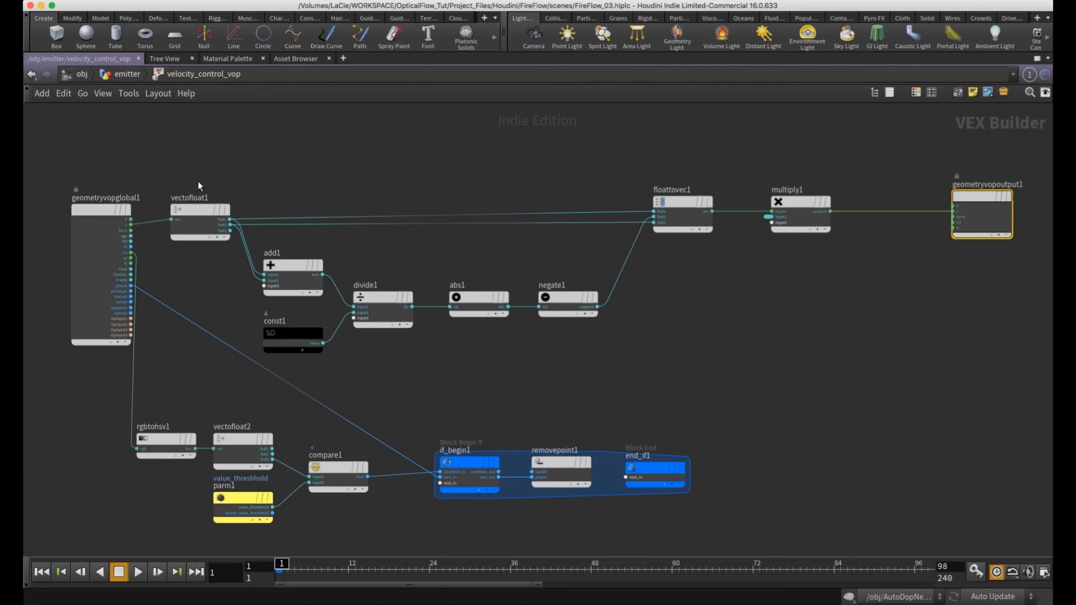
mouse_move(131, 257)
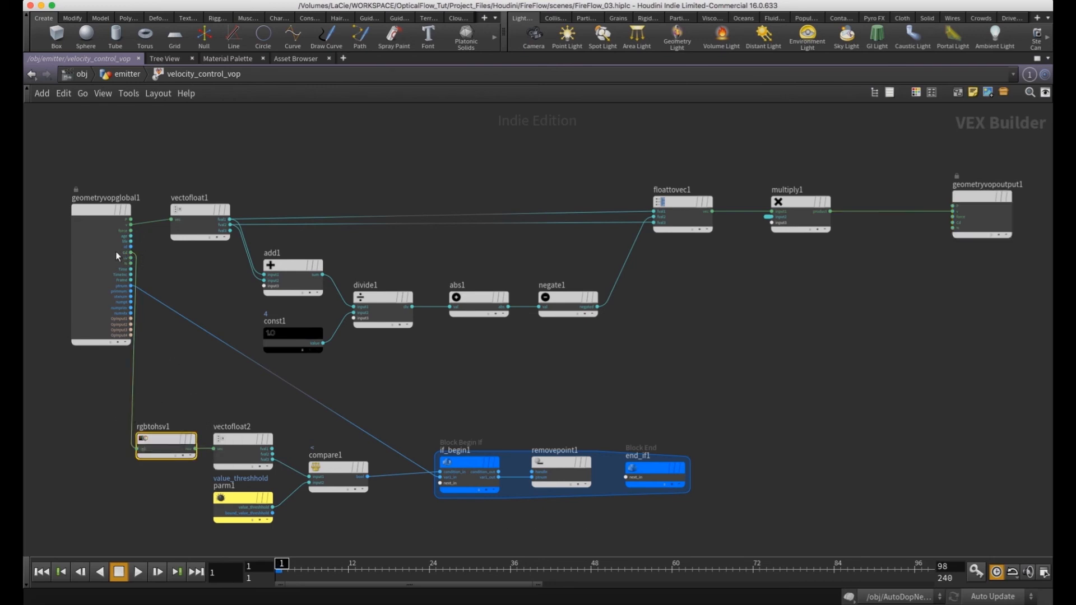
mouse_move(132, 253)
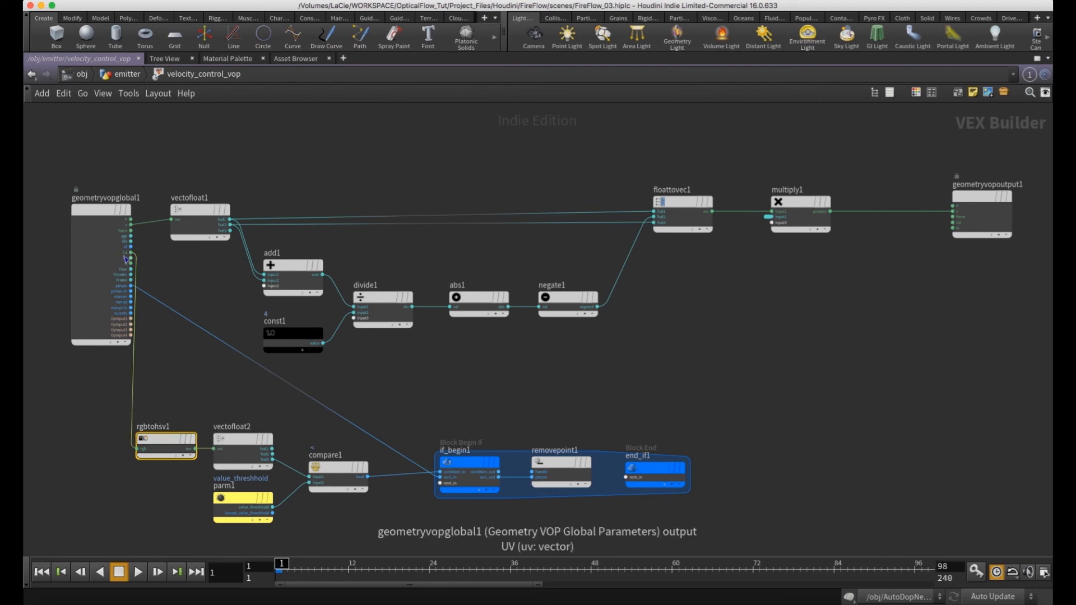
- Select rgbtohsv1 and vectofloat2 to trace the colour branch into compare1
click(165, 439)
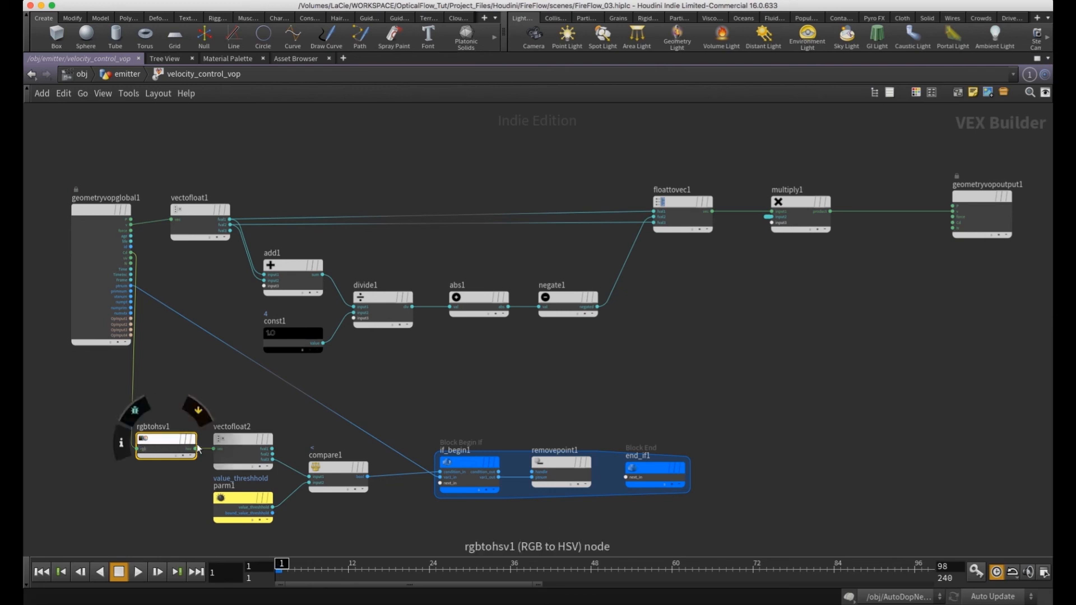
click(242, 439)
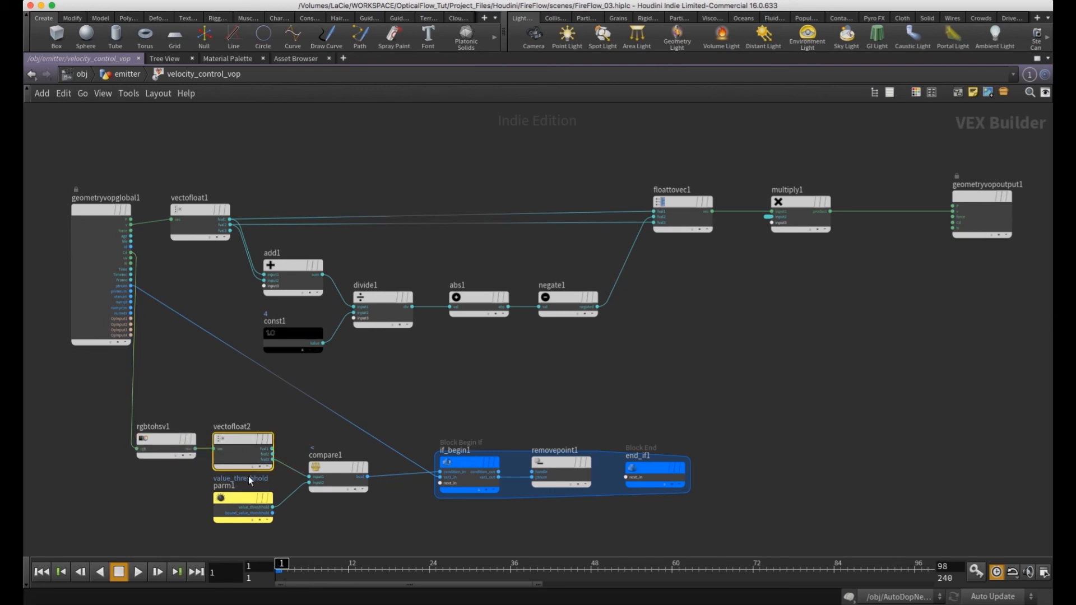
mouse_move(132, 258)
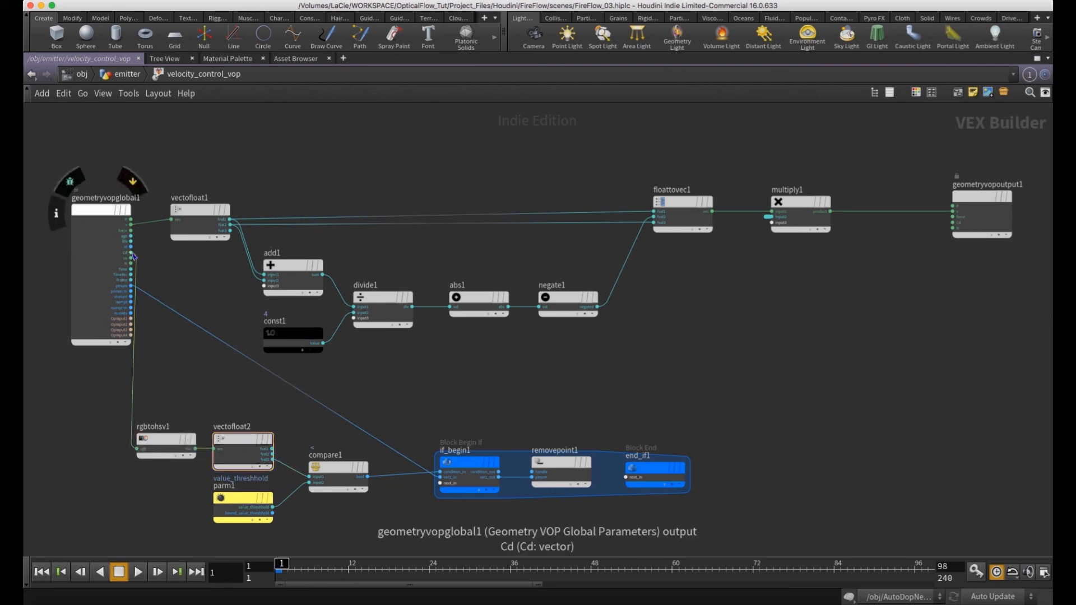
mouse_move(134, 258)
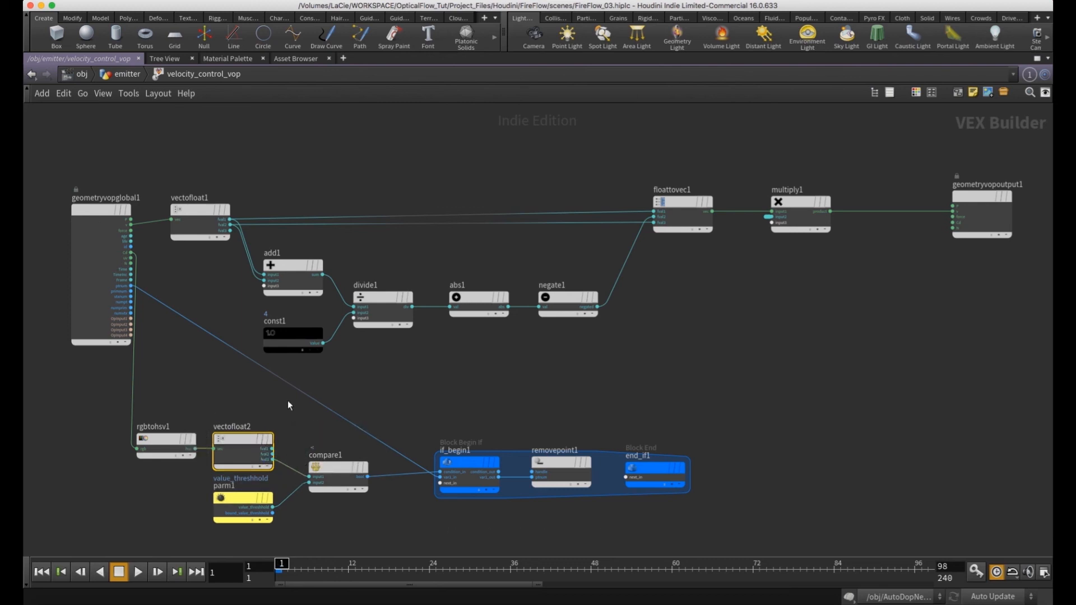
mouse_move(270, 456)
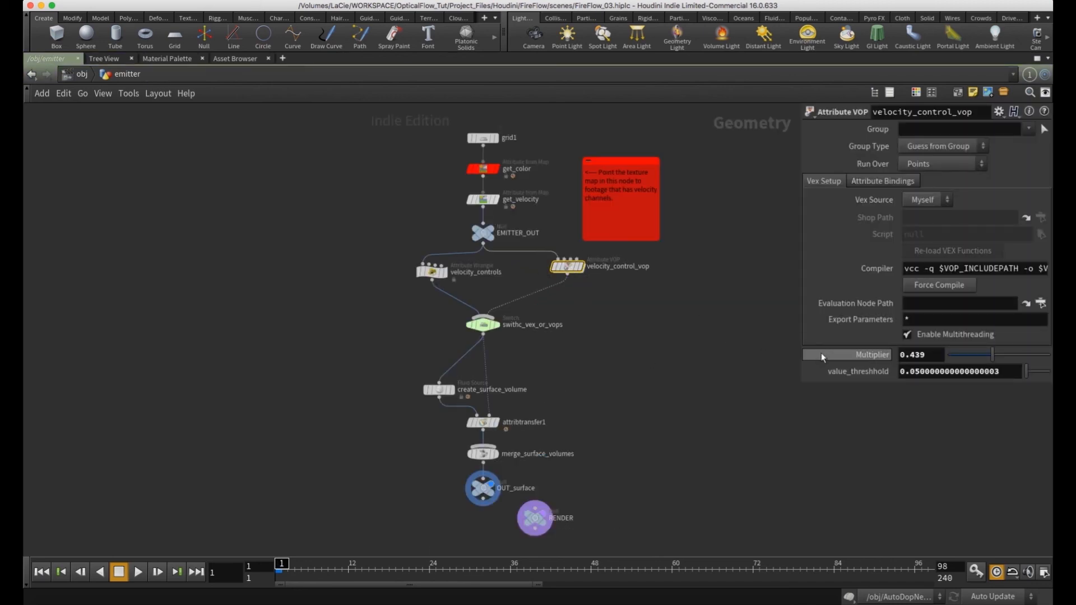
mouse_move(858, 371)
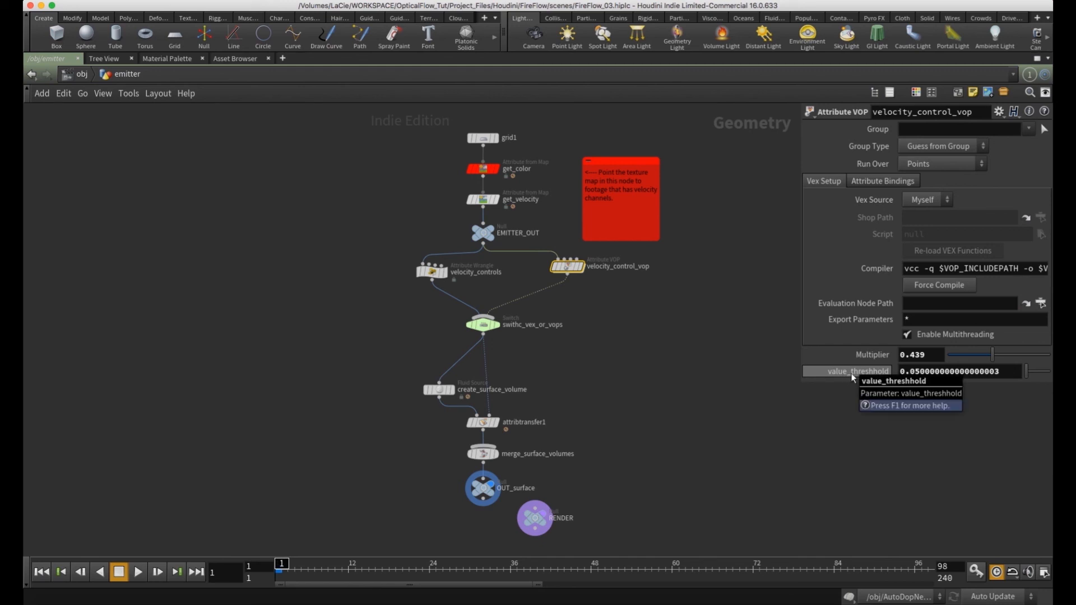
mouse_move(944, 392)
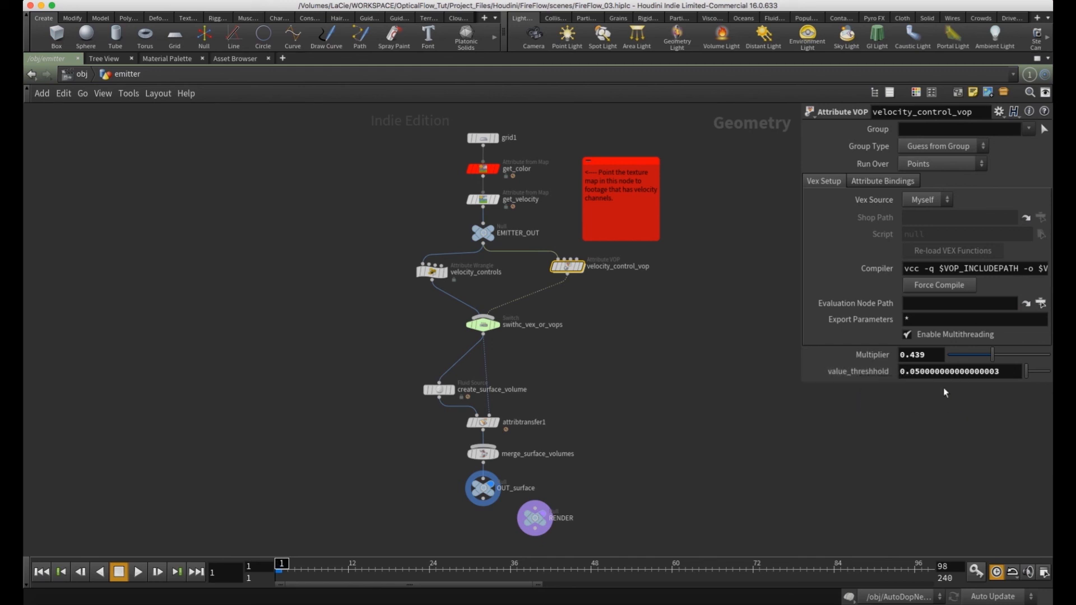
- Enter velocity_control_vop to view the value_threshhold parameter's settings
double_click(569, 265)
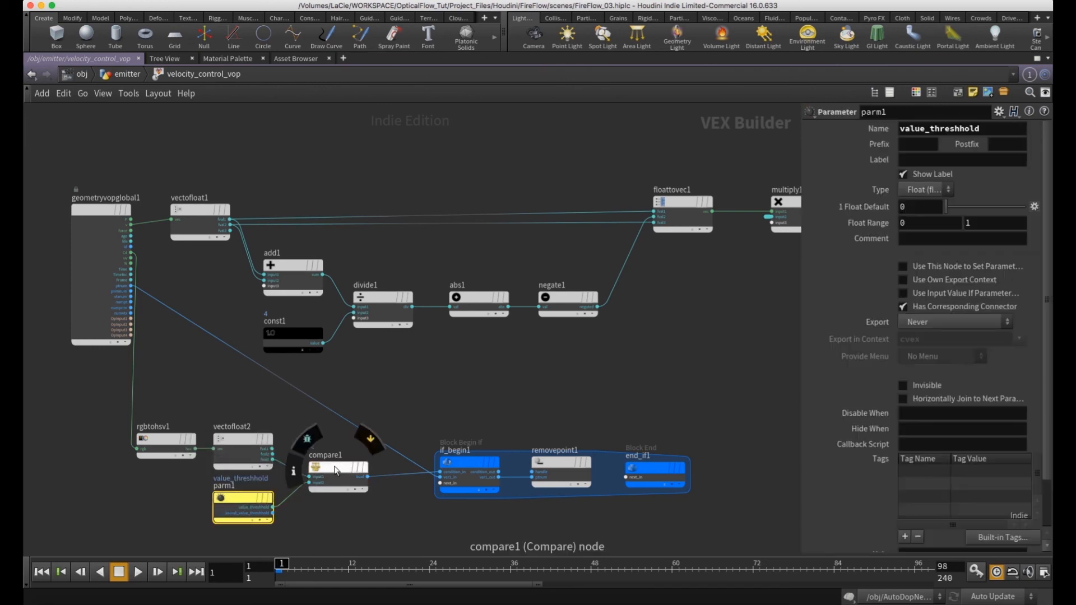
- Inspect compare1, if_begin1 and removepoint1 beside the velocity_controls wrangle code
click(337, 470)
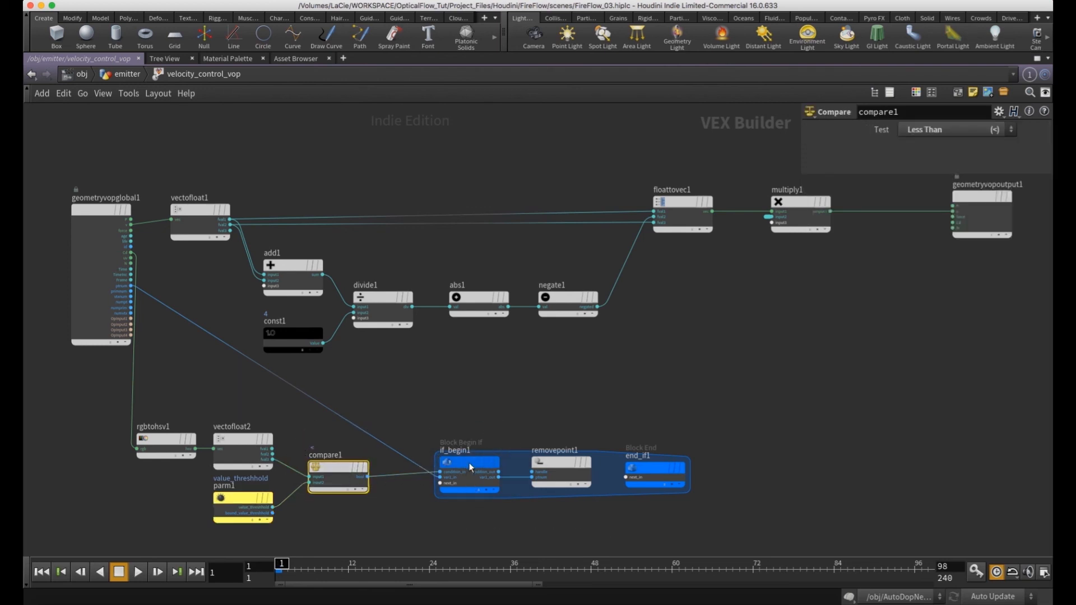
click(470, 462)
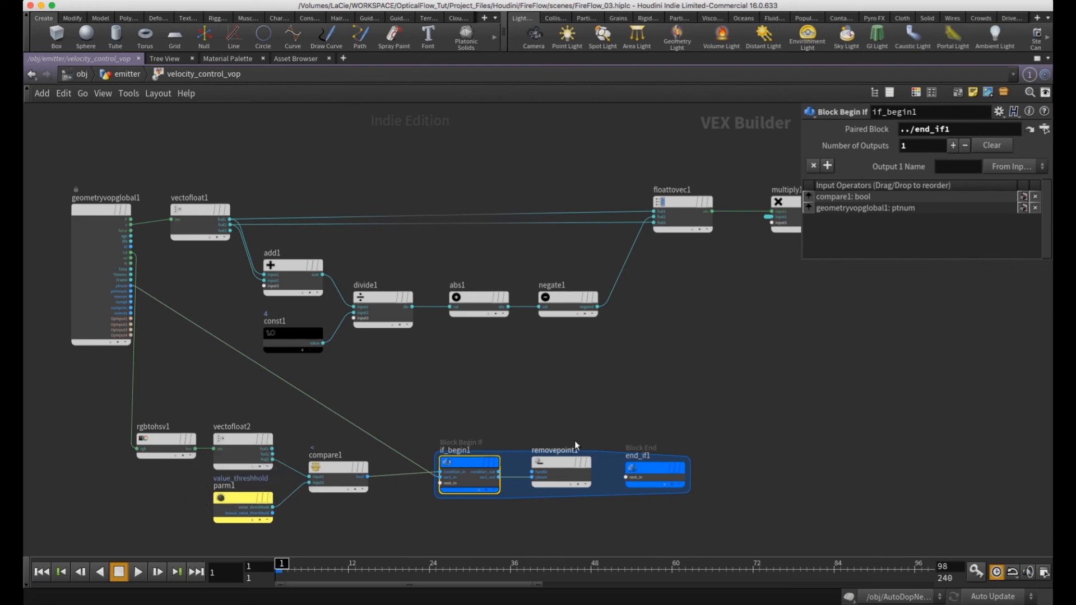
click(559, 467)
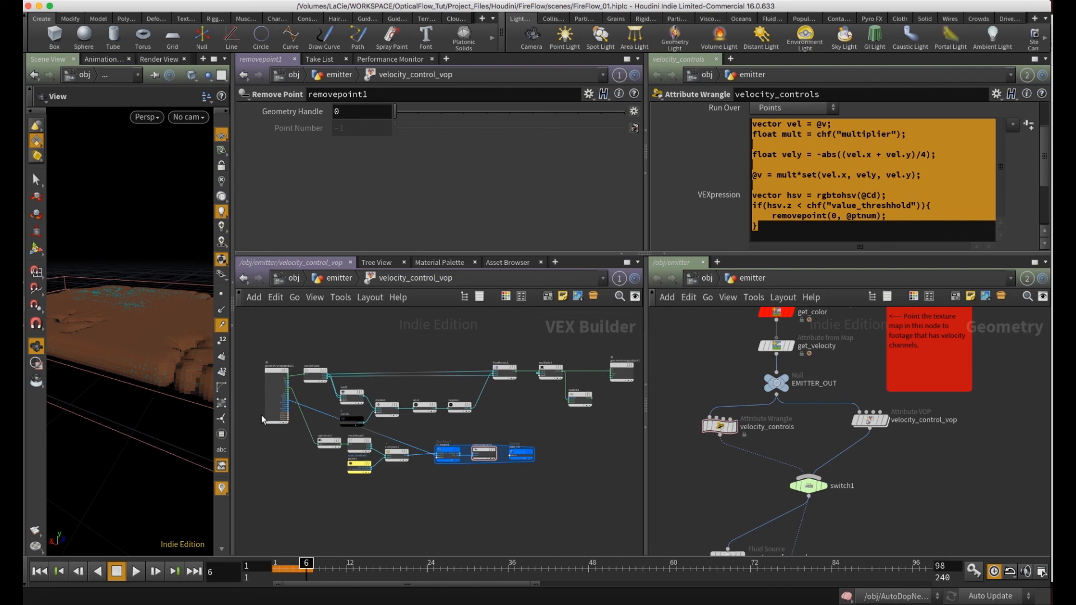
mouse_move(431, 496)
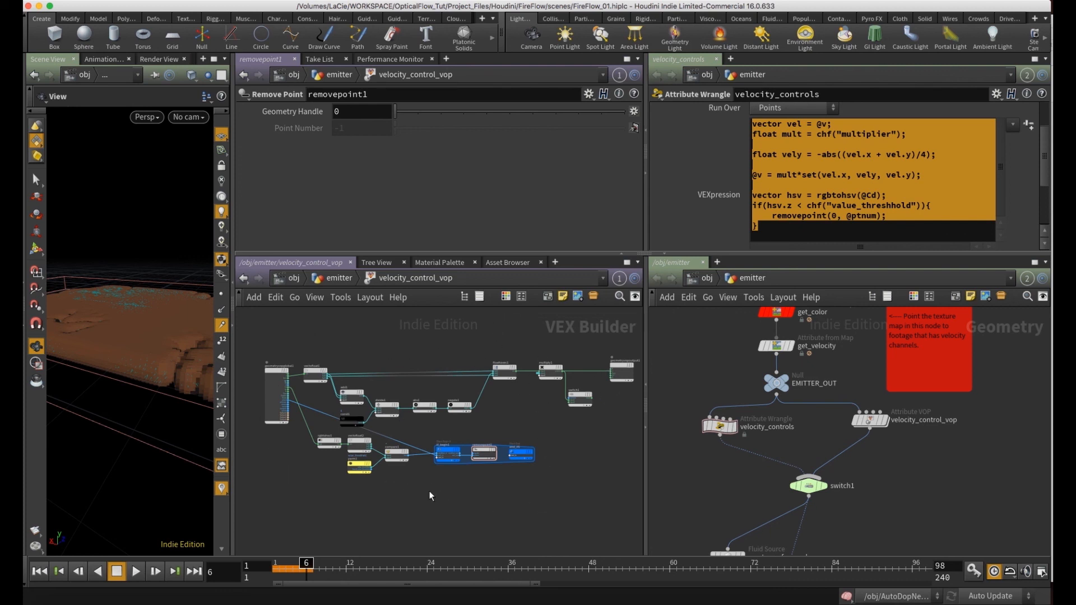
mouse_move(485, 481)
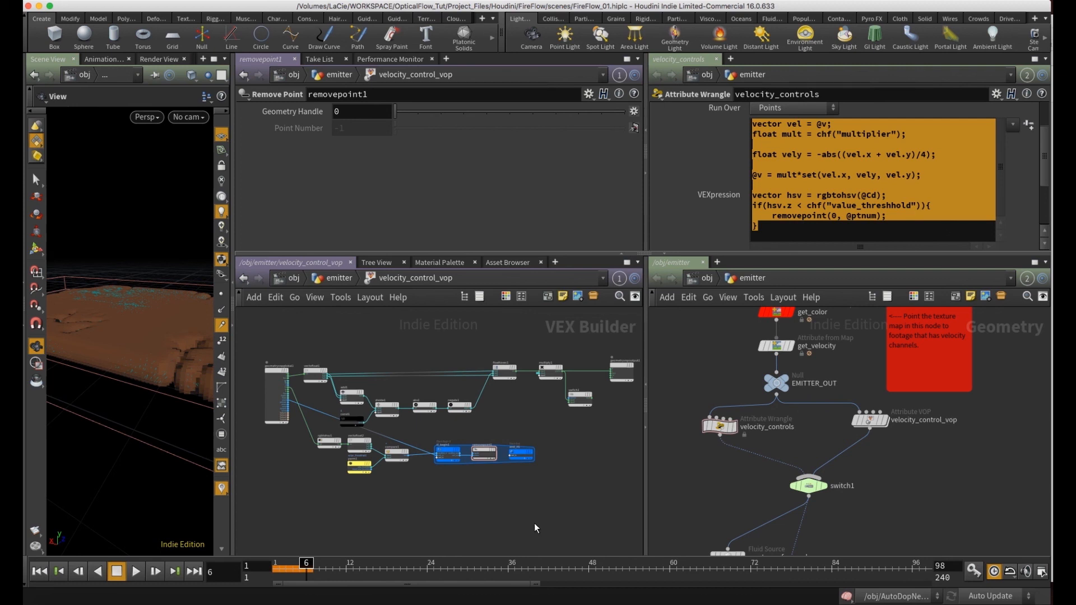
mouse_move(537, 522)
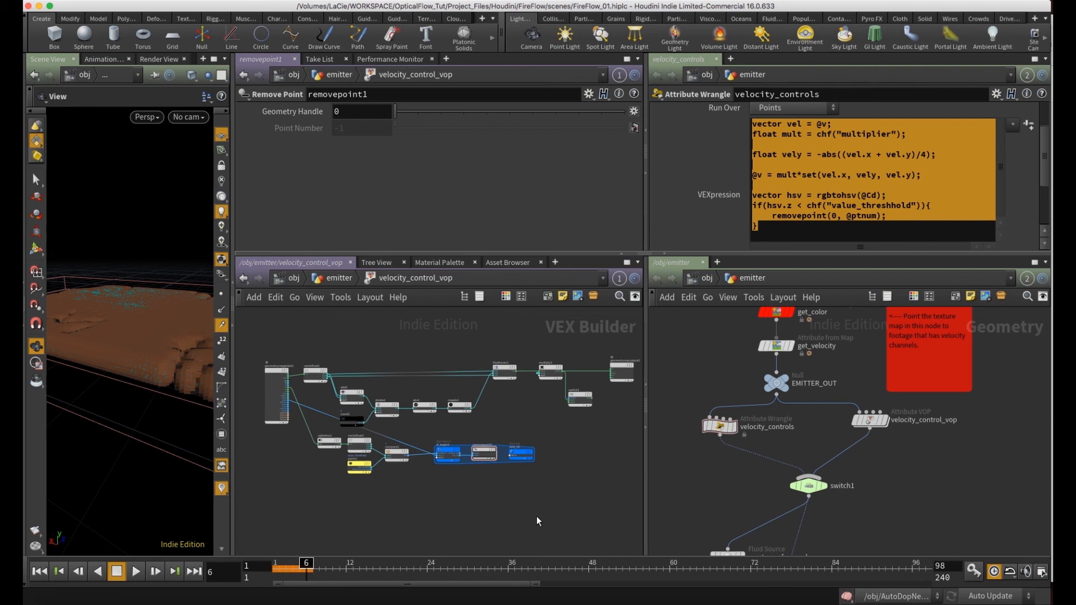
mouse_move(603, 471)
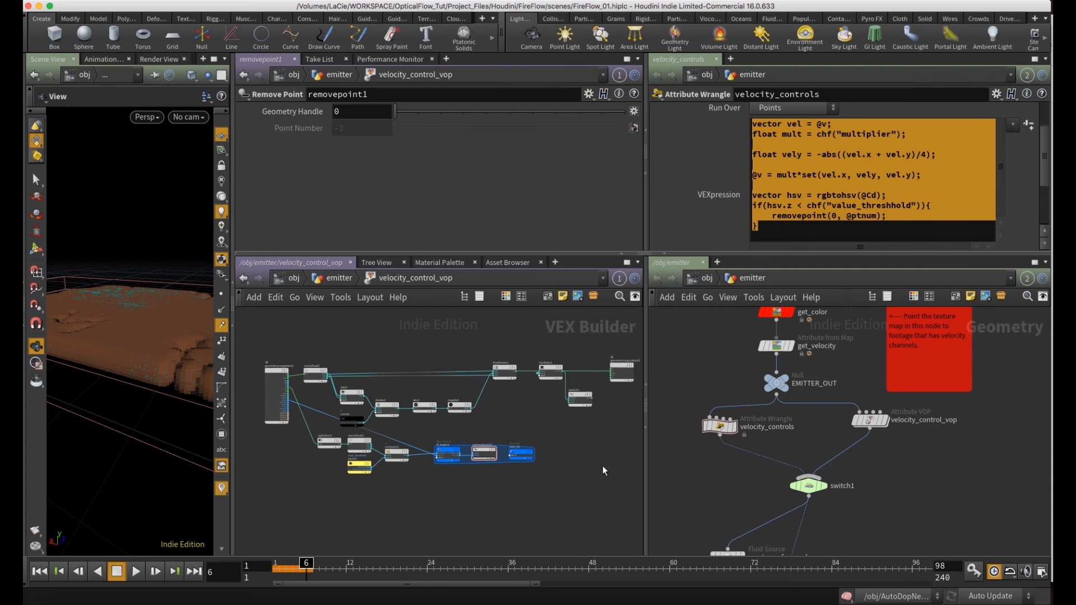
mouse_move(630, 464)
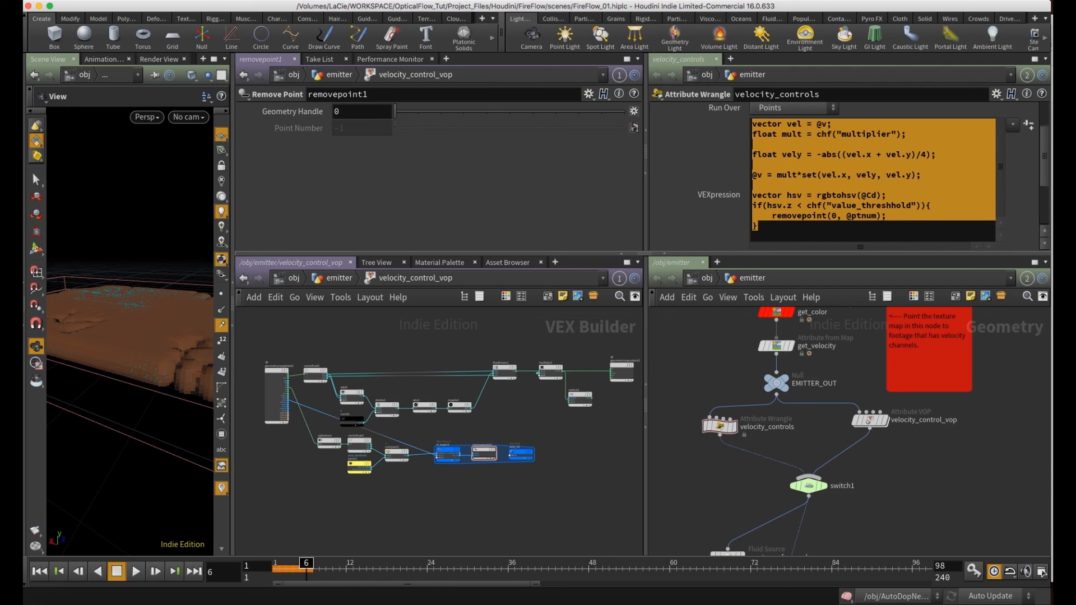
mouse_move(601, 228)
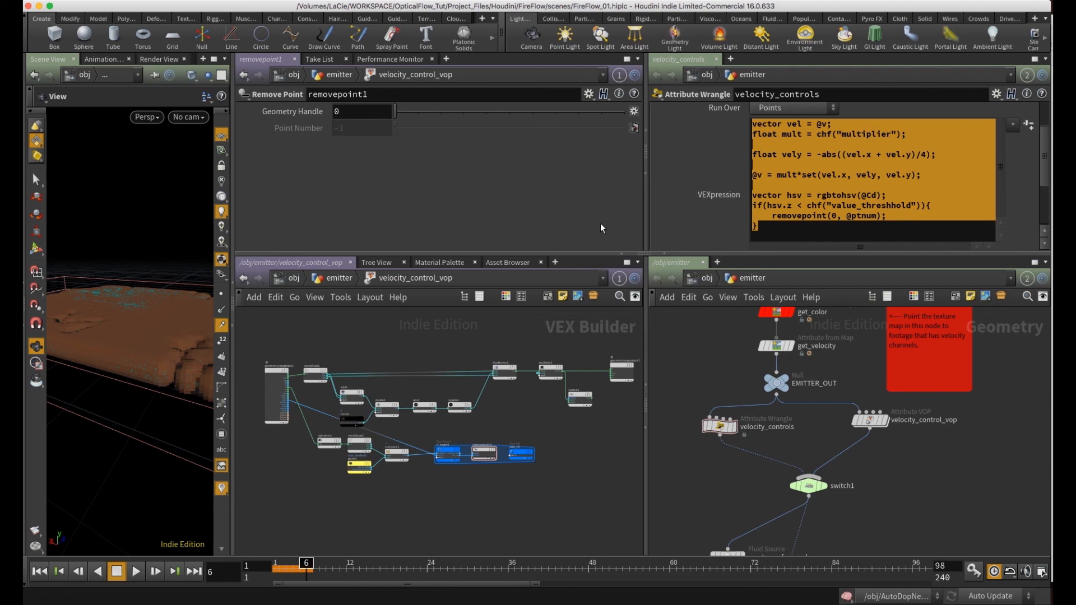